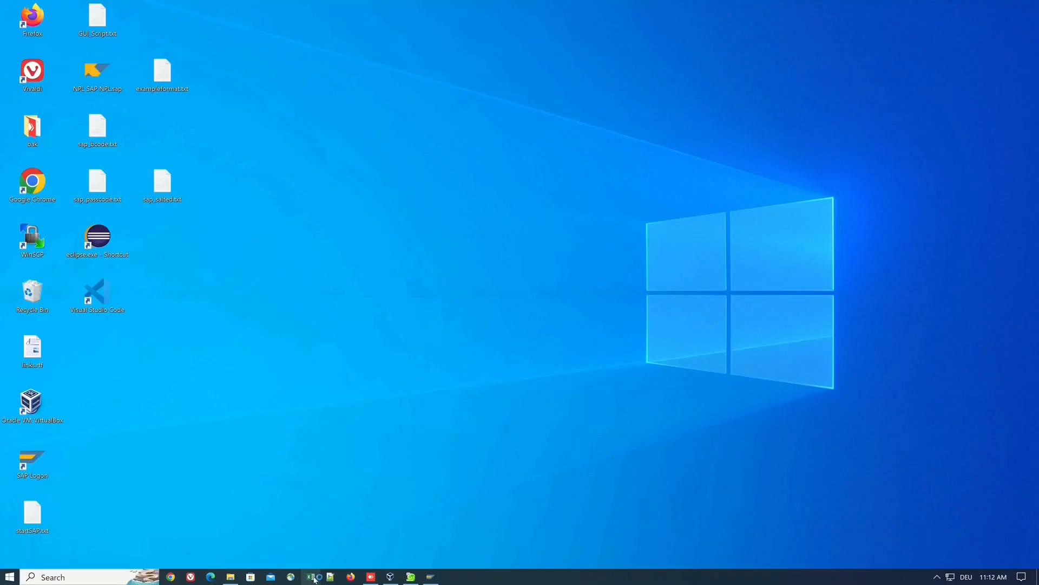
# Launch Excel with a blank workbook and show the Developer tab
pyautogui.click(311, 576)
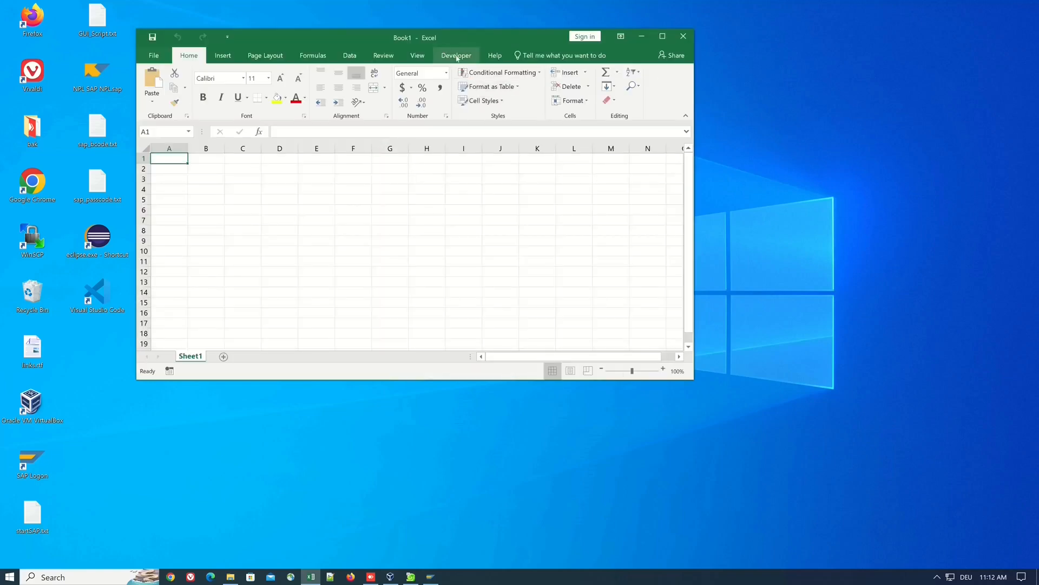
pyautogui.click(456, 55)
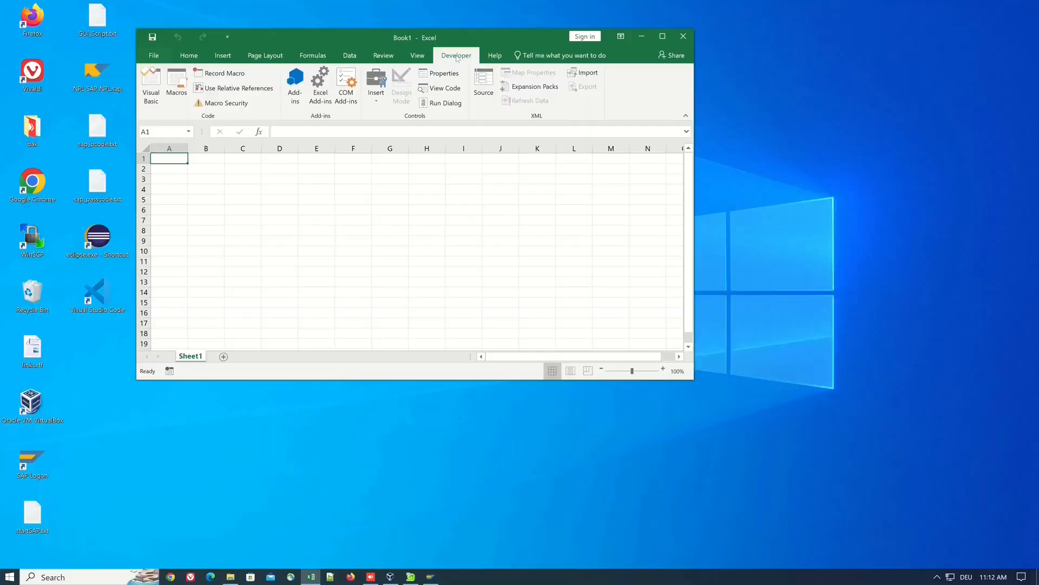
pyautogui.click(153, 55)
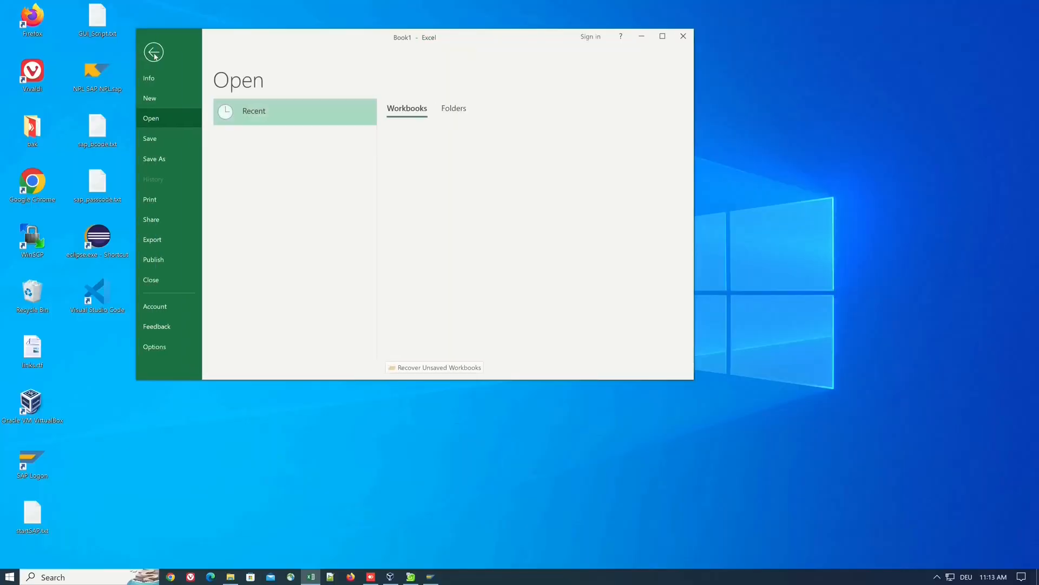
pyautogui.click(154, 52)
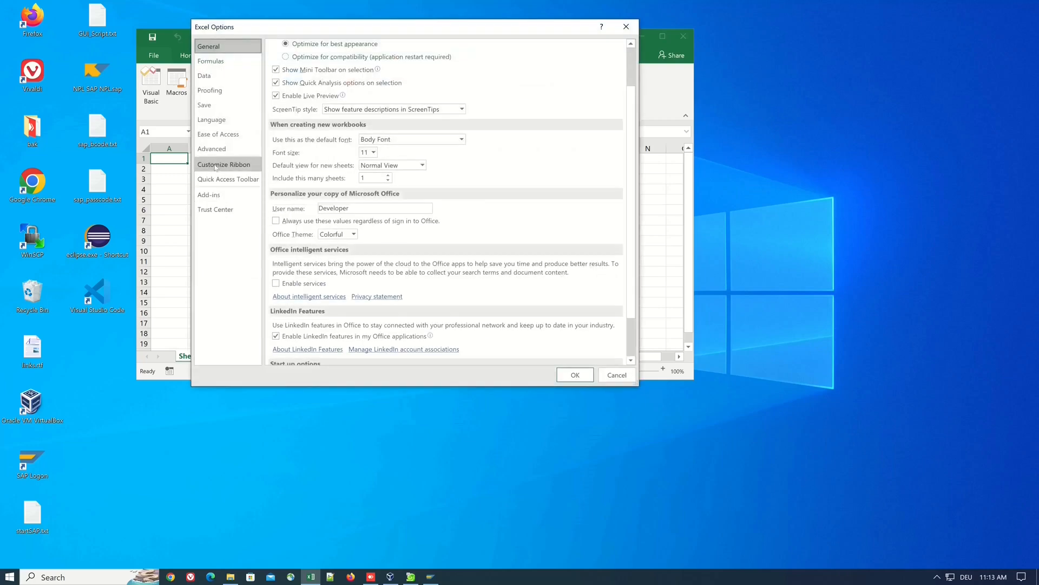
pyautogui.click(224, 165)
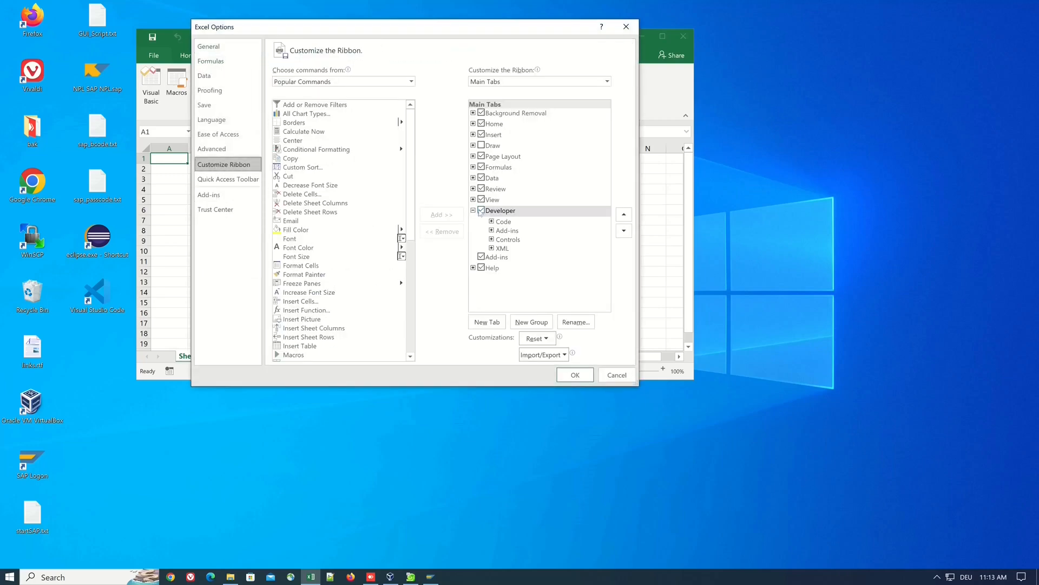
pyautogui.click(573, 375)
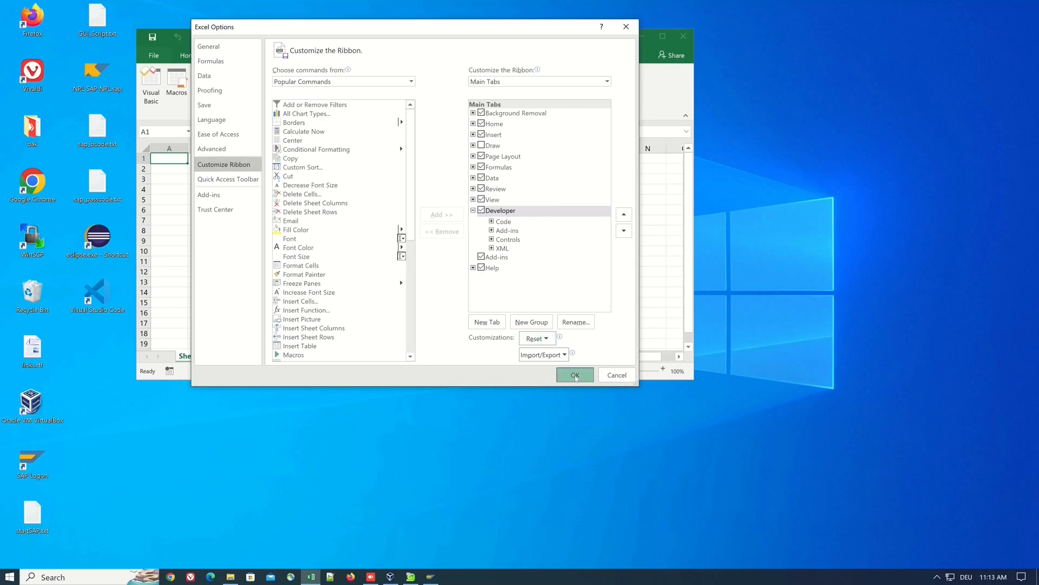
pyautogui.click(574, 375)
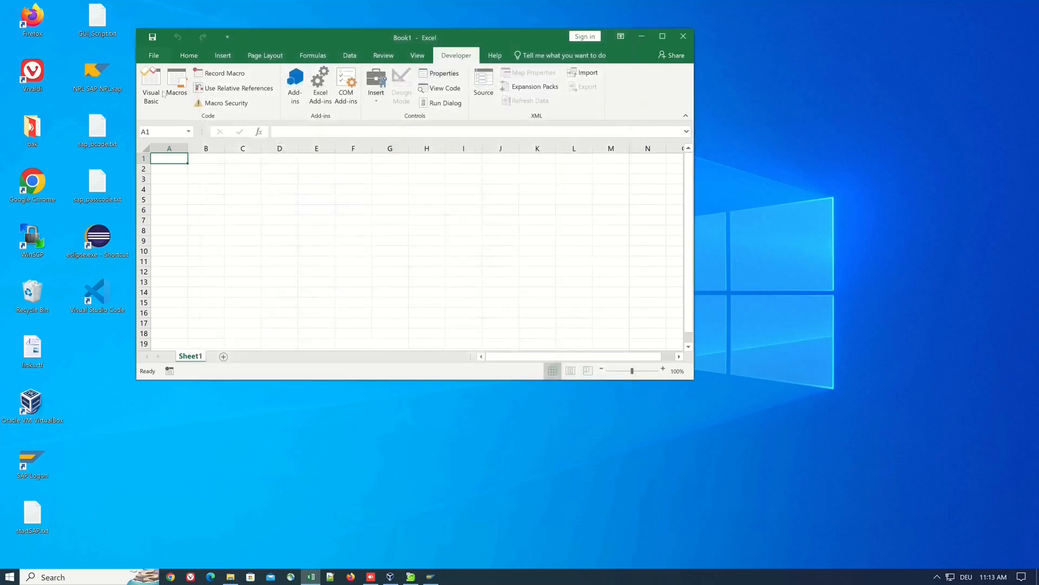
# In the VBA editor, add sapfewse.ocx (SAP GUI Scripting API) as a checked project reference
pyautogui.click(150, 85)
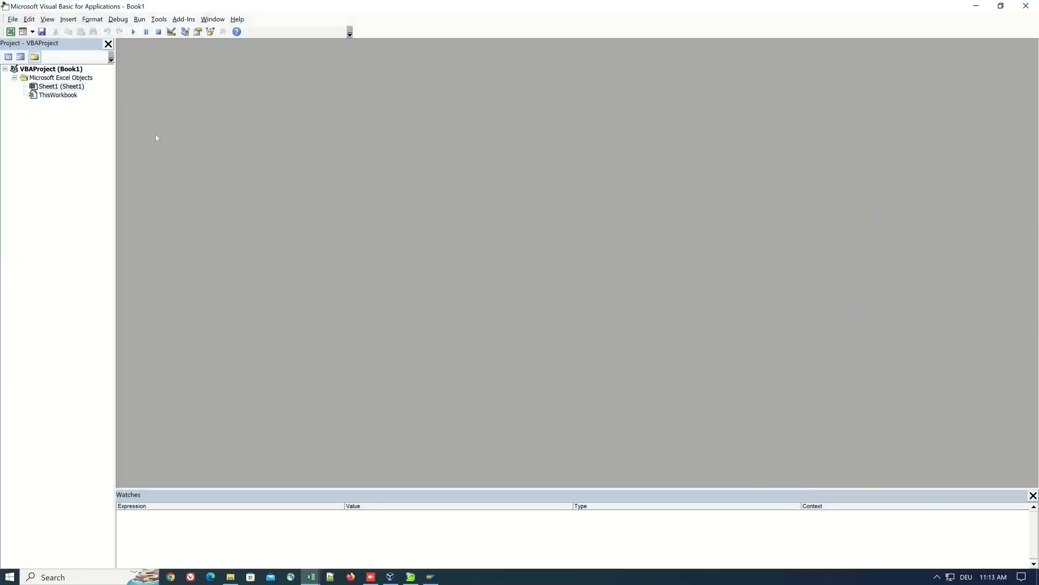
pyautogui.click(158, 19)
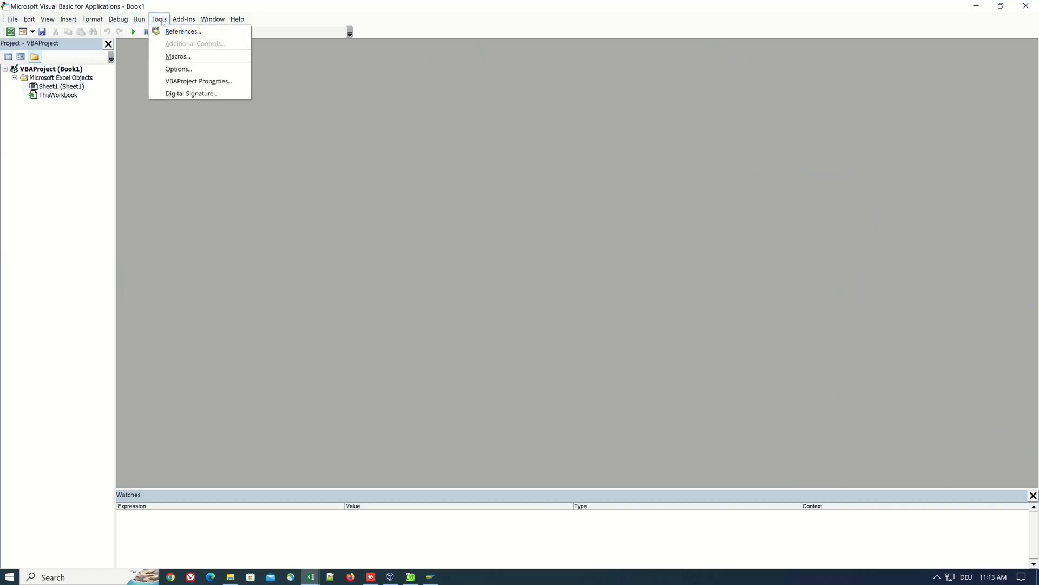
pyautogui.moveTo(182, 31)
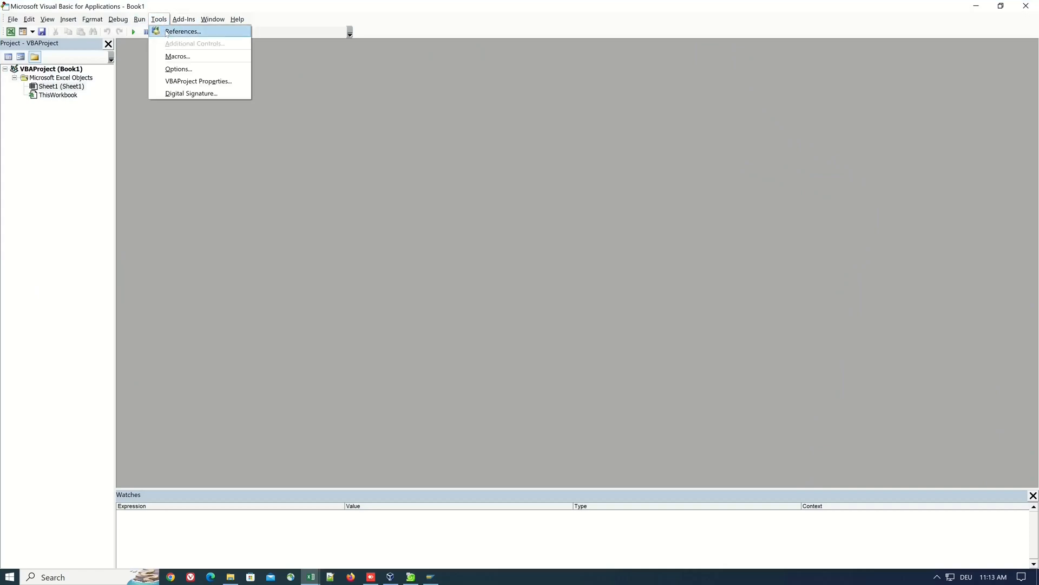
pyautogui.click(182, 32)
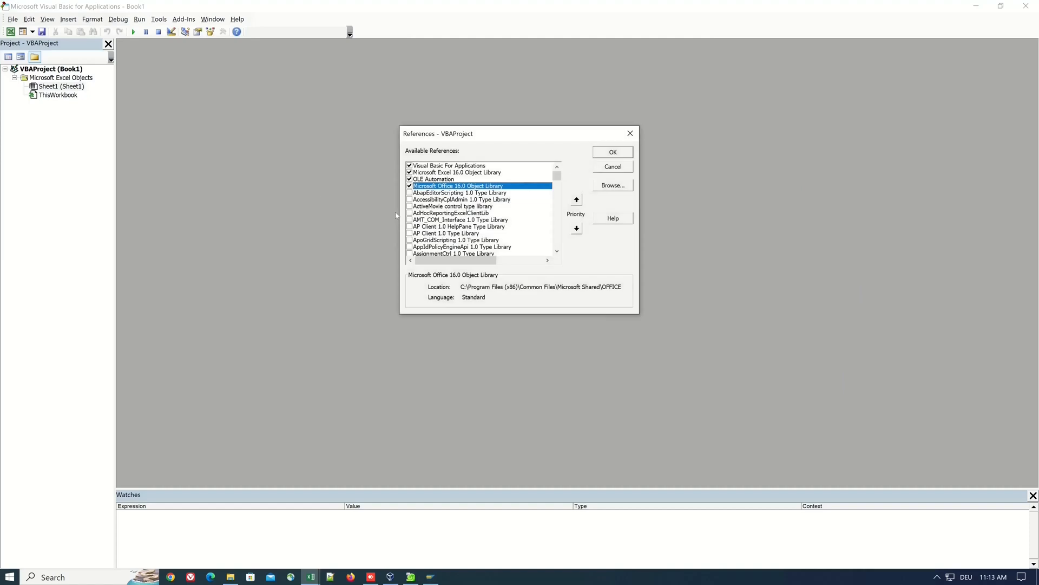
pyautogui.moveTo(620, 187)
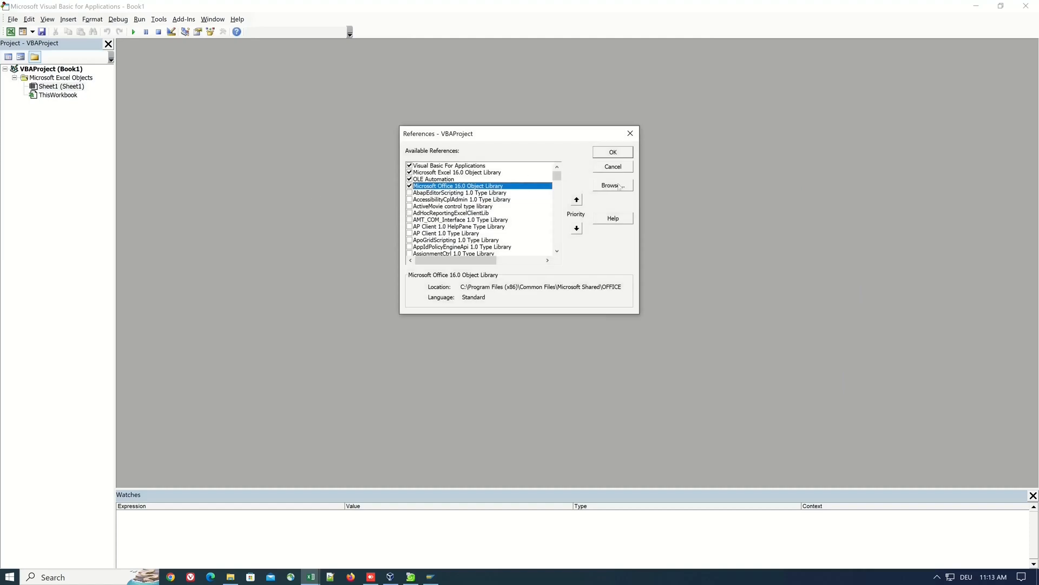
pyautogui.click(611, 185)
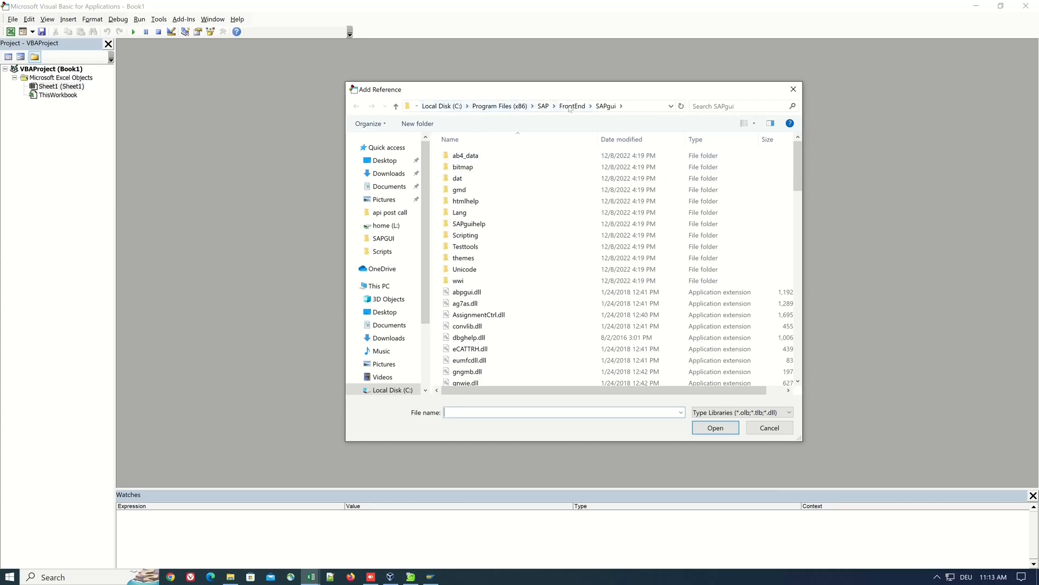
pyautogui.click(460, 212)
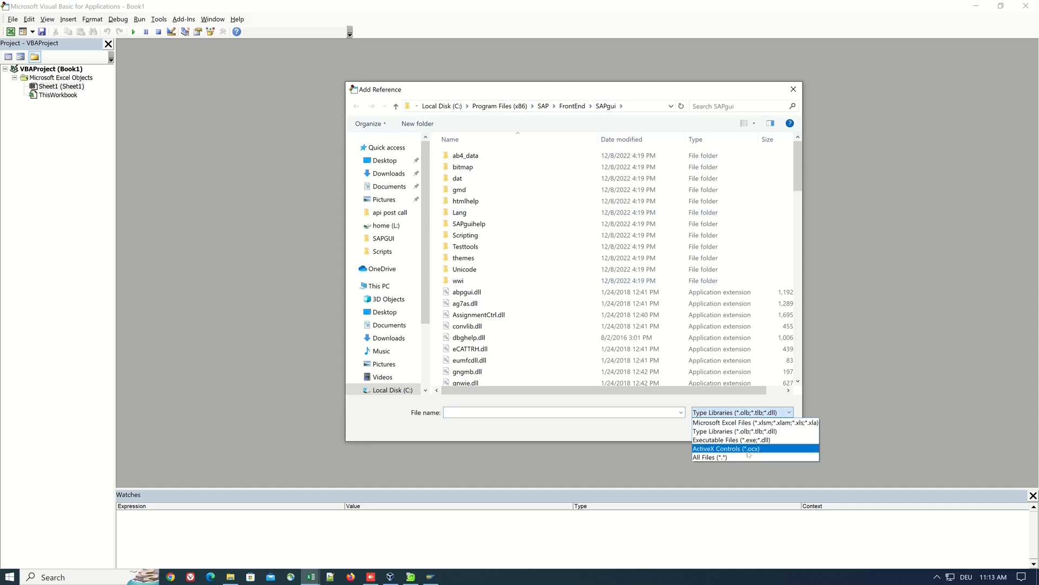
pyautogui.click(725, 448)
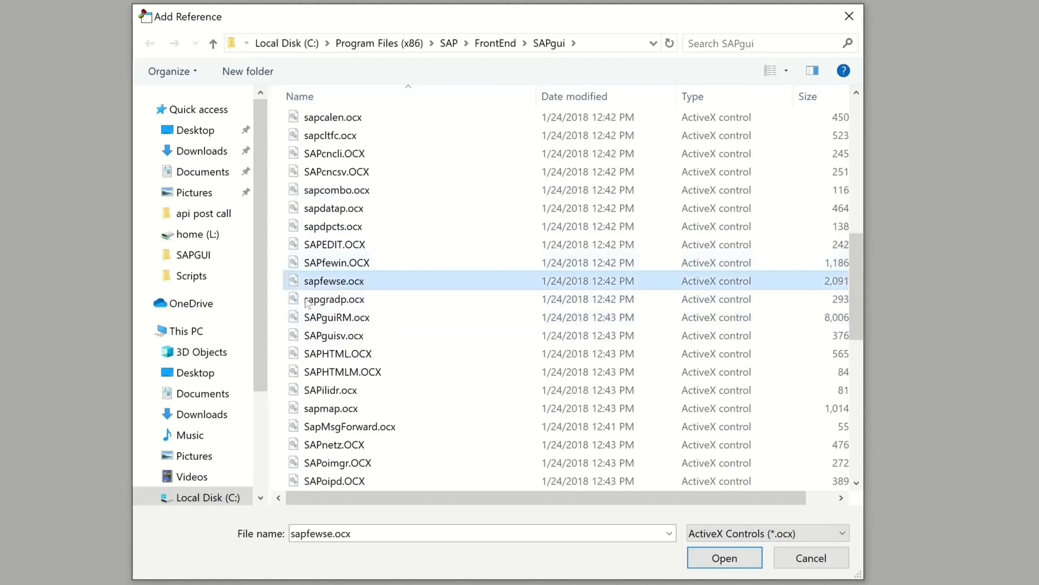
pyautogui.click(723, 557)
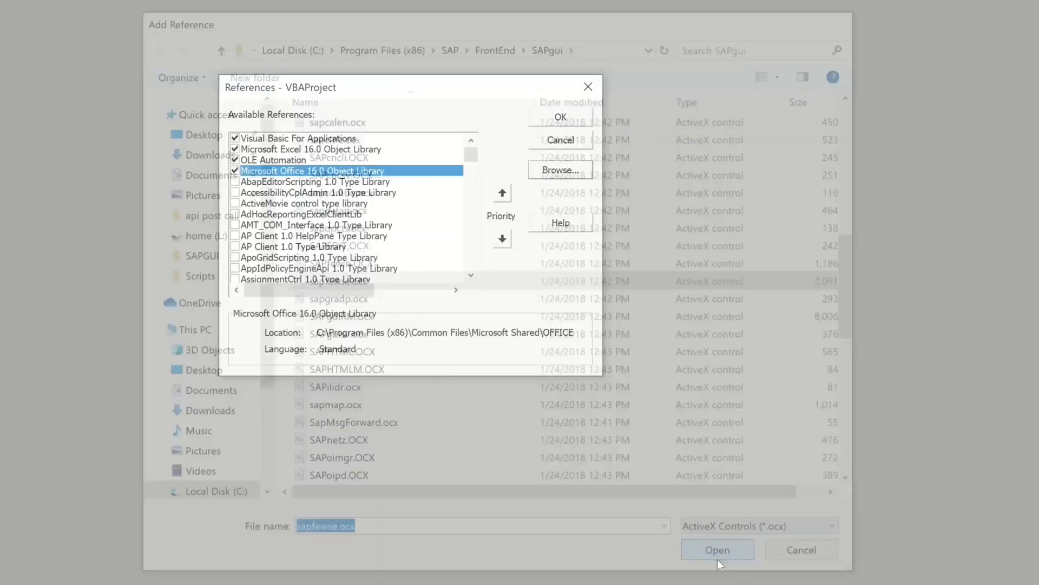
pyautogui.click(717, 549)
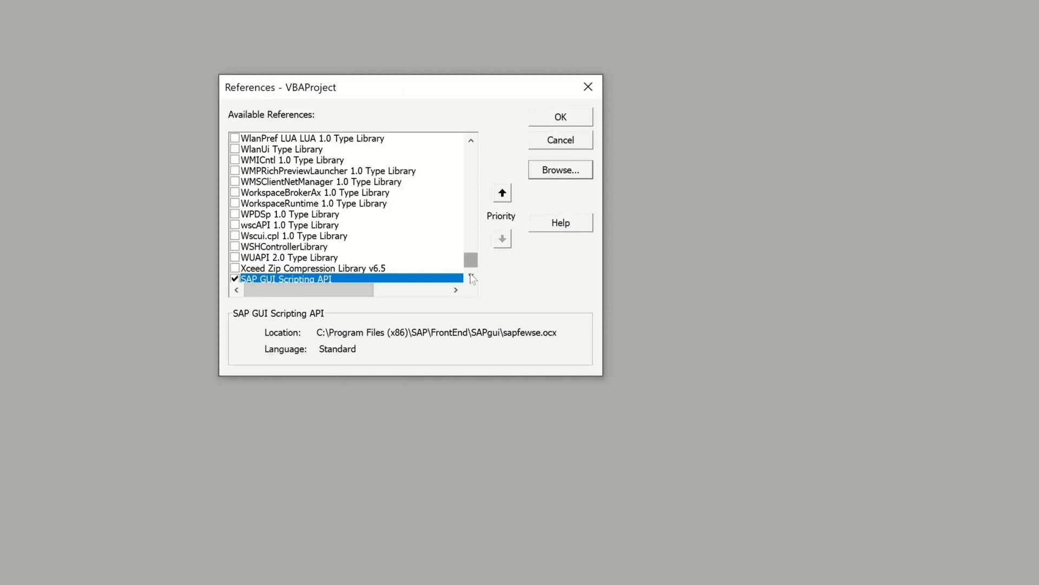
pyautogui.scroll(-3)
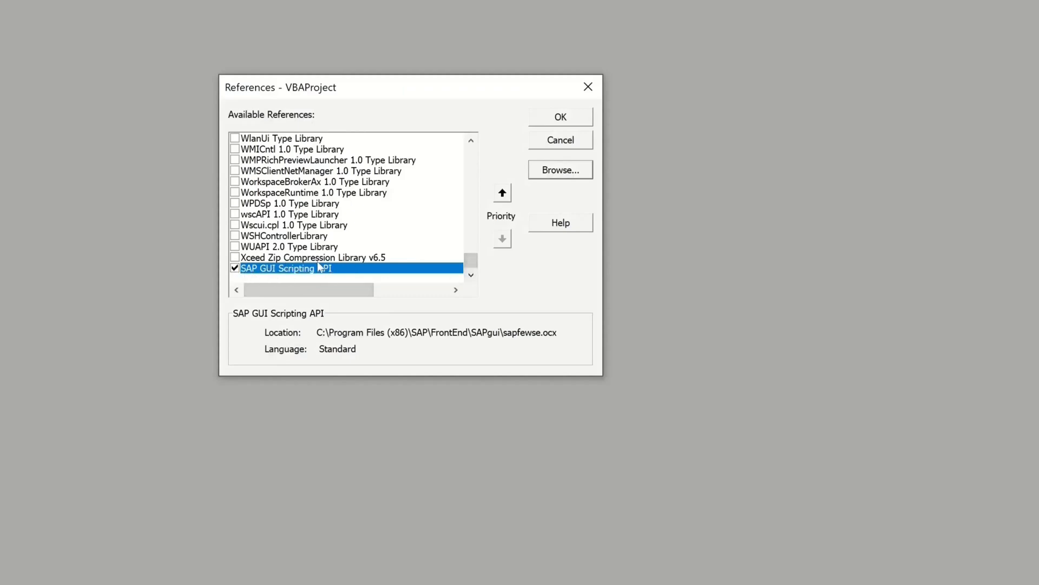
pyautogui.click(559, 117)
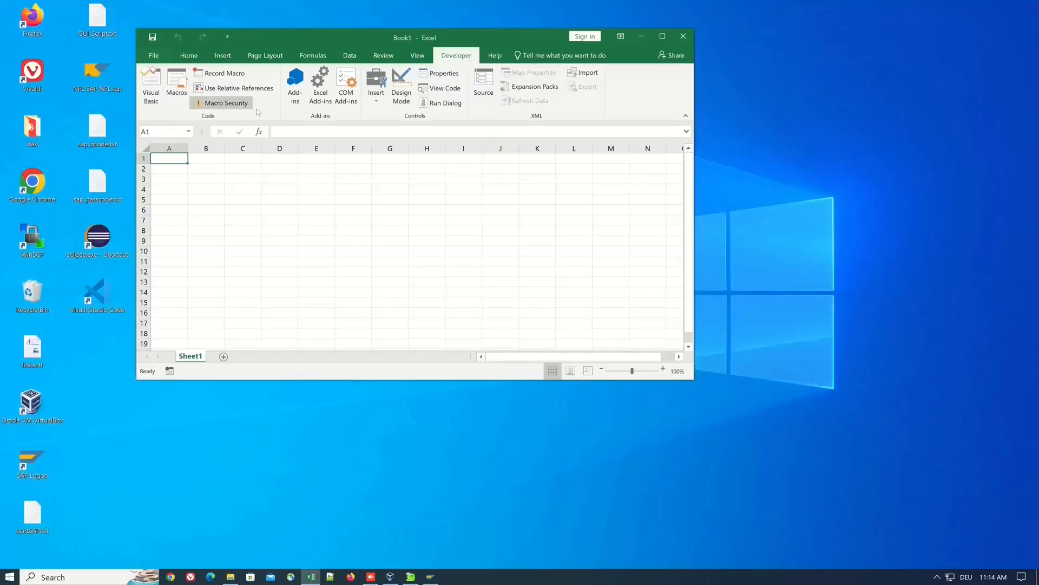
# Create an empty macro named SAP from the Macros dialog
pyautogui.click(177, 83)
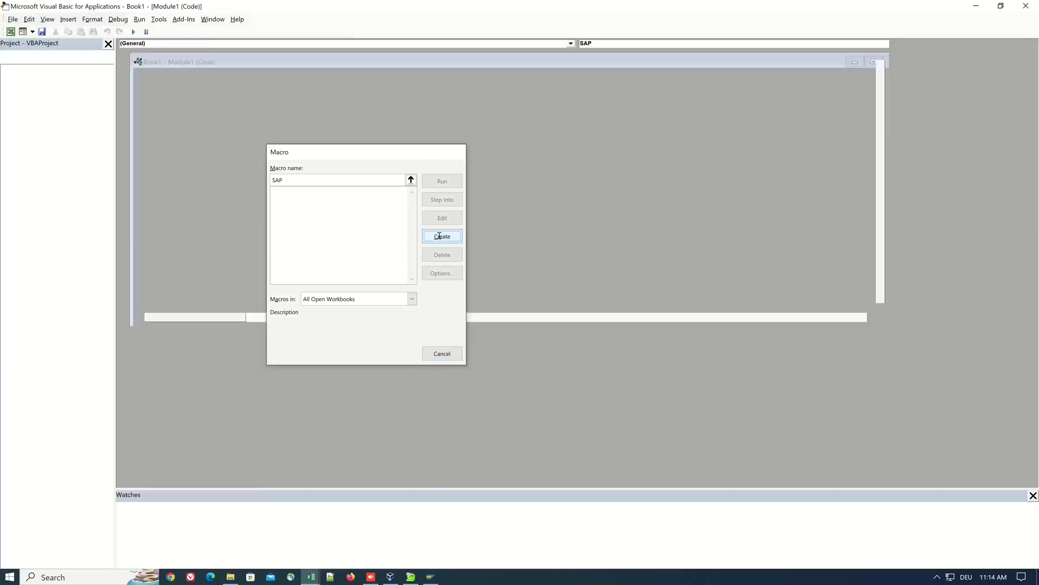
pyautogui.click(442, 236)
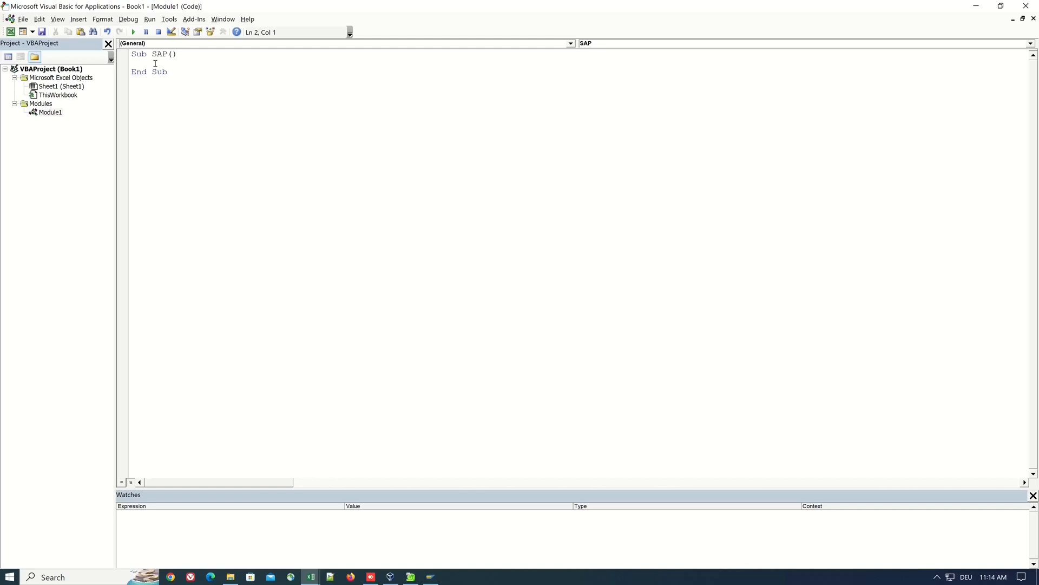
# Declare oSapGui As Object and oApp, oConn, oSession as SAPFEWSELib GuiApplication, GuiConnection, GuiSession
pyautogui.write('D')
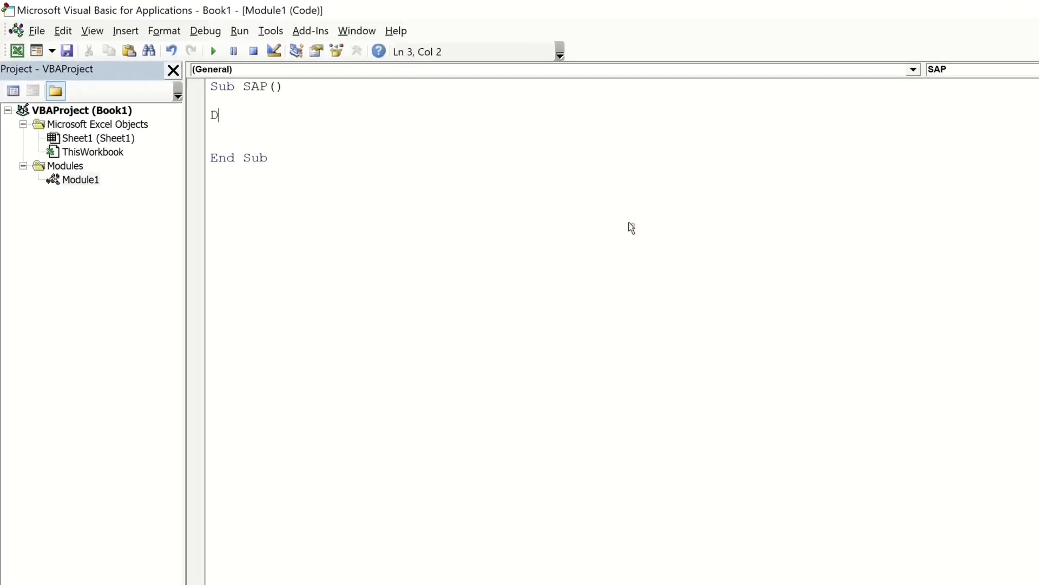
pyautogui.write('im oSapGui')
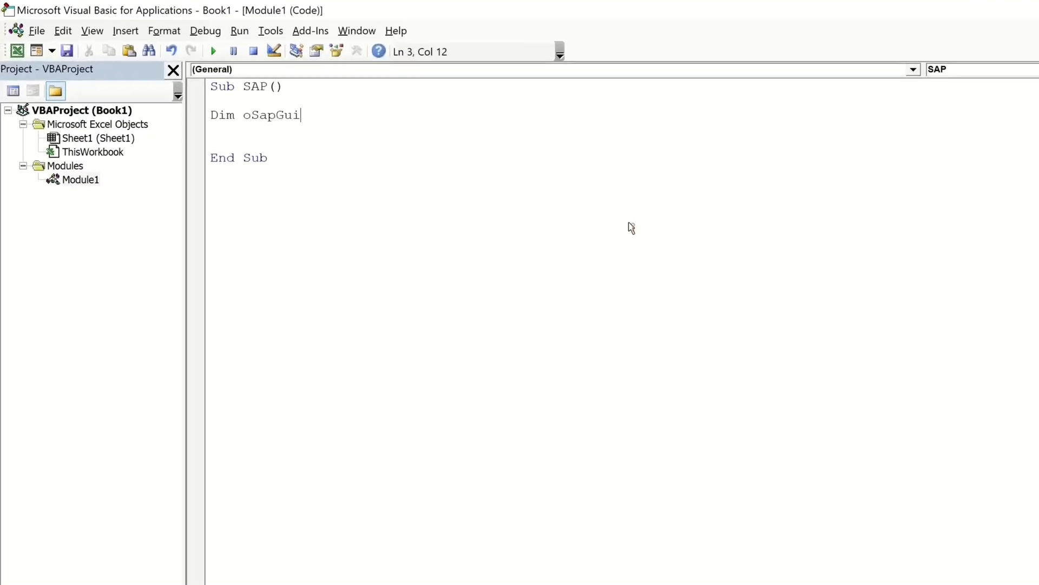
pyautogui.write('As Object')
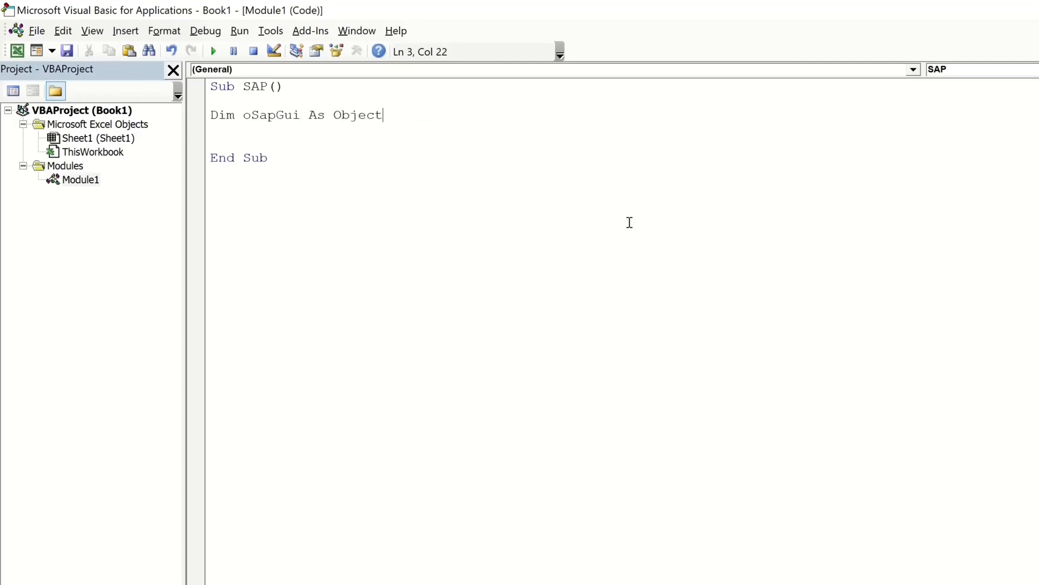
pyautogui.write('Dim oApp As SAPFEWSELib.GuiApplication')
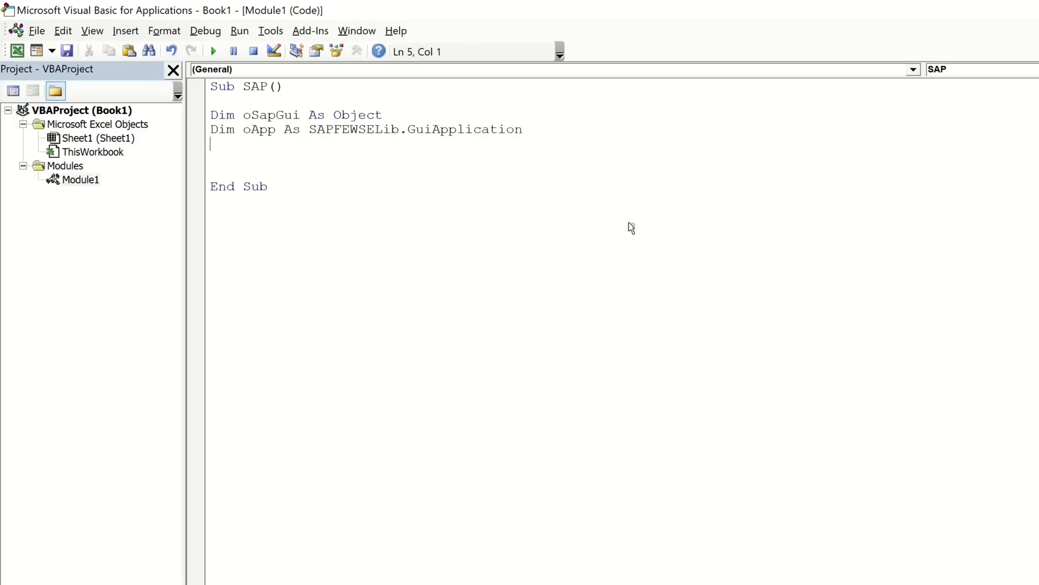
pyautogui.write('Dim oConn As')
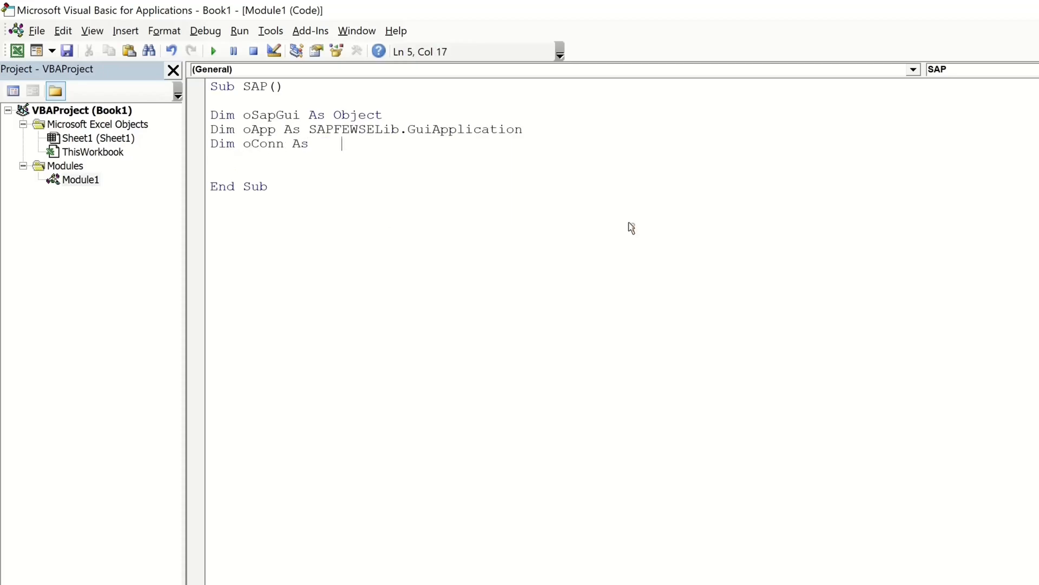
pyautogui.write('SAp')
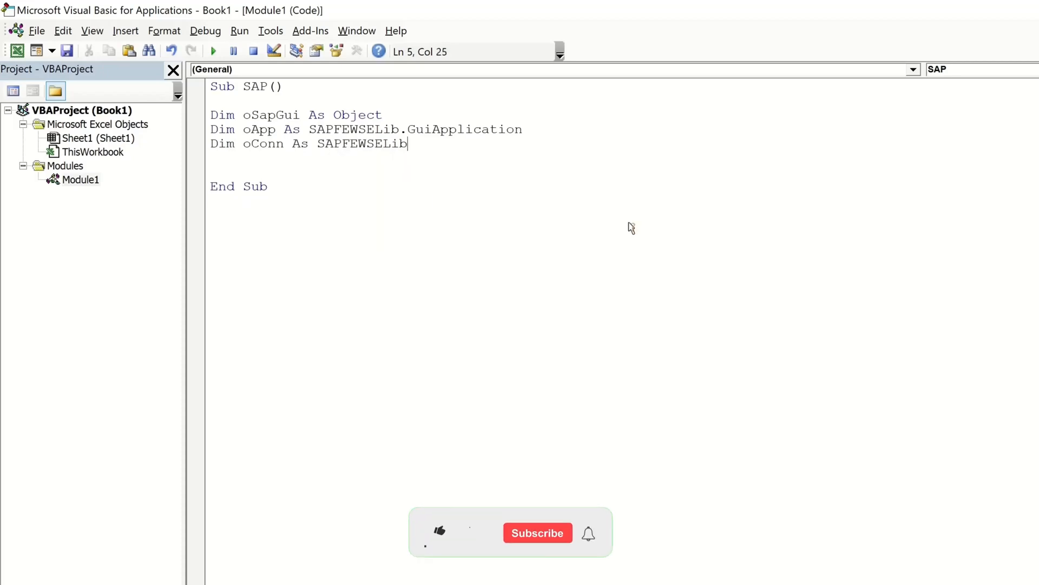
pyautogui.write('.GuiConnection')
pyautogui.write('Dim oSe')
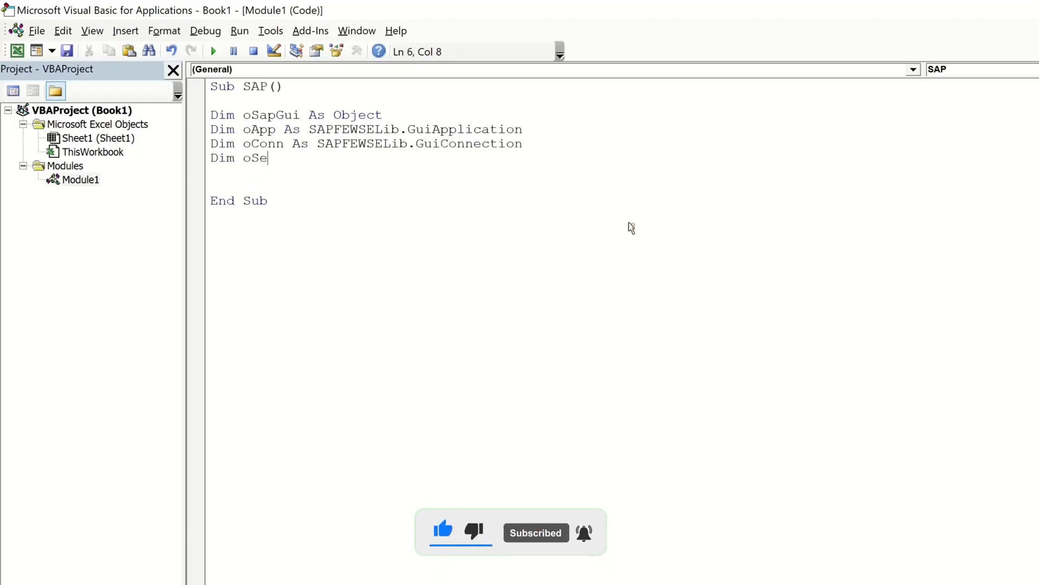
pyautogui.write('ssion As')
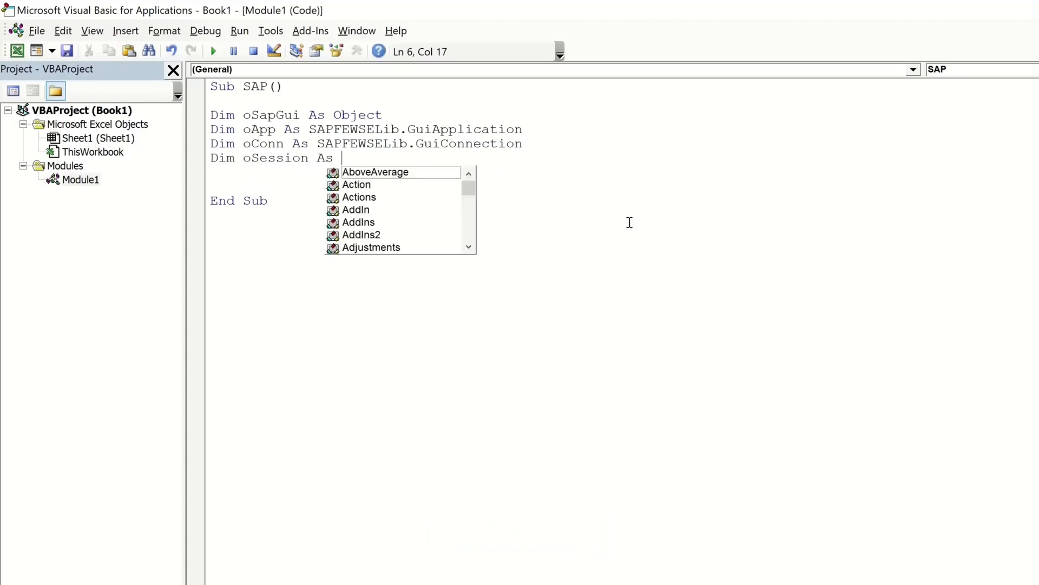
pyautogui.write('SAPFEWSELib.g')
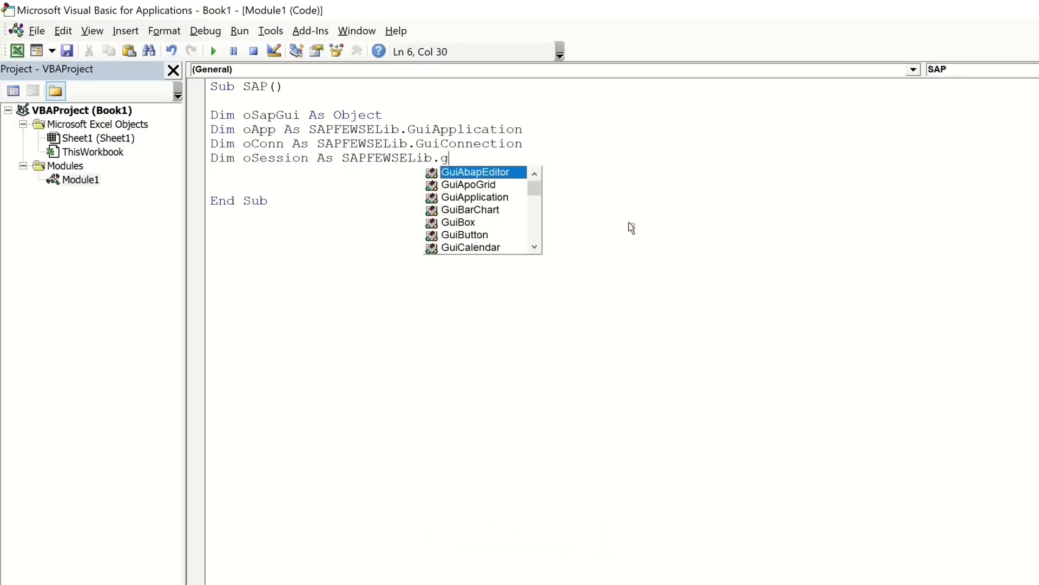
pyautogui.write('uiSession')
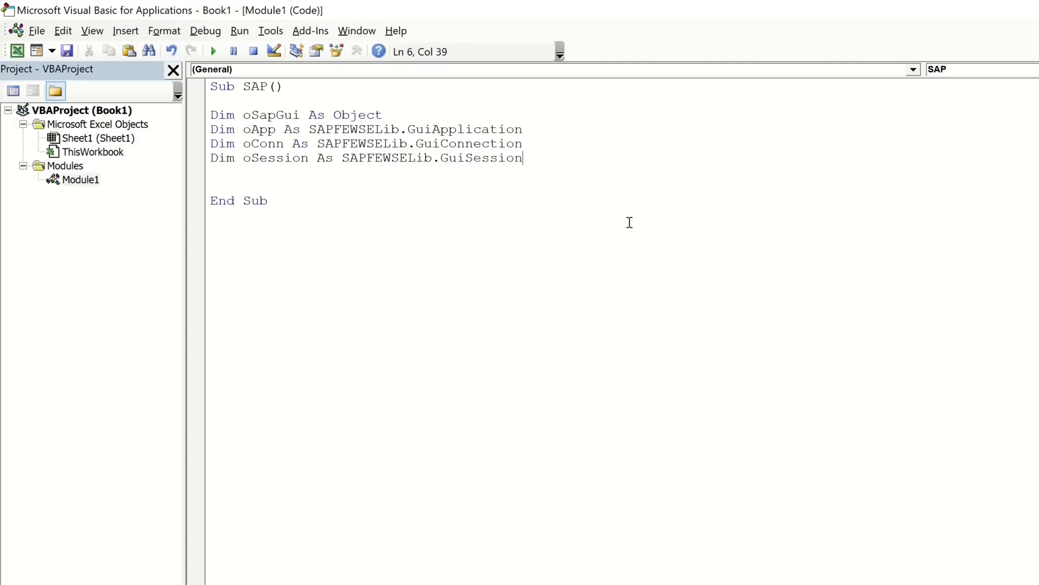
# Add Set oSapGui = GetObject("SAPGUI"), GetScriptingEngine into oApp, with nested IsObject checks
pyautogui.write('set oSa')
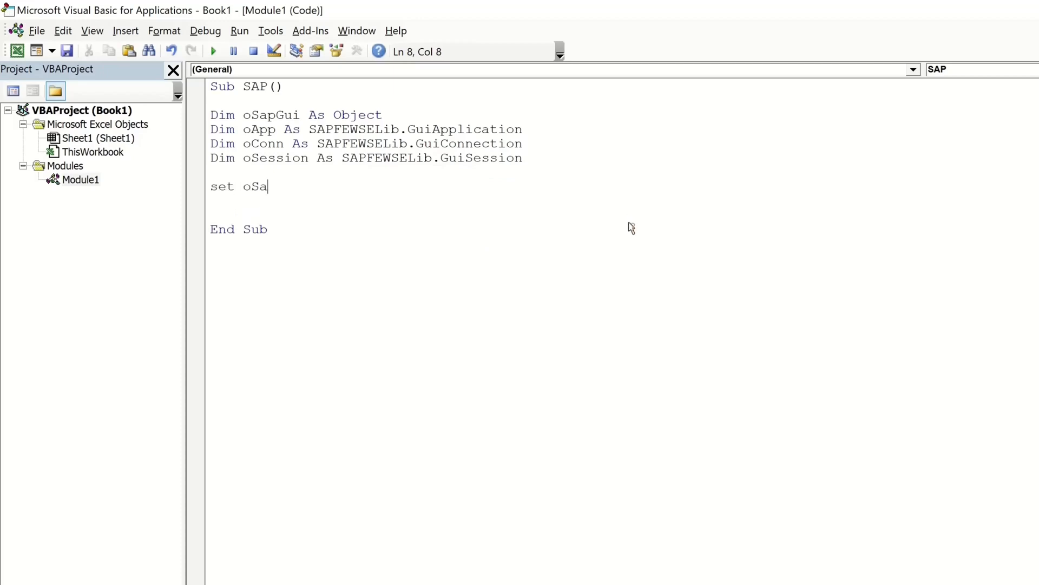
pyautogui.write('pGui = GetO')
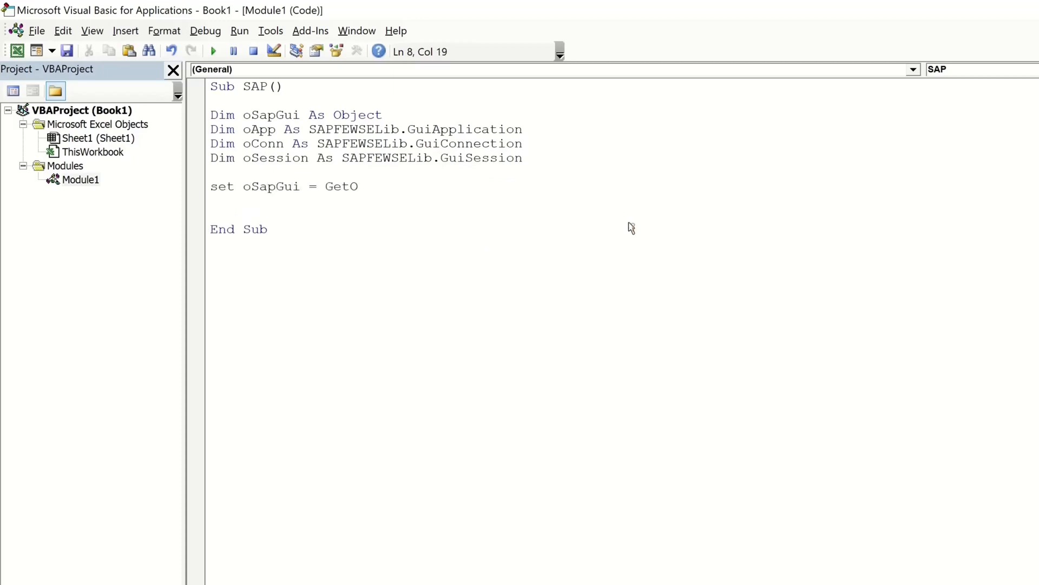
pyautogui.write('bject("")')
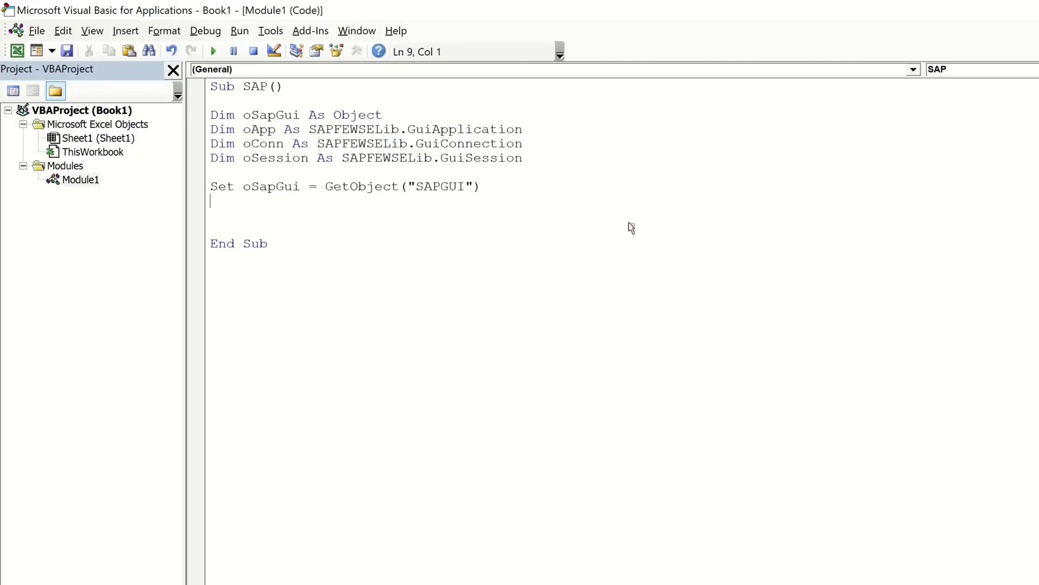
pyautogui.write('if IsO')
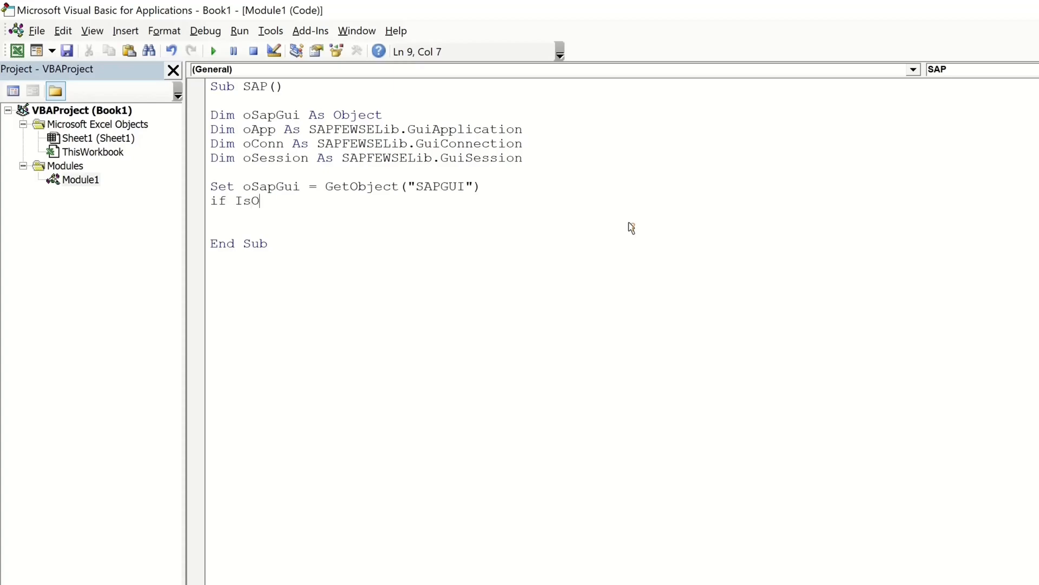
pyautogui.write('bject()')
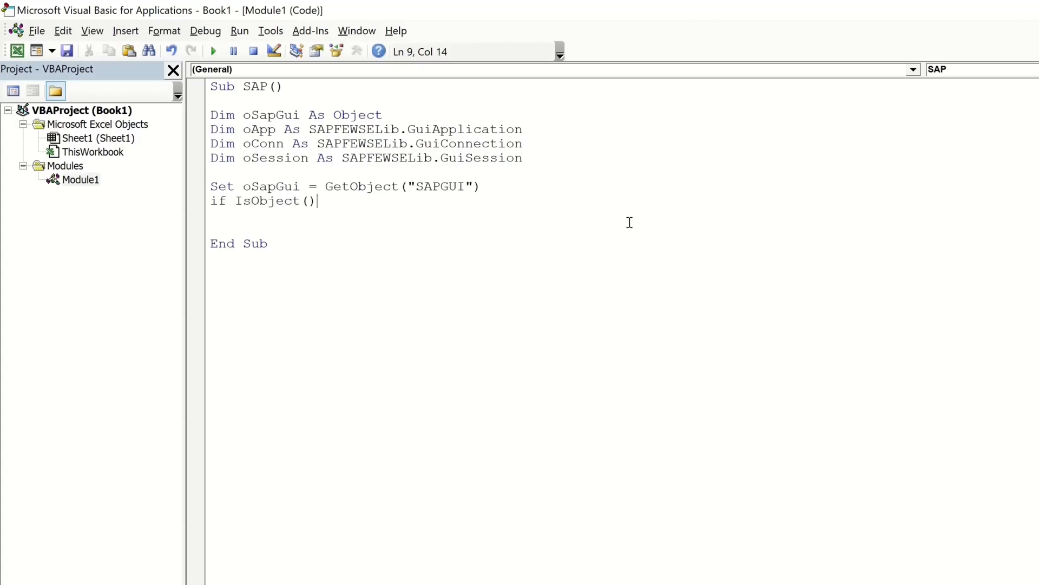
pyautogui.write('oSapGui')
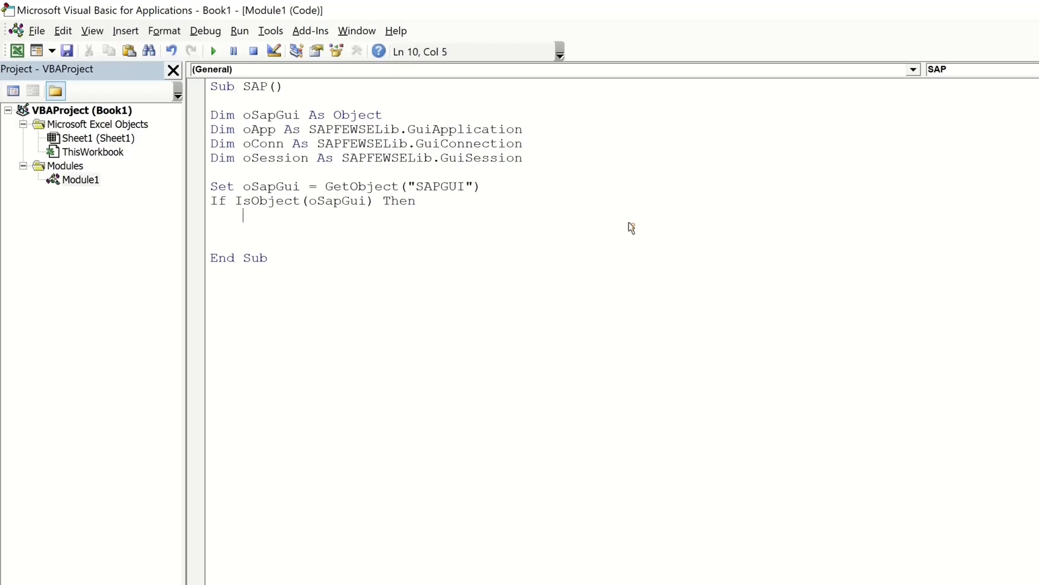
pyautogui.write('set oApp =')
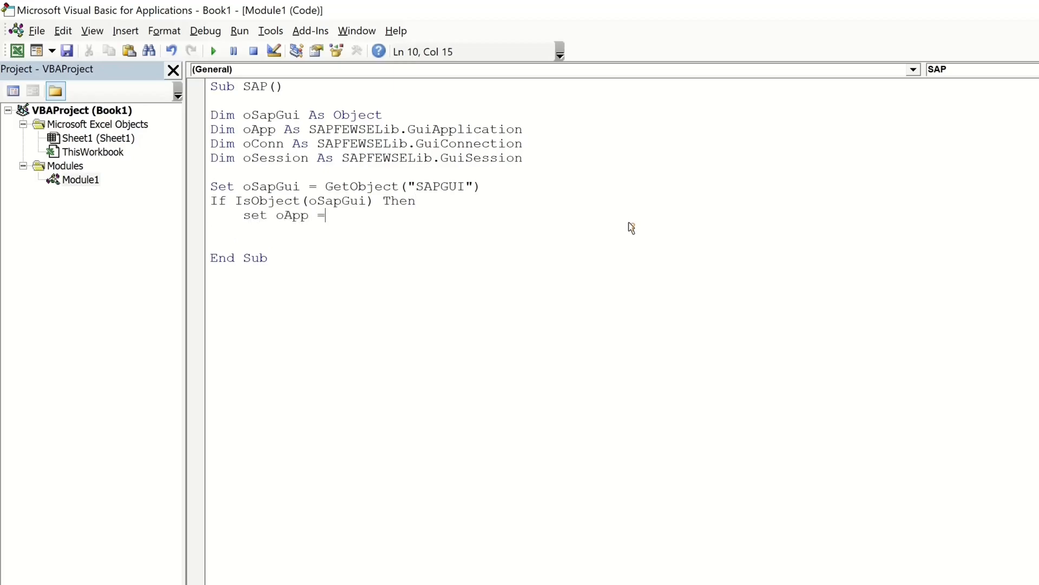
pyautogui.write('oSapGui.GE')
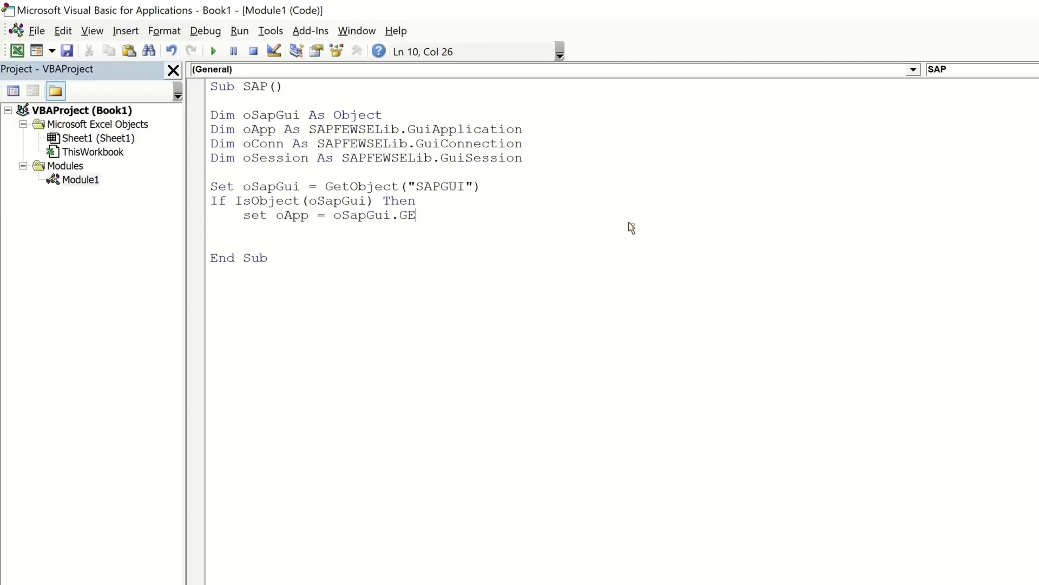
pyautogui.write('tScriptingEngine')
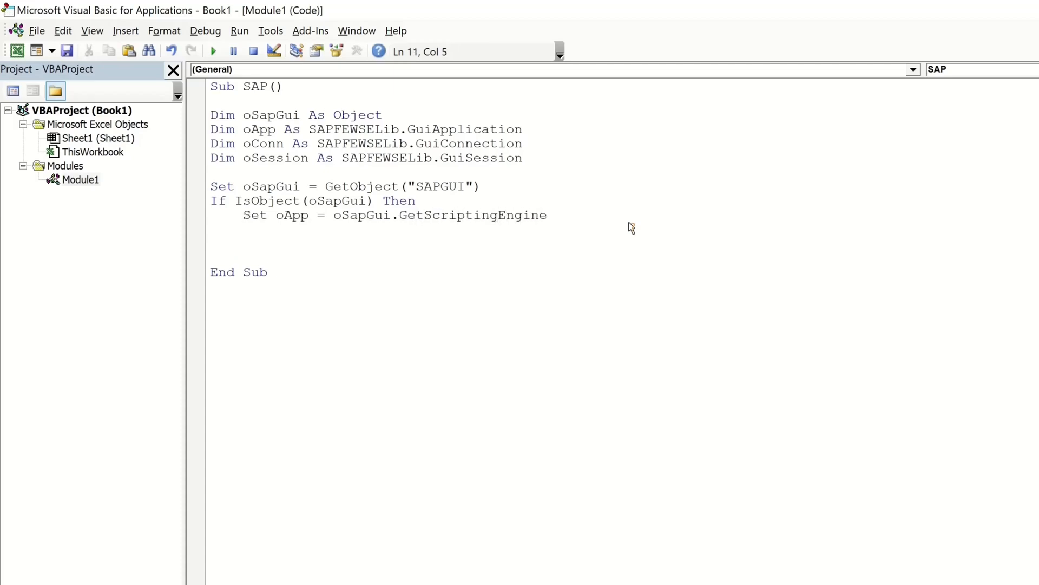
pyautogui.write('if')
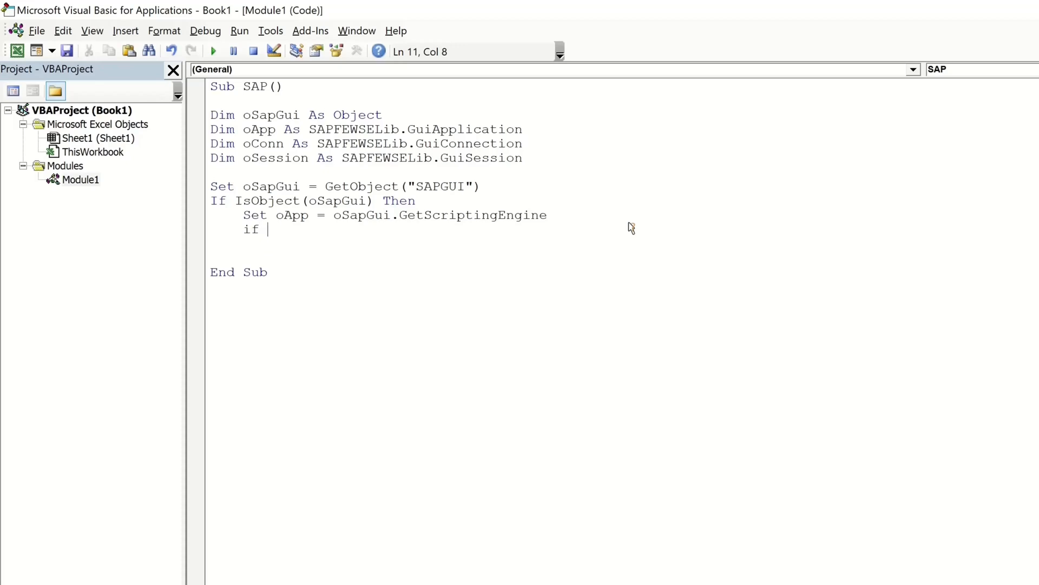
pyautogui.write('IsObject(')
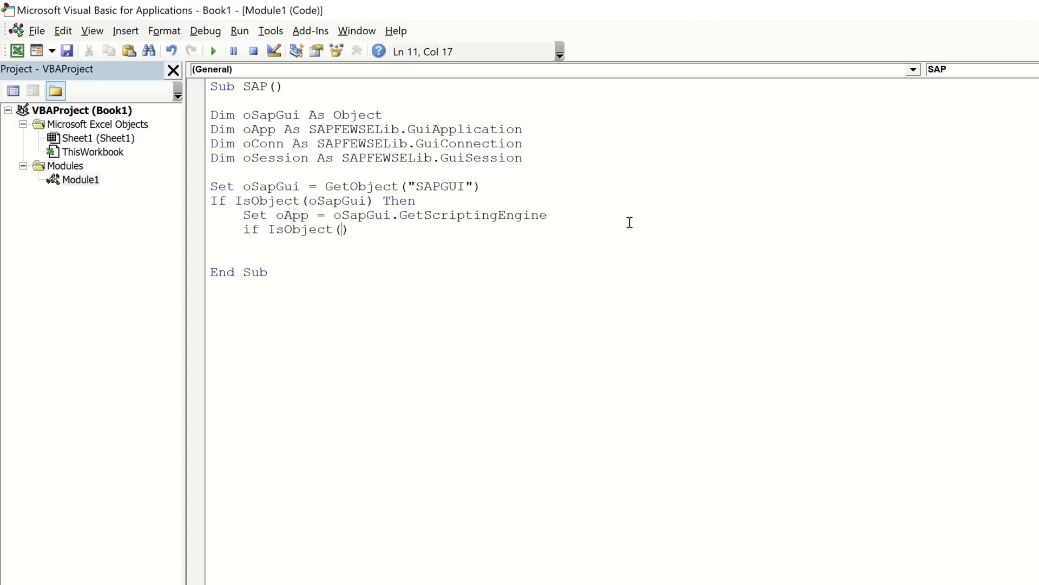
pyautogui.write('oApp) Then')
pyautogui.write('Set')
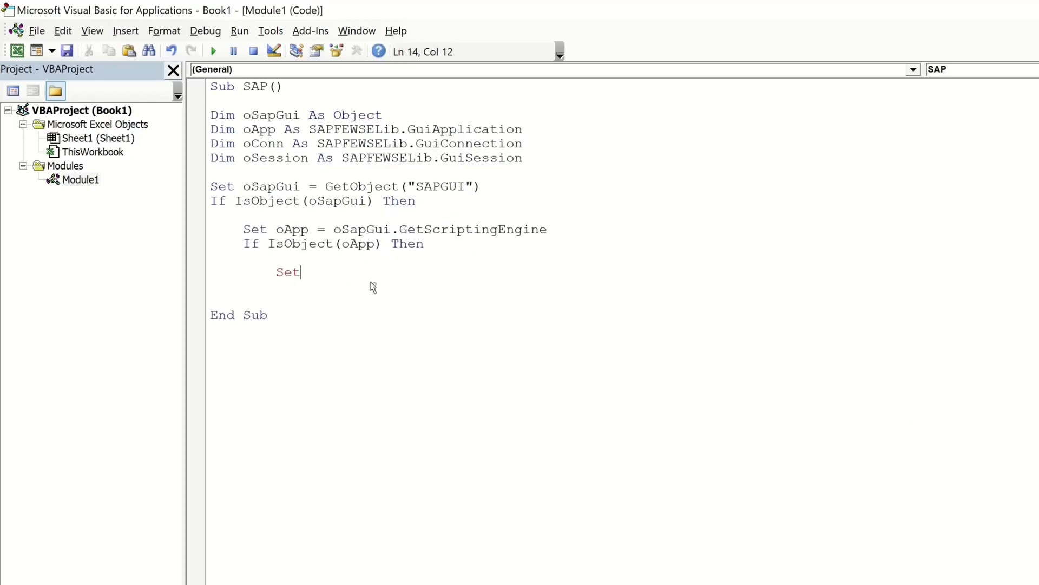
# Set oConn = oApp.OpenConnection("ABAP752") and check it with If IsObject(oConn) Then
pyautogui.write('oConn = oApp')
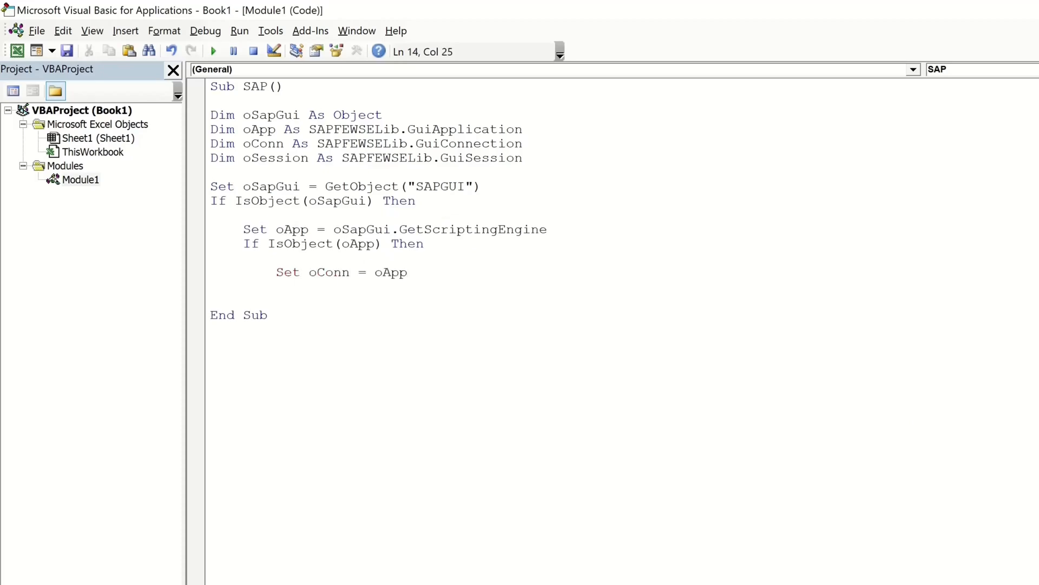
pyautogui.write('.OpenConnection("")')
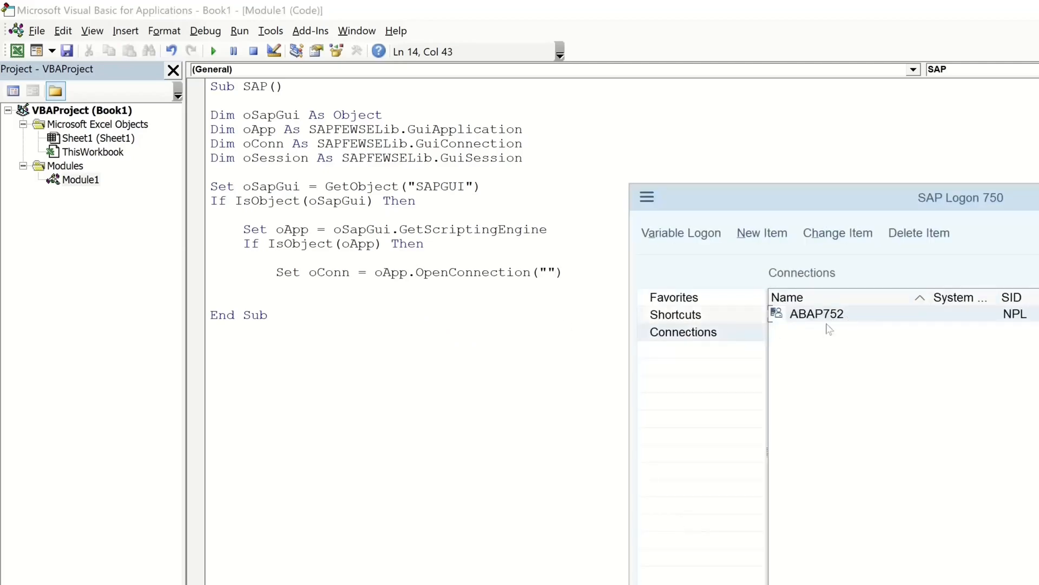
pyautogui.write('ABAP')
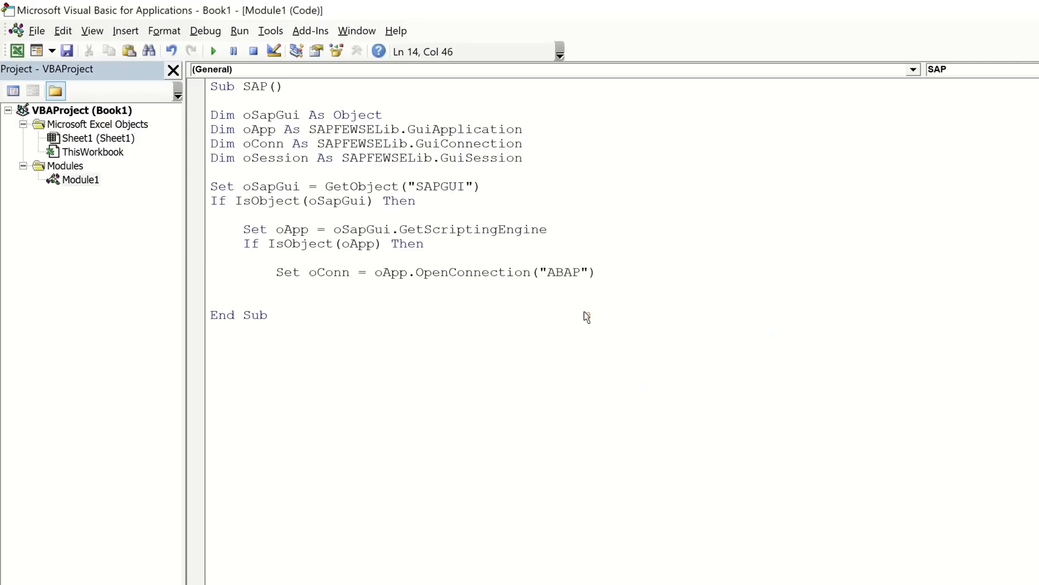
pyautogui.write('752')
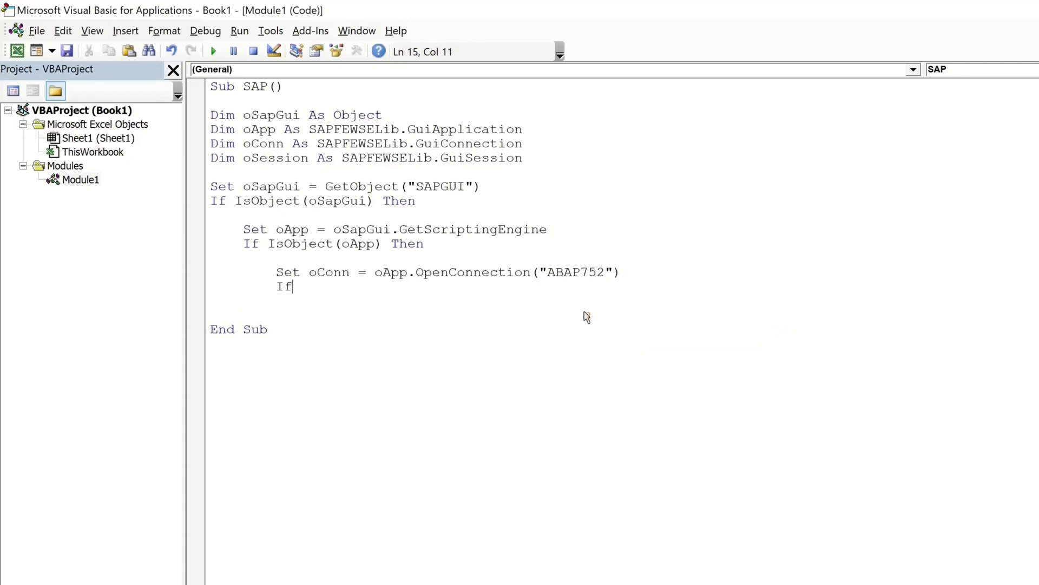
pyautogui.write('IsObject')
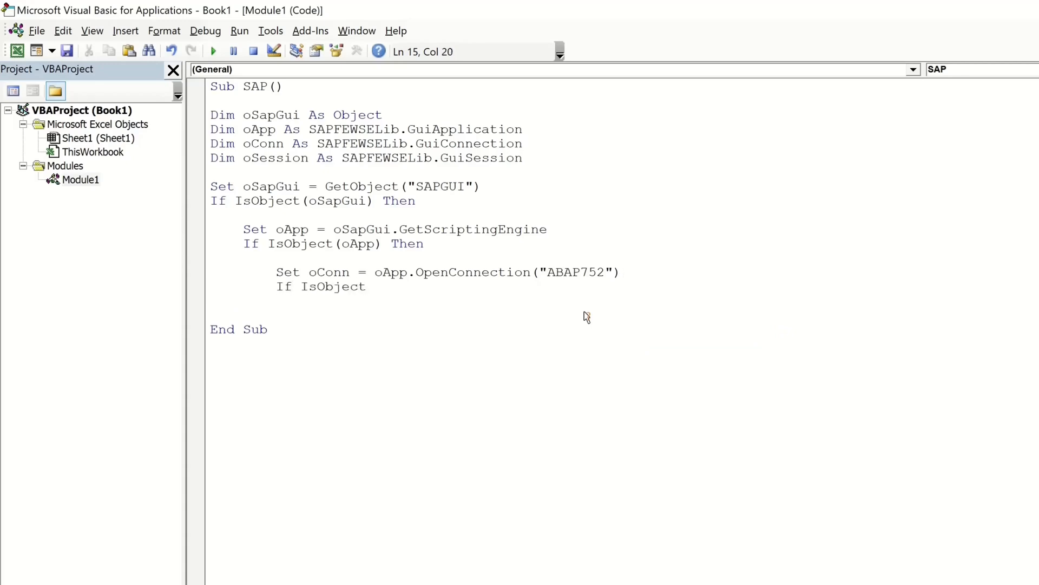
pyautogui.write('(oConn) Then')
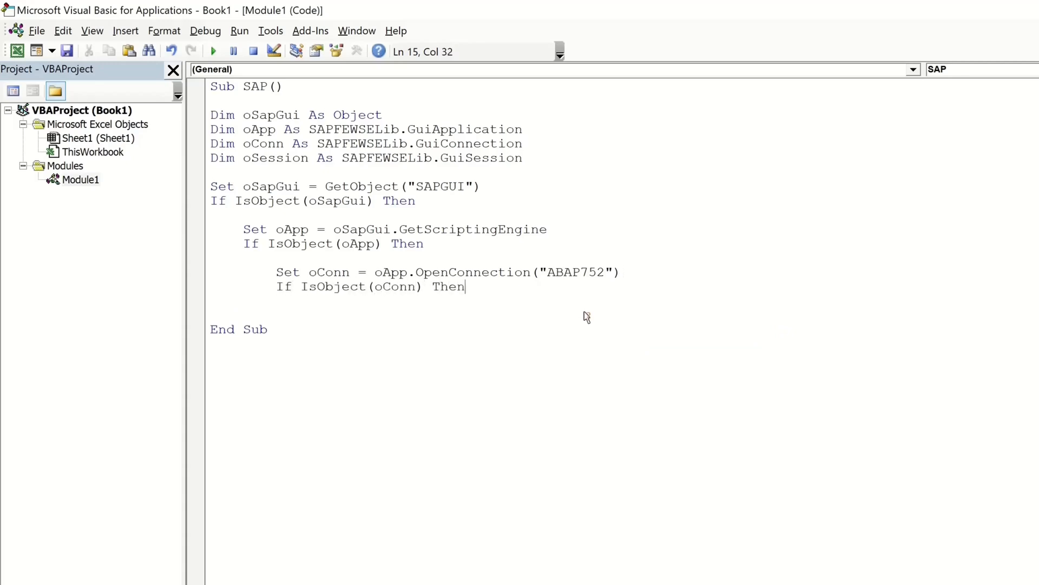
pyautogui.write('Set')
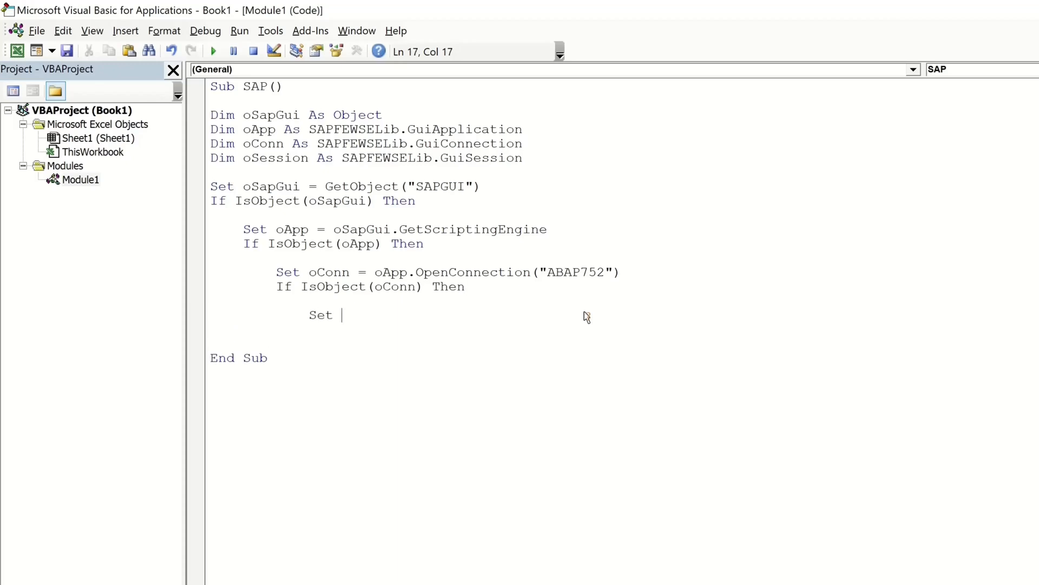
# Set oSession = oConn.Children(0) and fill txtRSYST-BNAME with "DEVELOPER", fixing the quote error
pyautogui.write('oSession = oConn.Children')
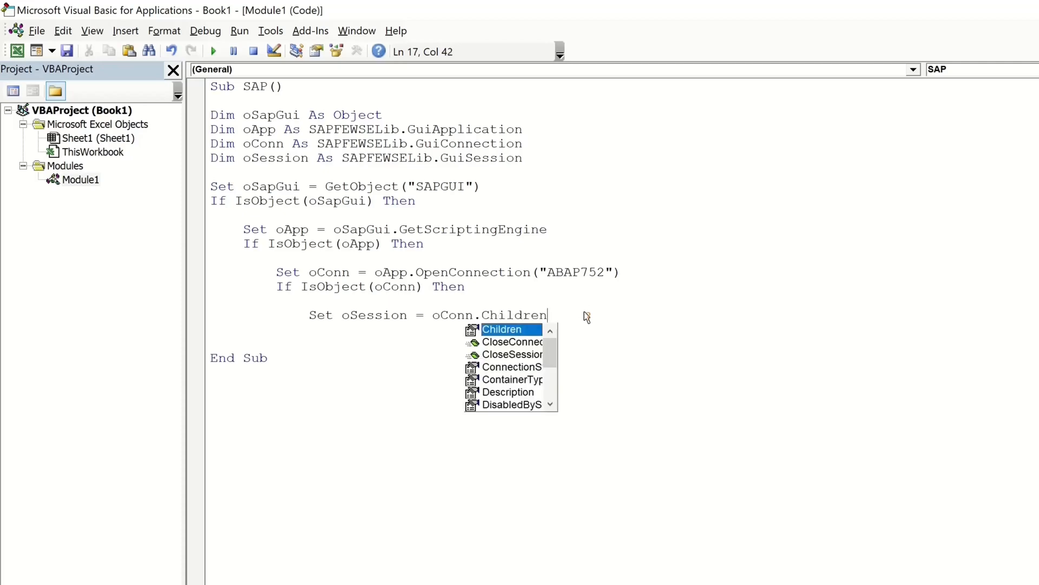
pyautogui.write('(0)')
pyautogui.click(471, 343)
pyautogui.write('oSession')
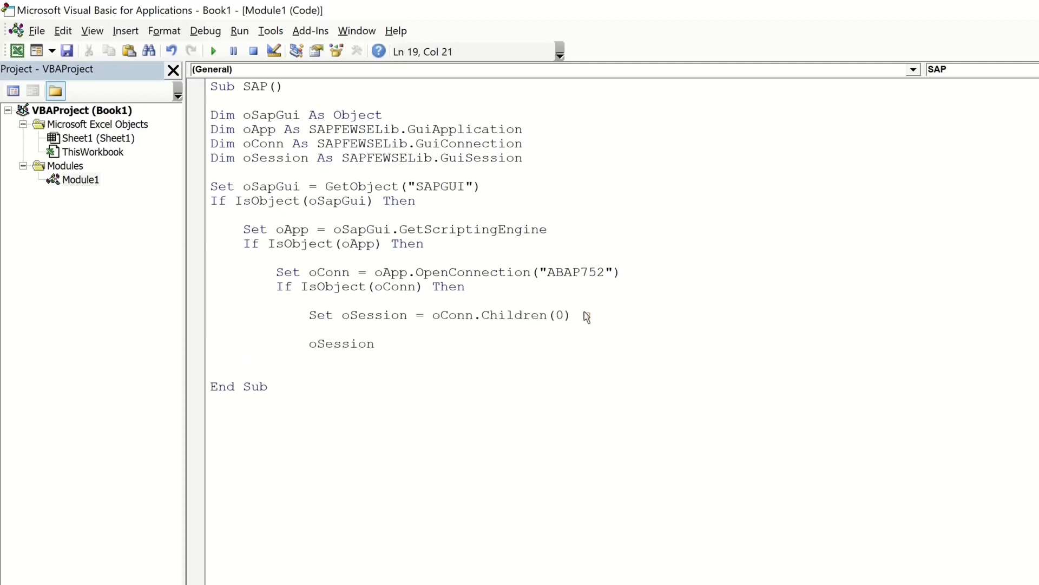
pyautogui.write('.FindById("w')
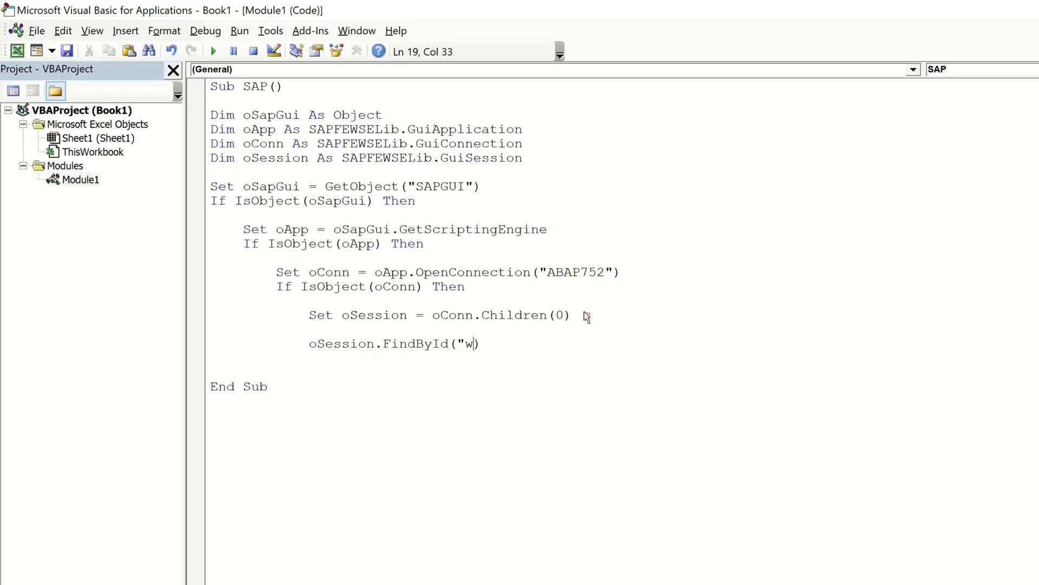
pyautogui.write('nd[0]')
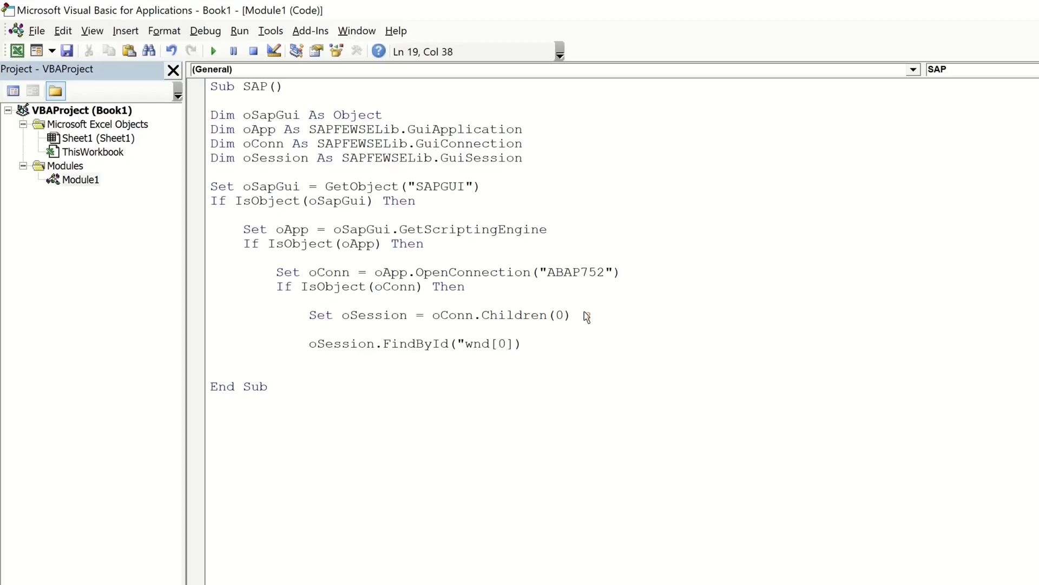
pyautogui.write('/usr/txt')
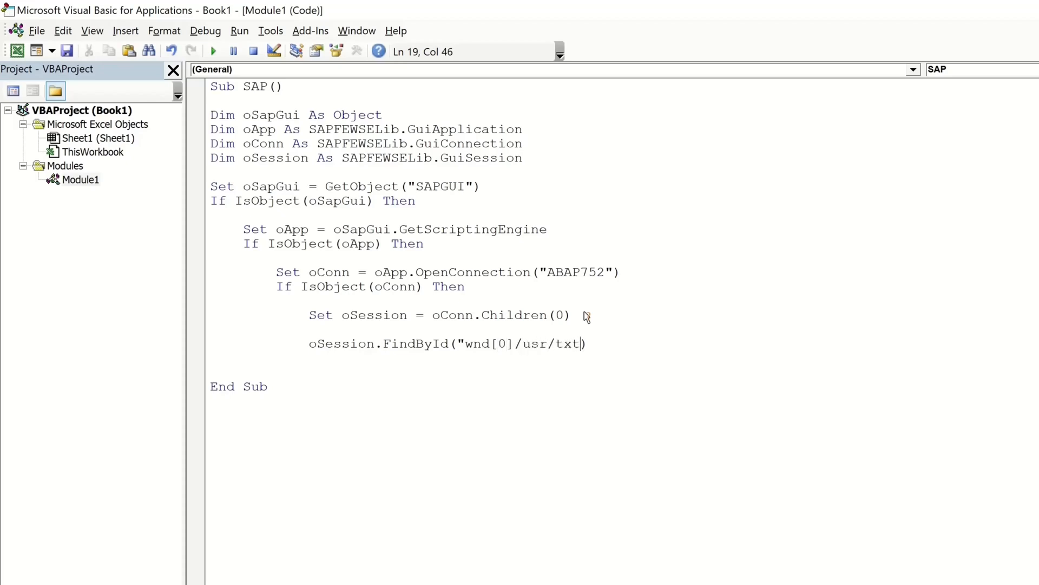
pyautogui.write('RSYST-')
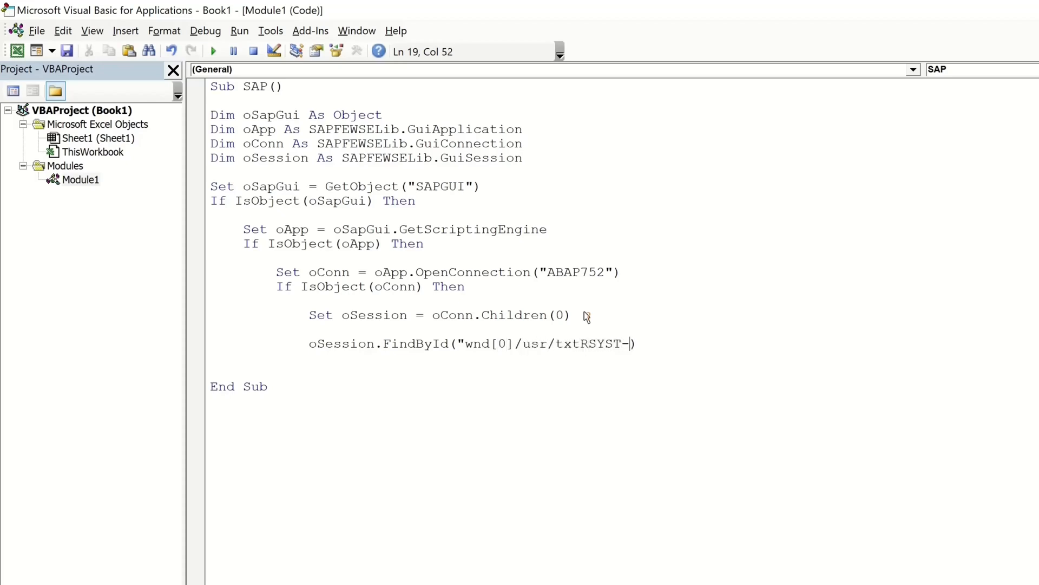
pyautogui.write('BNAME")')
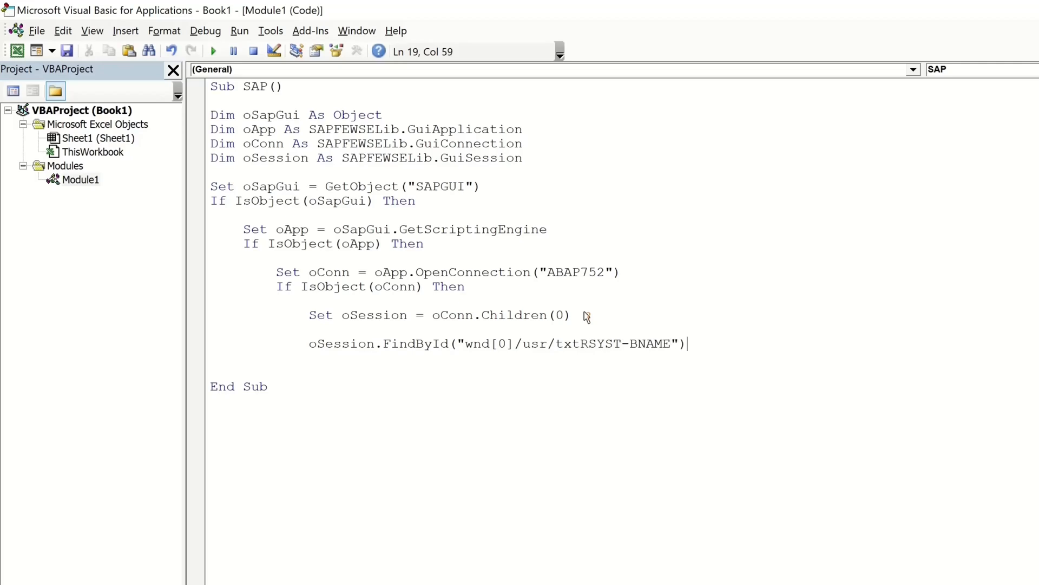
pyautogui.write(".Text = '")
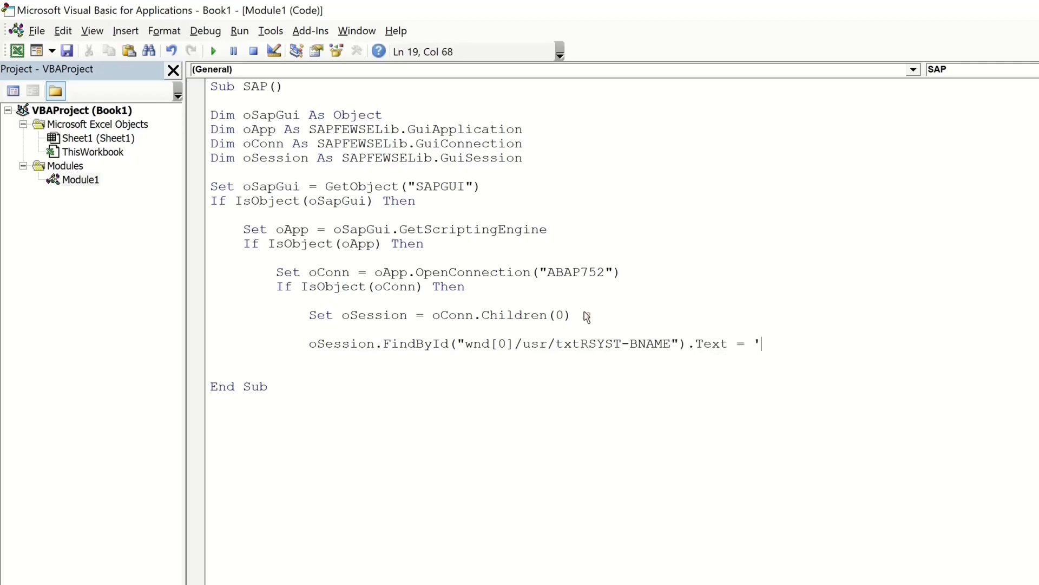
pyautogui.write("DEVELOPER'")
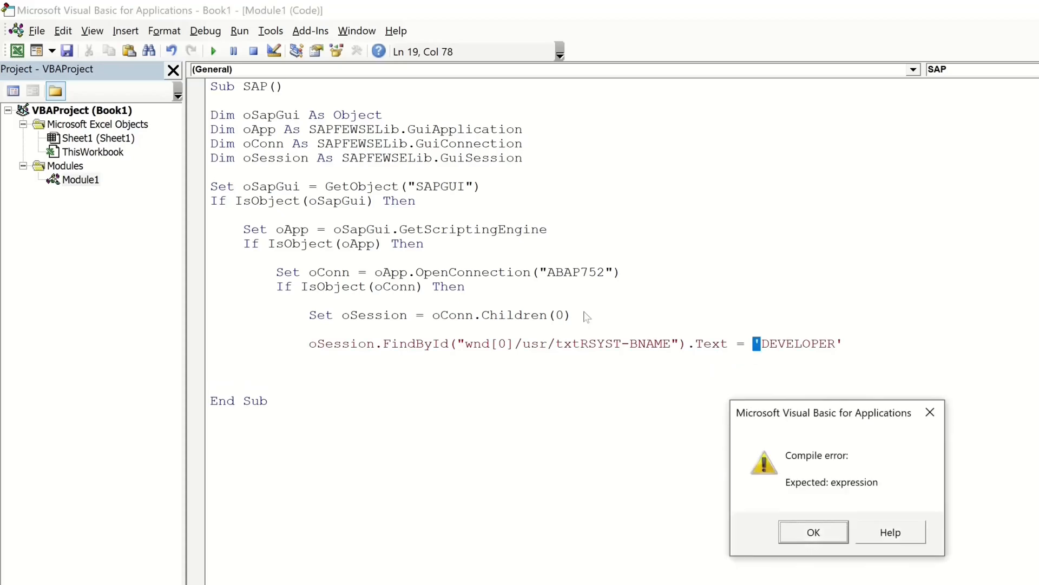
pyautogui.click(813, 532)
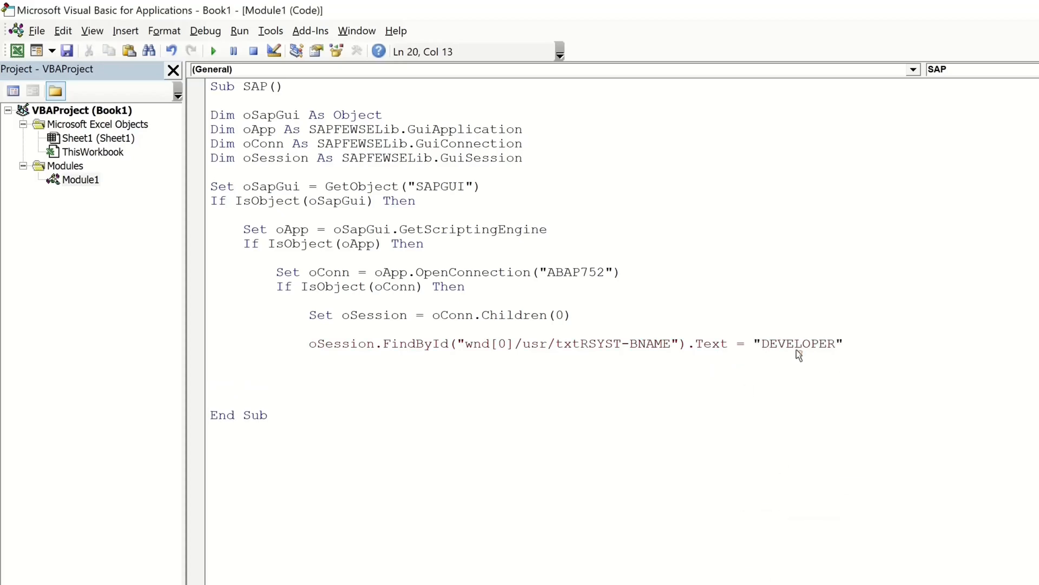
pyautogui.moveTo(308, 343); pyautogui.dragTo(550, 343)
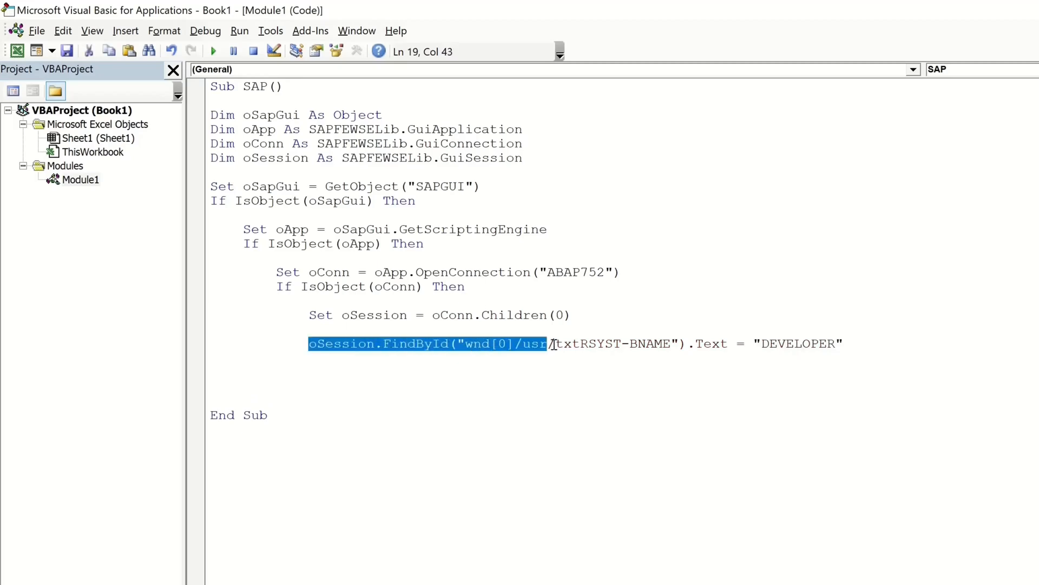
# Add the FindById line that fills the pwdRSYST-BCODE password field
pyautogui.write('oSession.FindById("wnd[0]/usr/')
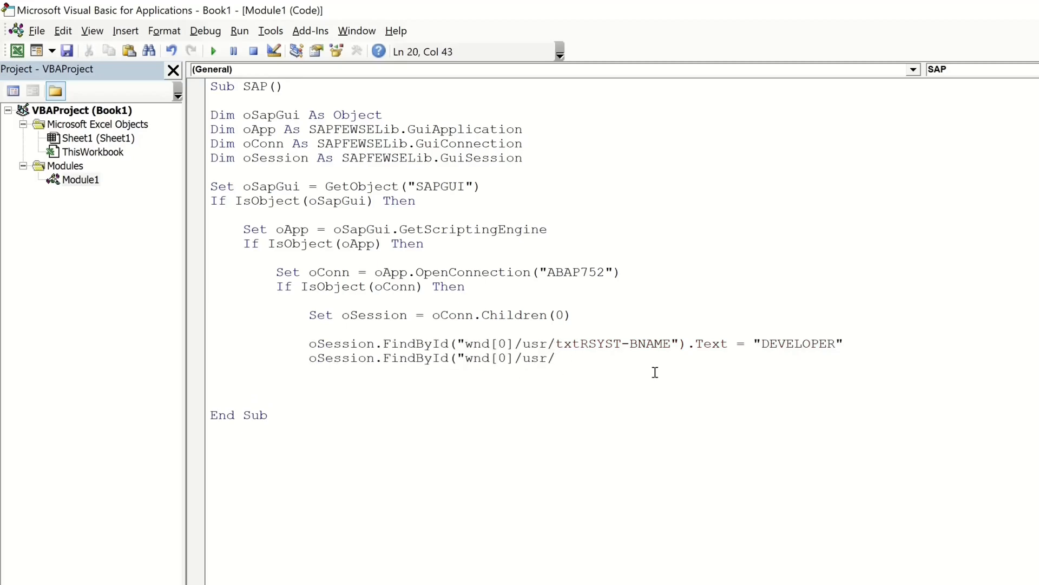
pyautogui.write('pwdRS')
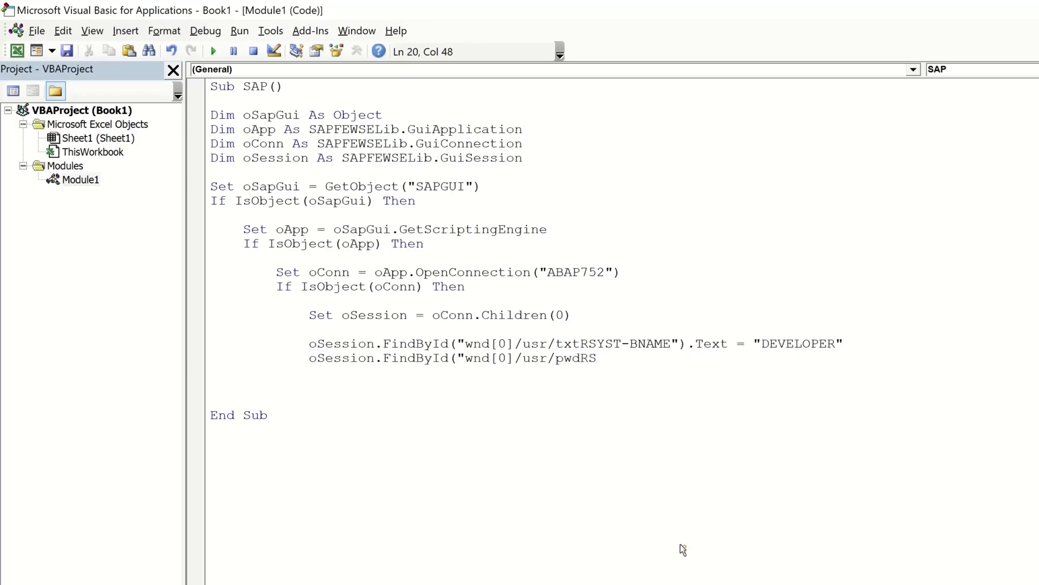
pyautogui.write('YST-BCODE')
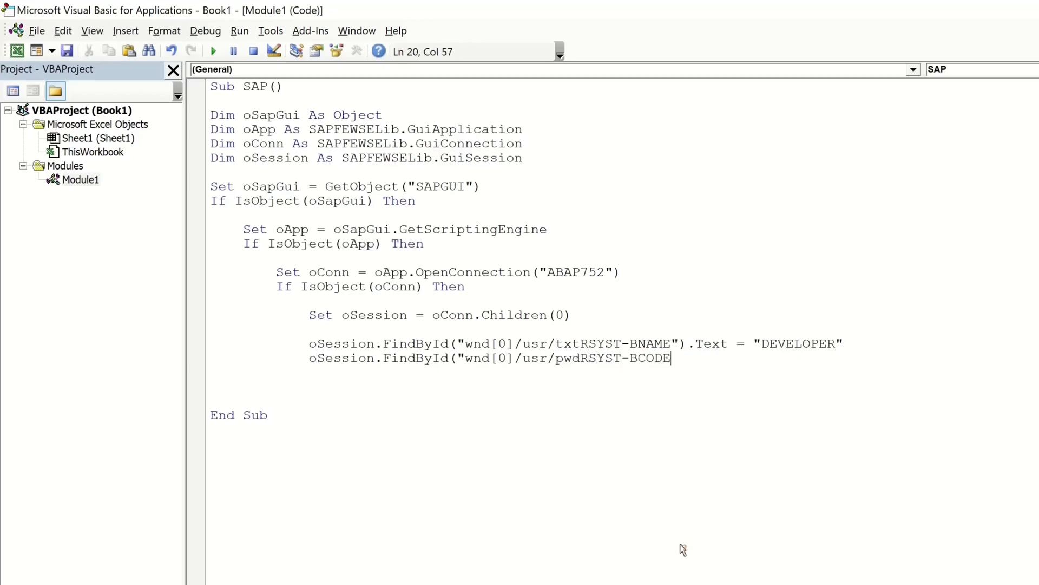
pyautogui.write('.Text = "Download"')
pyautogui.click(577, 372)
pyautogui.write('oSessi')
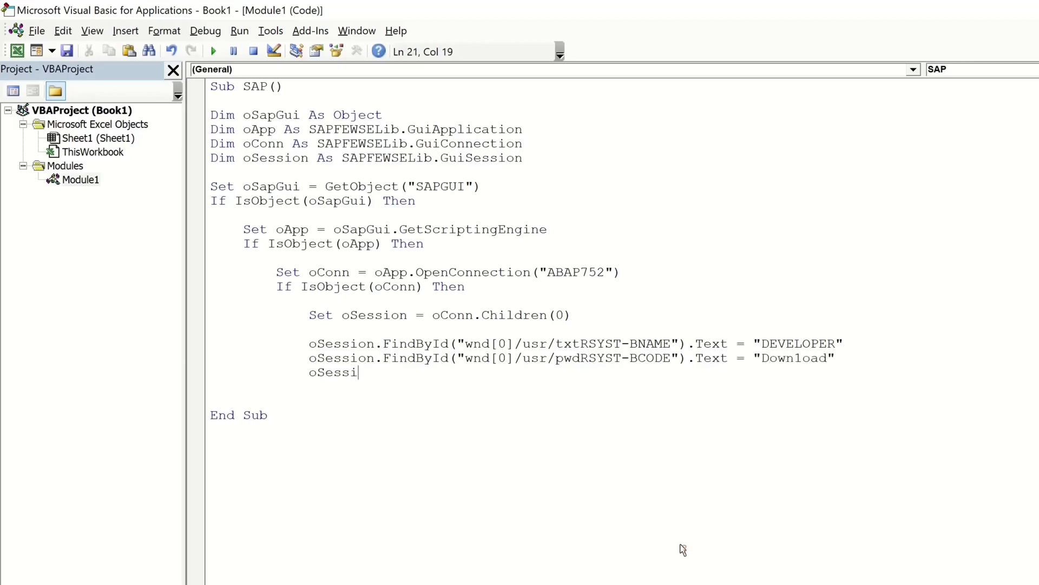
# Add oSession.FindById("wnd[0]").SendKey 0 and oSession.StartTransaction ("SE16")
pyautogui.write('on.FindById')
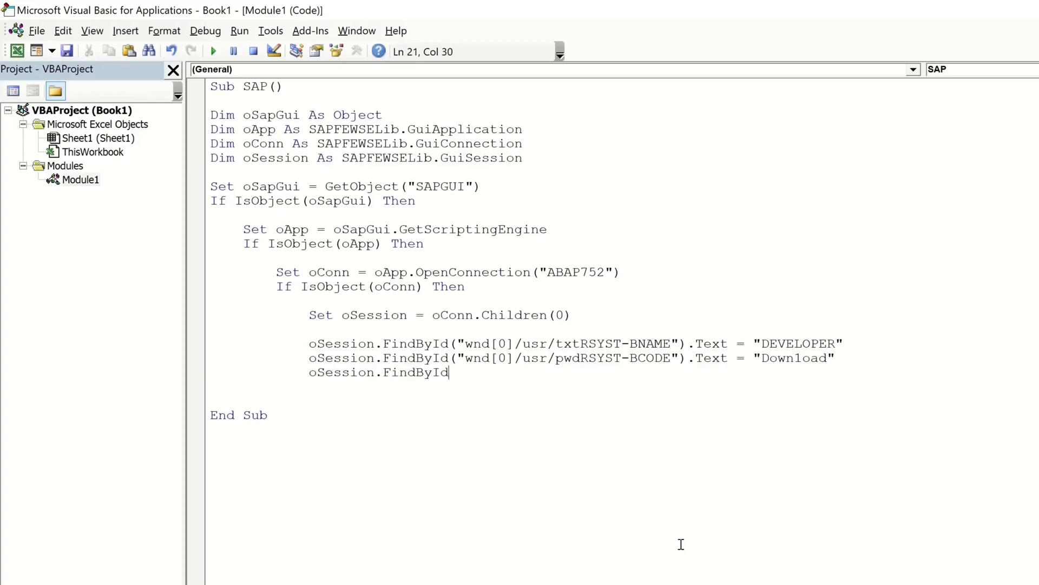
pyautogui.write('("wnd[]')
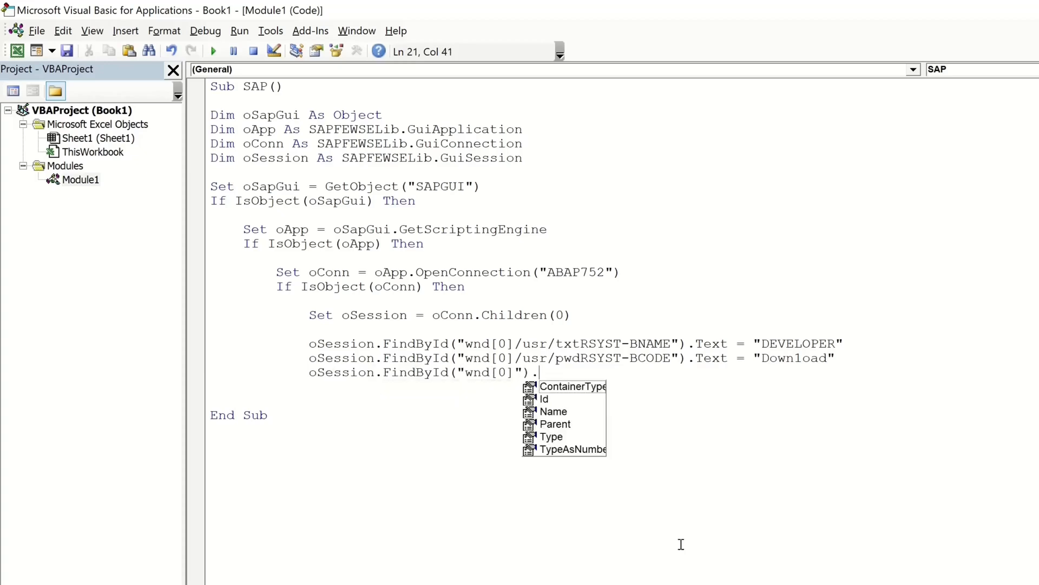
pyautogui.write('SendKey')
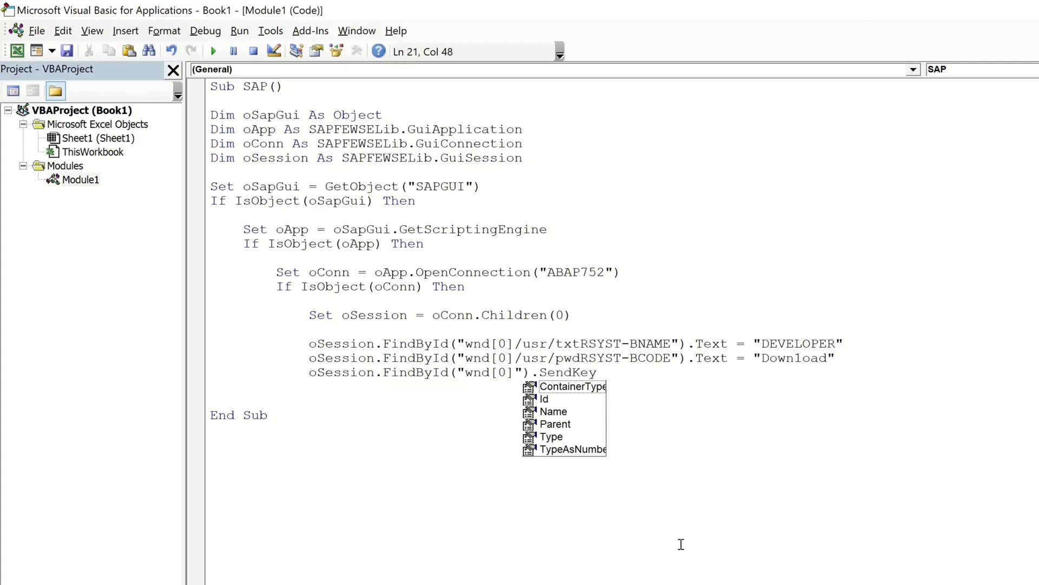
pyautogui.write('0')
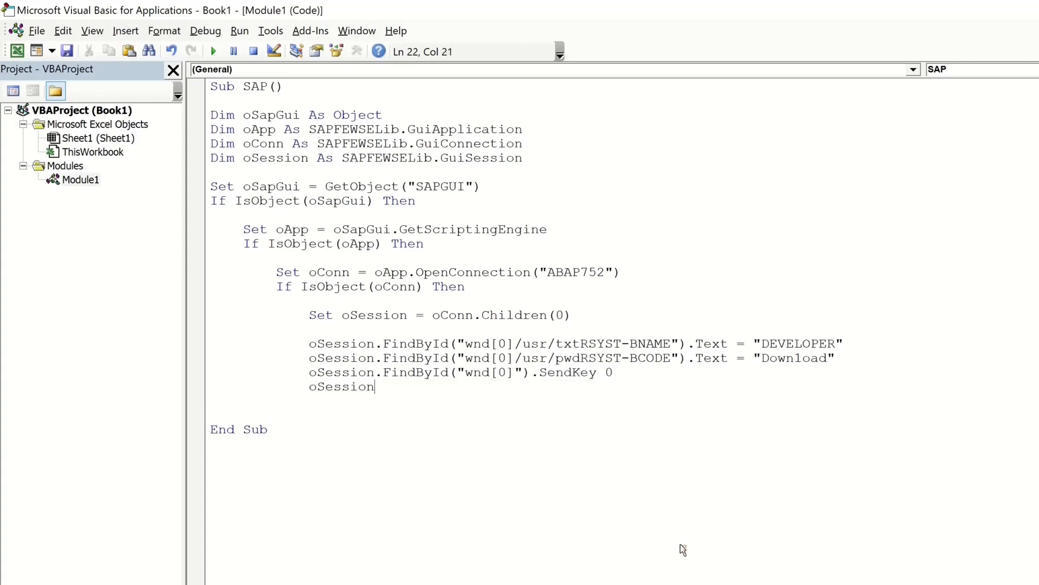
pyautogui.write('.FindBy')
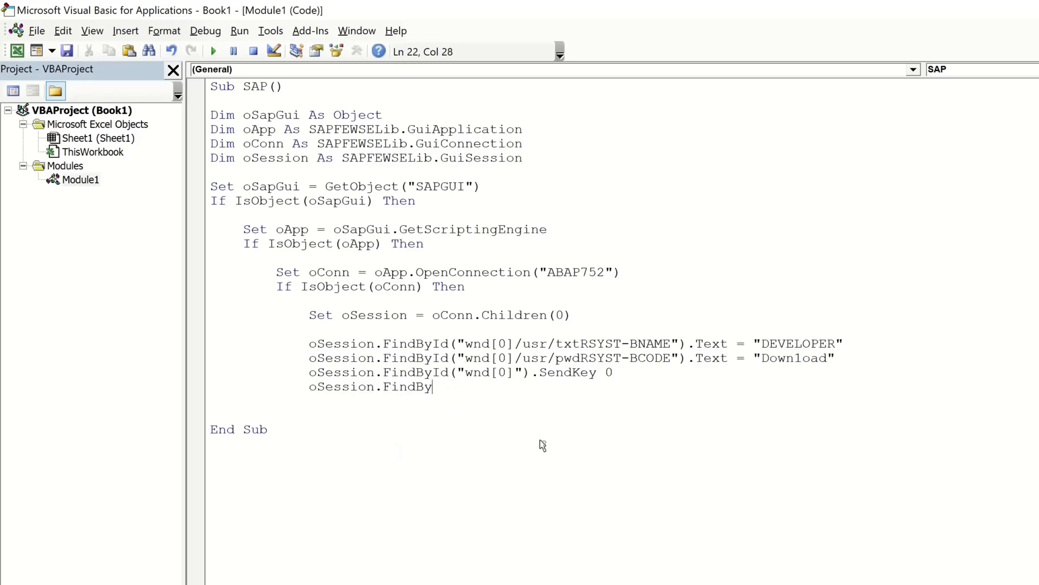
pyautogui.write('StartTransaction')
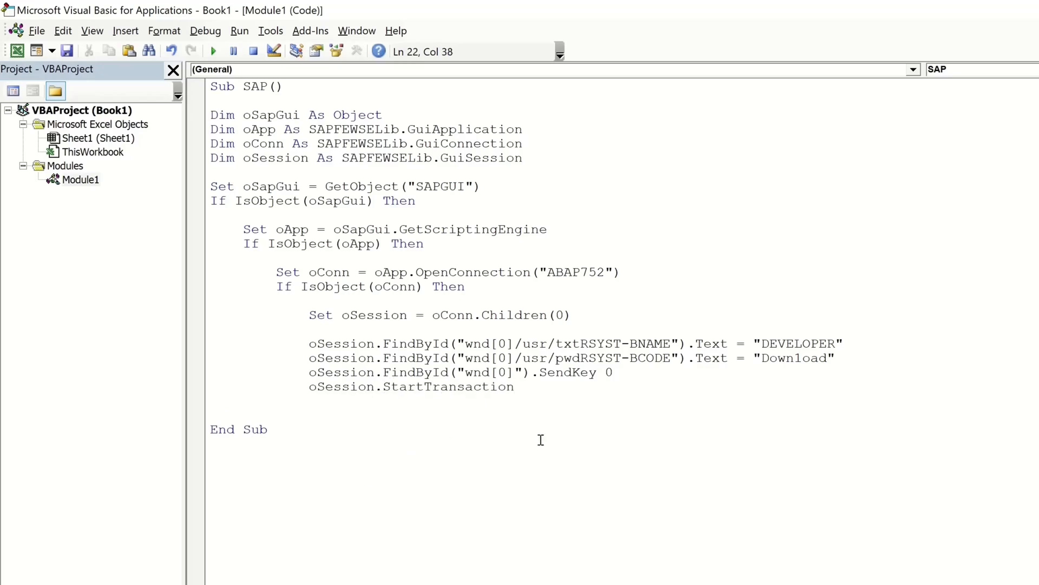
pyautogui.write('("")')
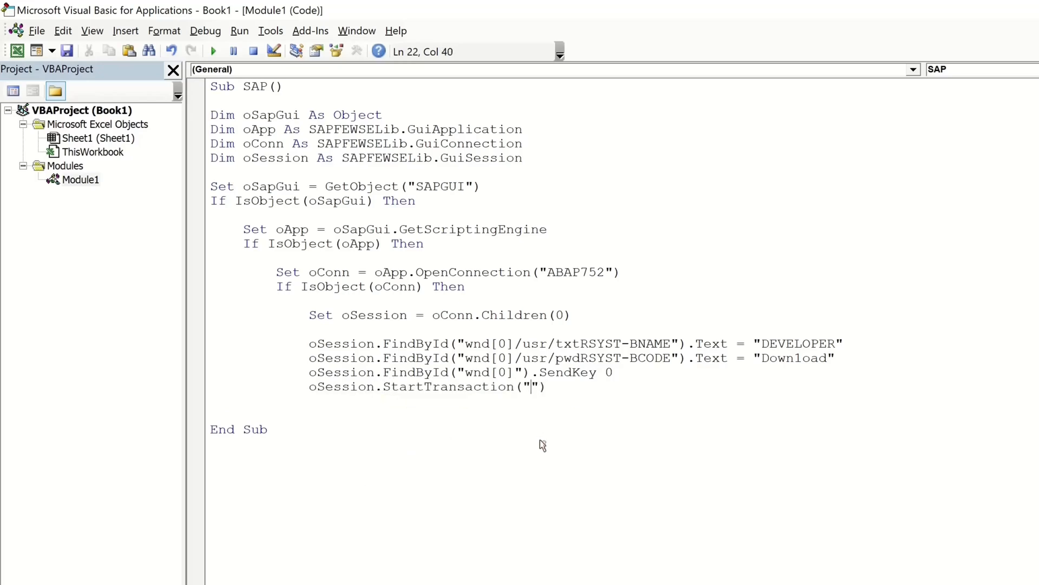
pyautogui.write('SE16')
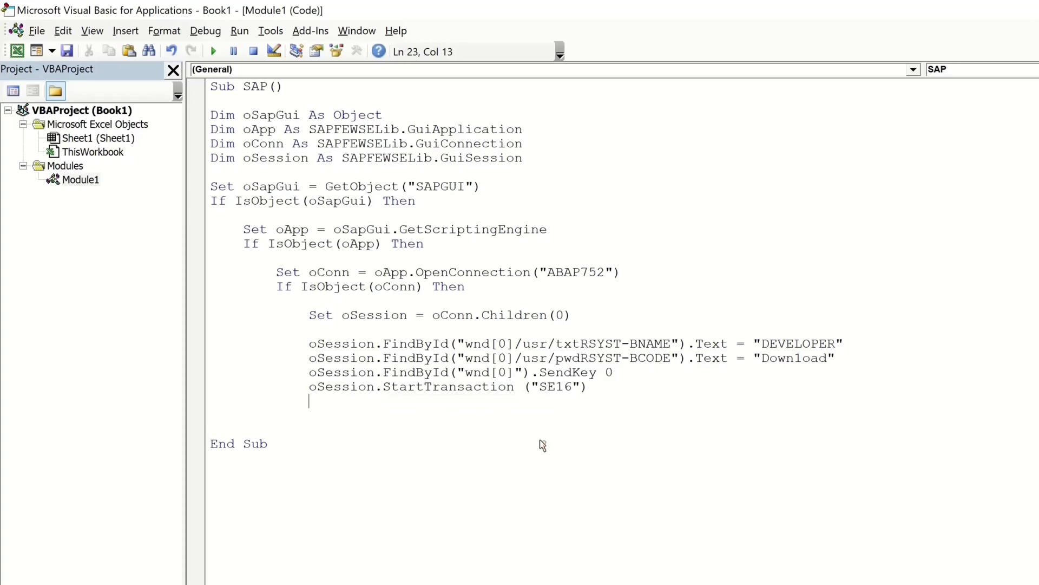
# Add End If lines and save as macro-enabled workbook TestLogin.xlsm
pyautogui.write('end i')
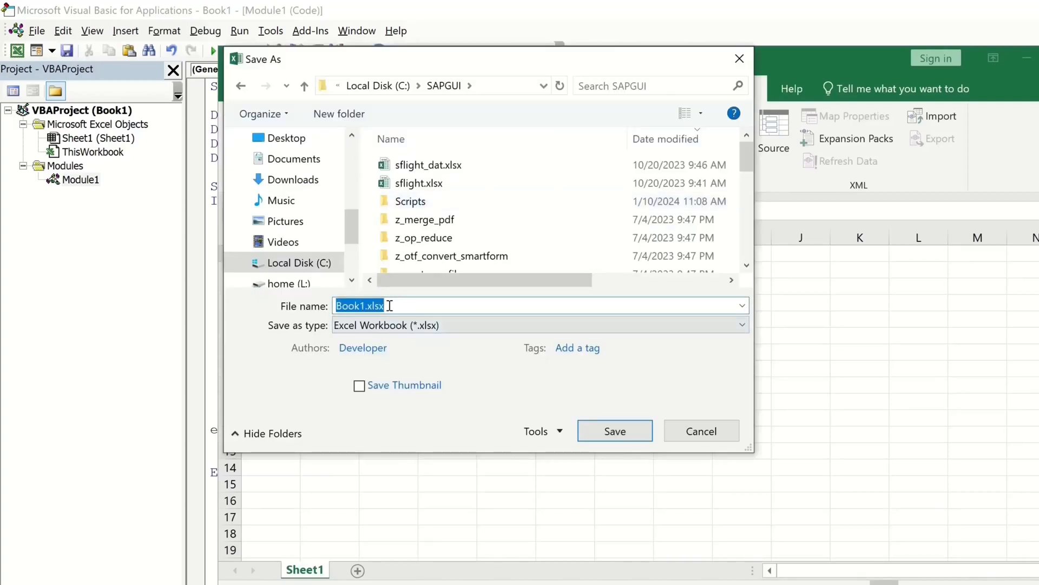
pyautogui.write('TestLogin')
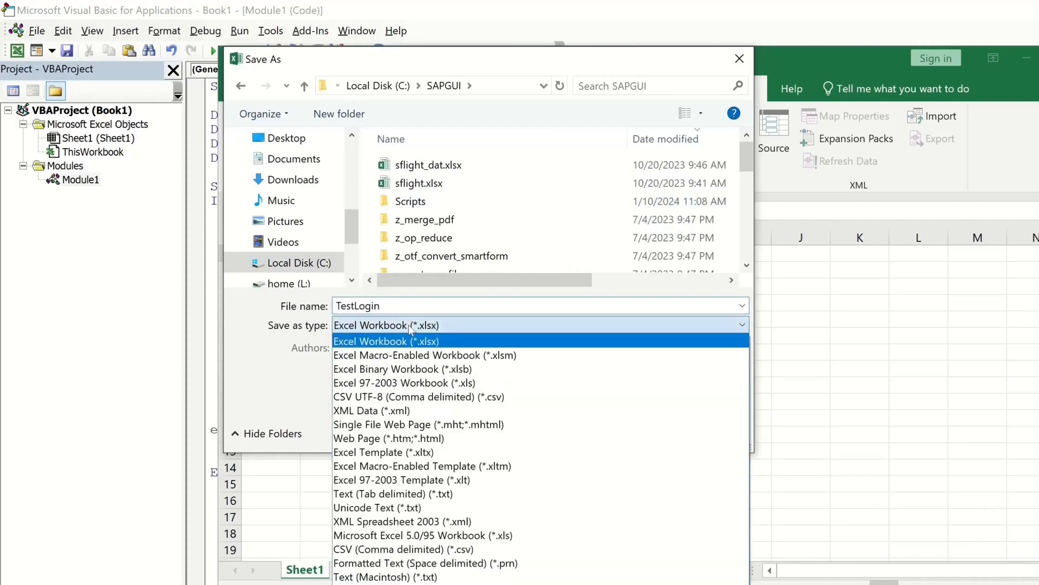
pyautogui.click(423, 355)
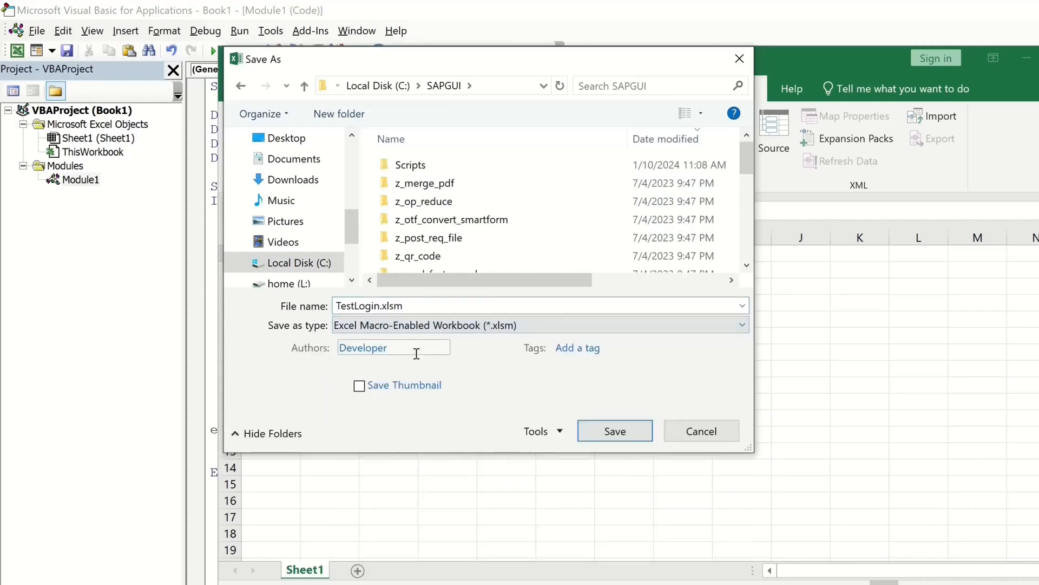
pyautogui.click(613, 431)
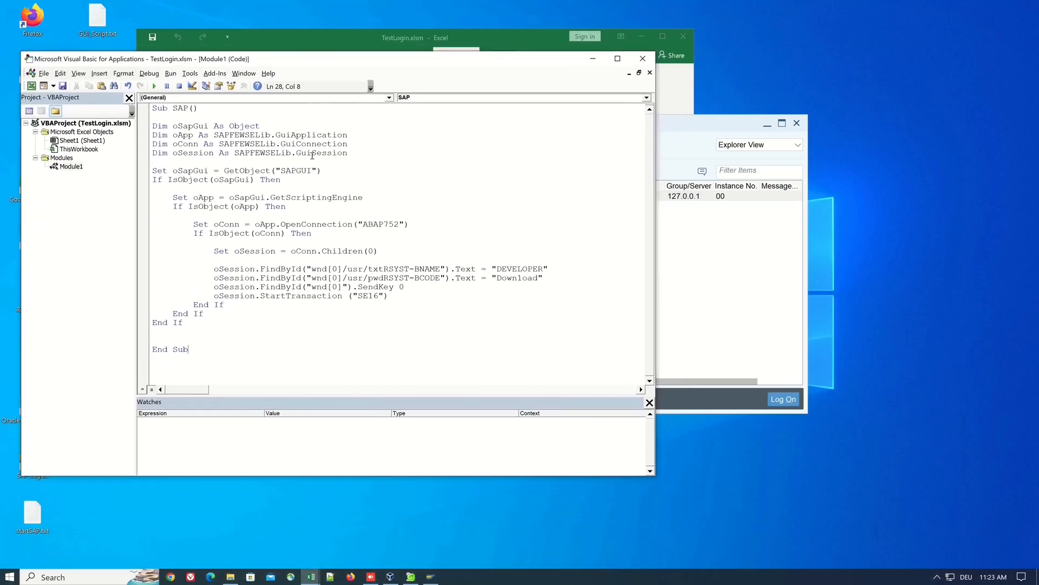
pyautogui.moveTo(154, 86)
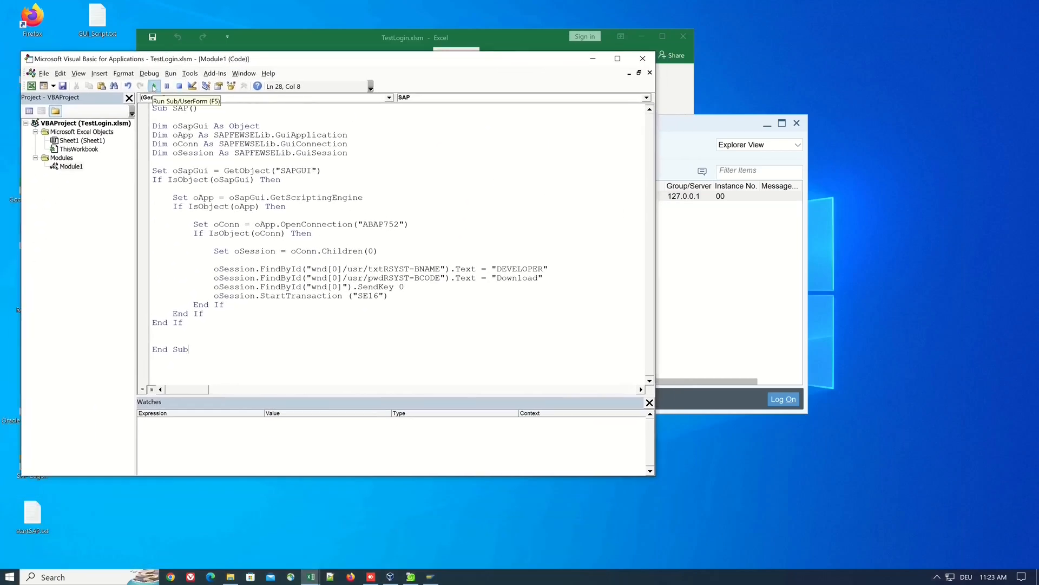
# Run the SAP macro and approve both SAP Logon scripting prompts for SAP GUI and ABAP752
pyautogui.click(154, 86)
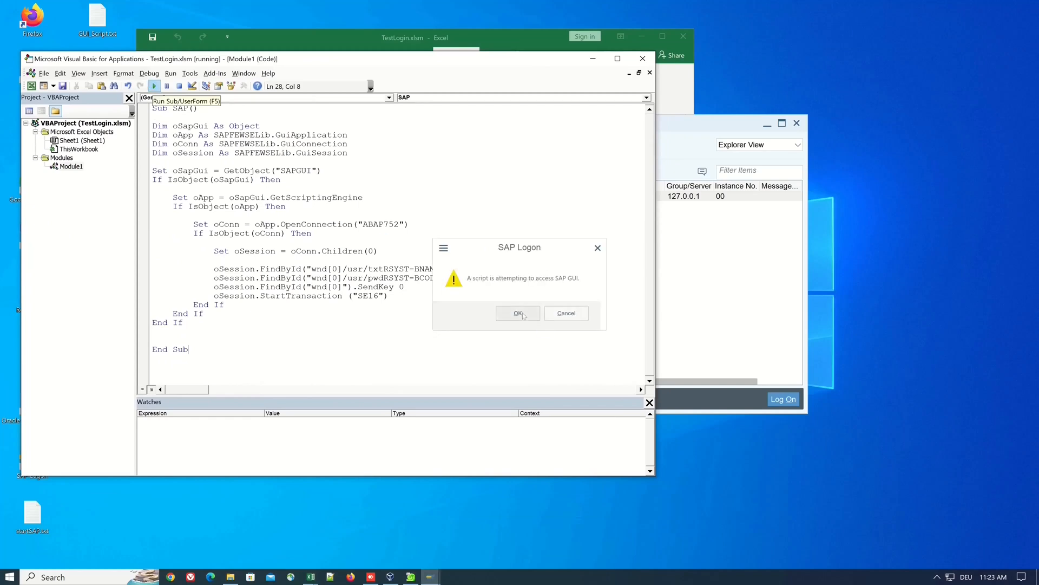
pyautogui.click(519, 313)
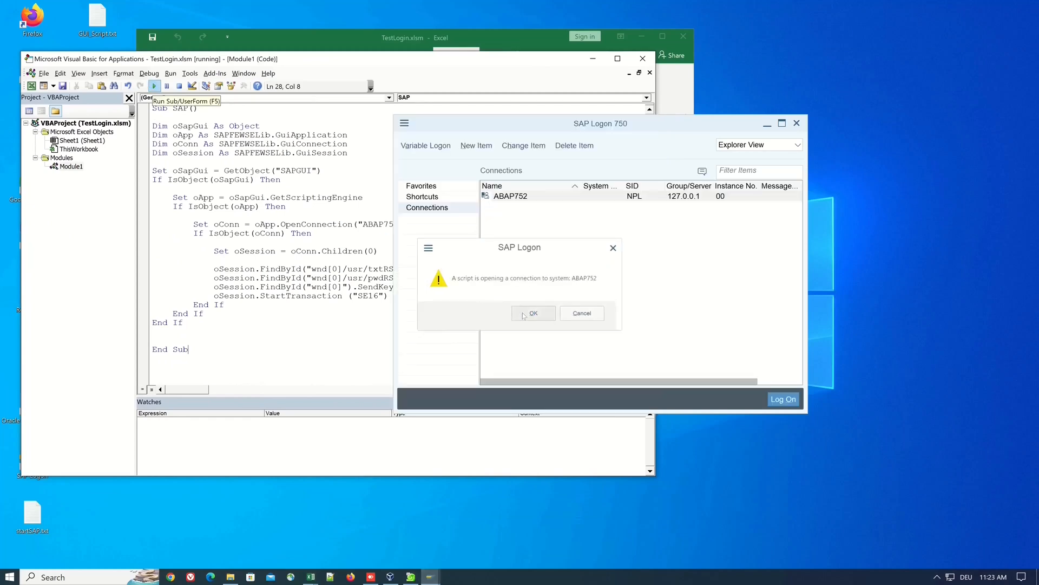
pyautogui.click(533, 313)
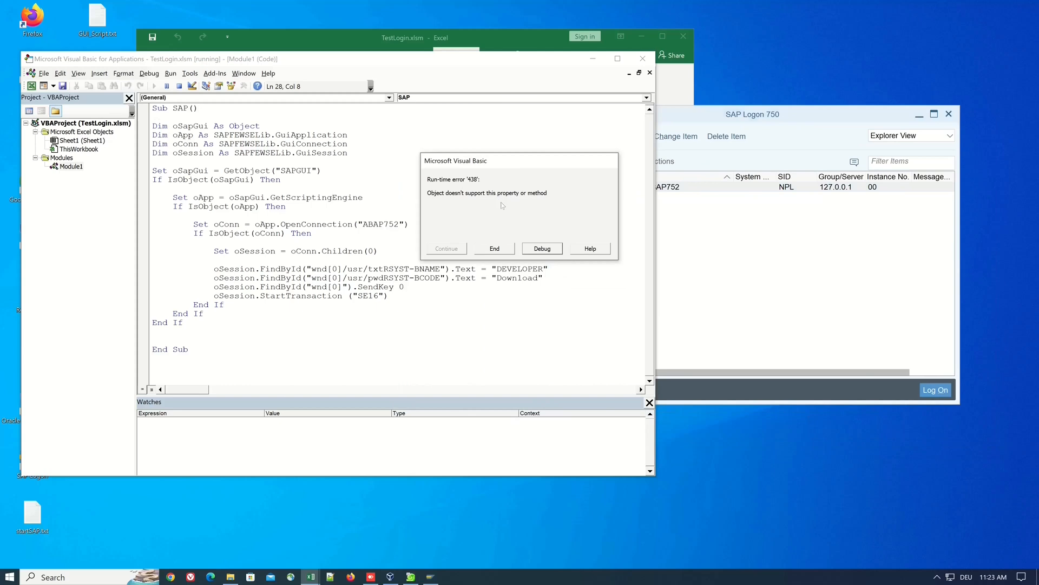
# Debug run-time error 438 and change the highlighted SendKey 0 to SendVKey 0
pyautogui.click(541, 248)
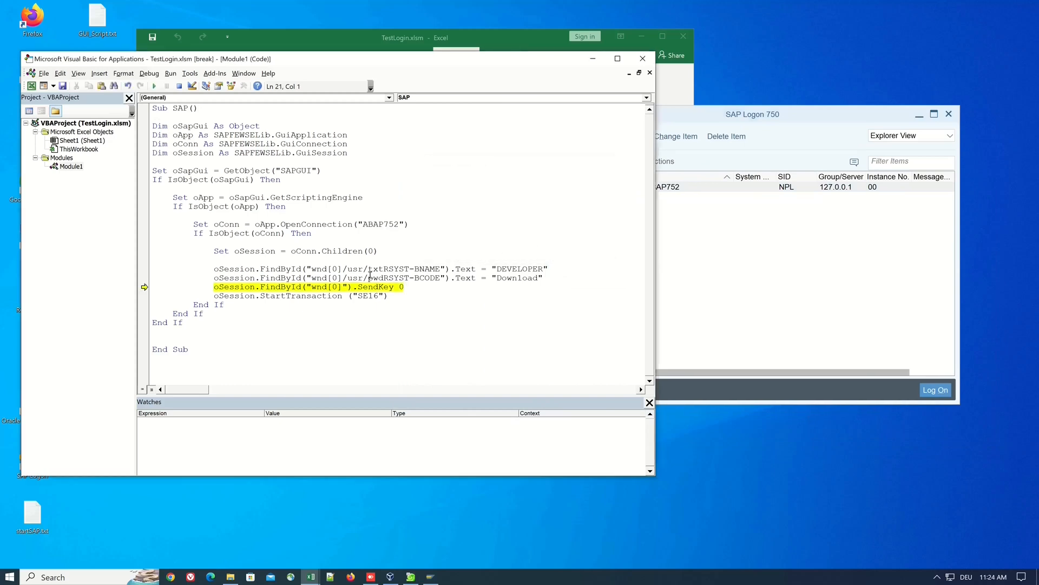
pyautogui.click(370, 286)
pyautogui.write('V')
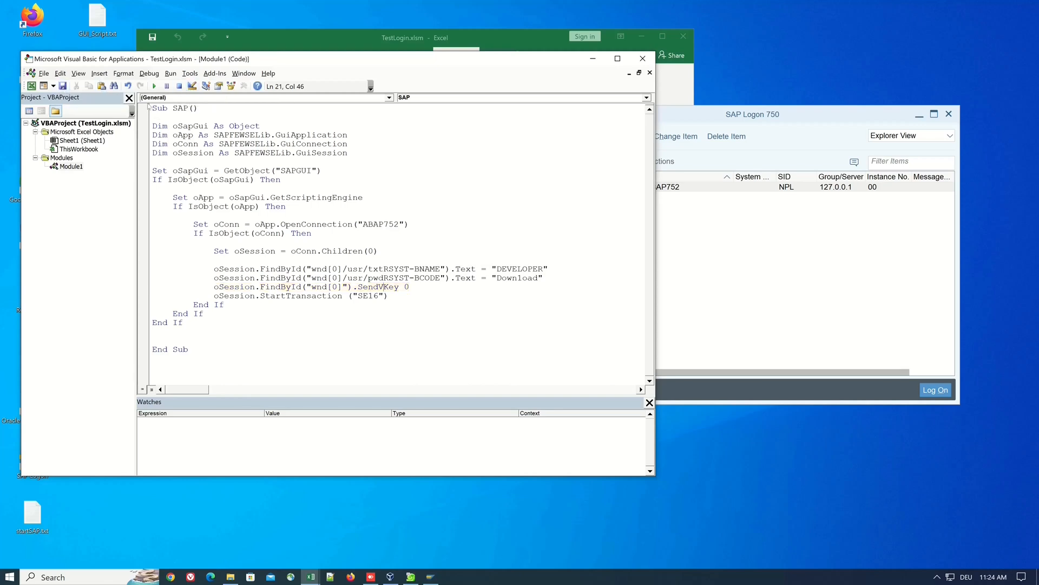
# Rerun the corrected macro and allow script access to SAP GUI and the ABAP752 connection
pyautogui.click(154, 86)
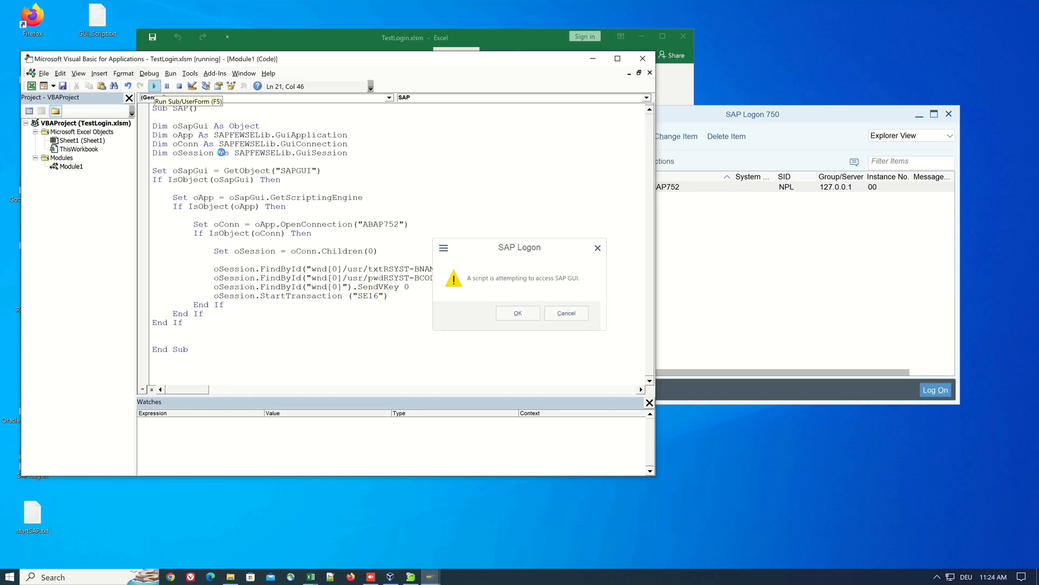
pyautogui.click(517, 313)
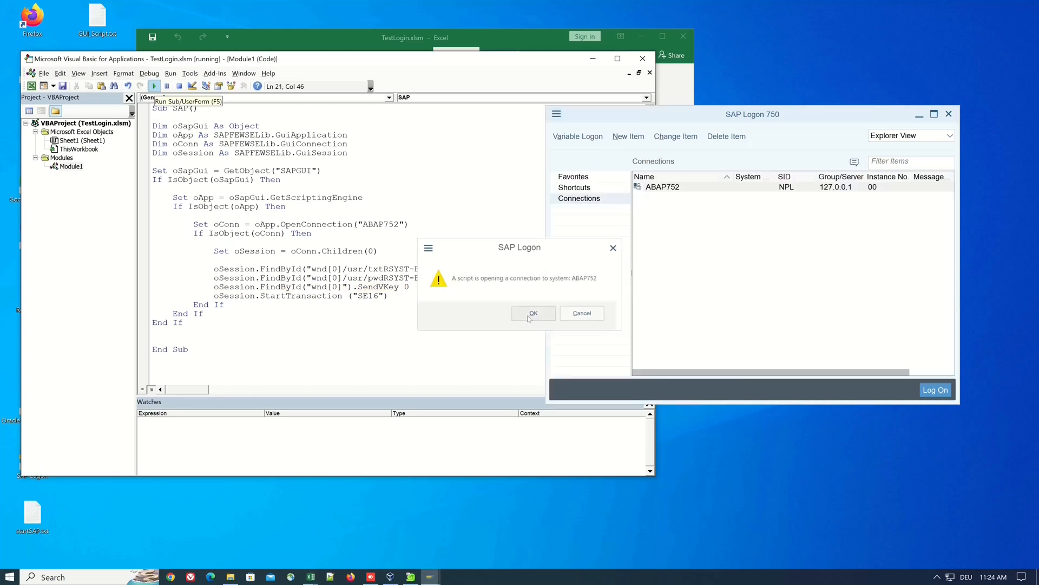
pyautogui.click(533, 313)
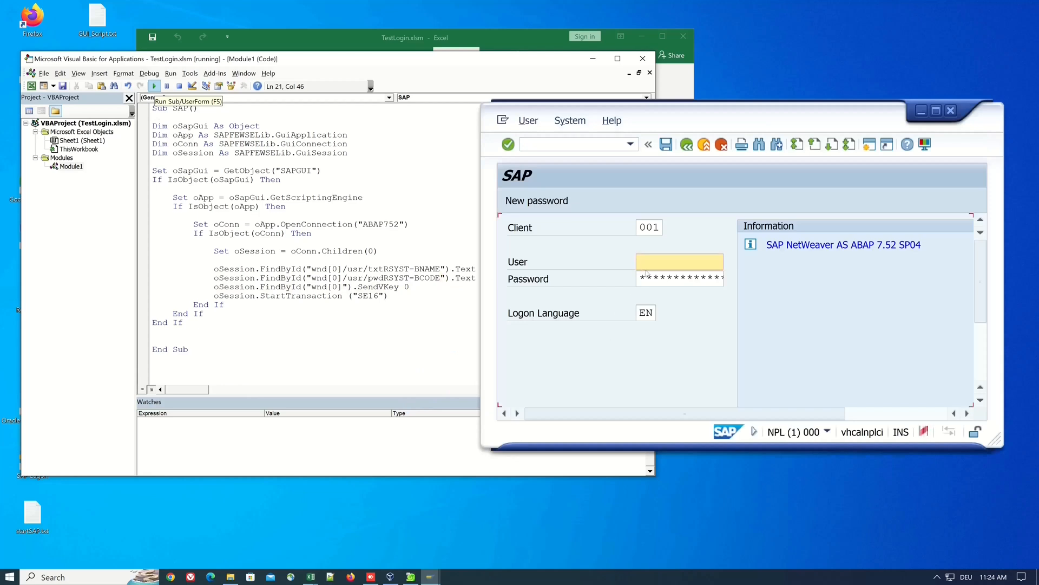
pyautogui.click(154, 86)
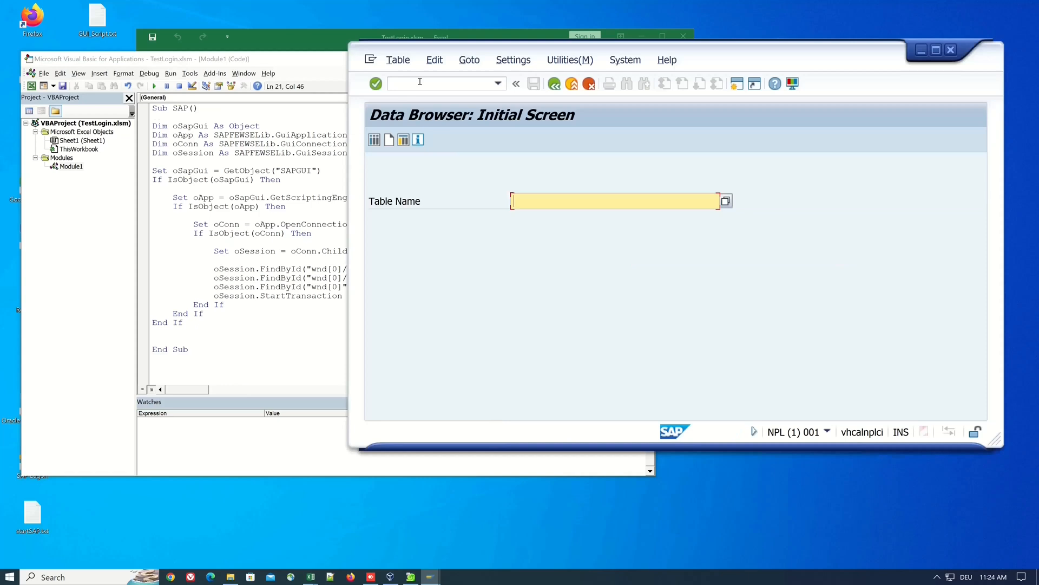
# Check in RZ11 that sapgui/user_scripting is TRUE, cancelling without changing it
pyautogui.write('/nr')
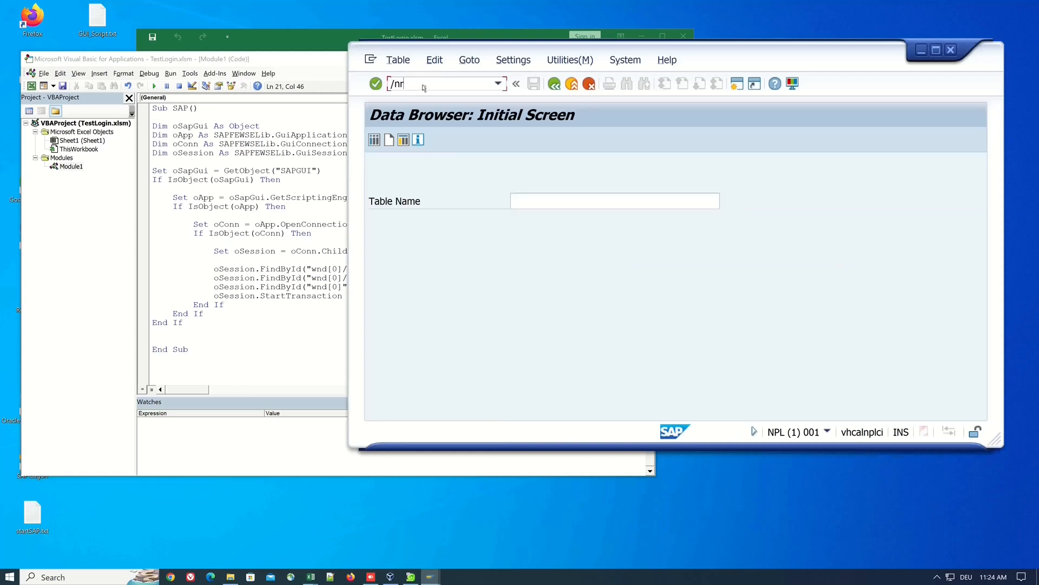
pyautogui.press('Enter')
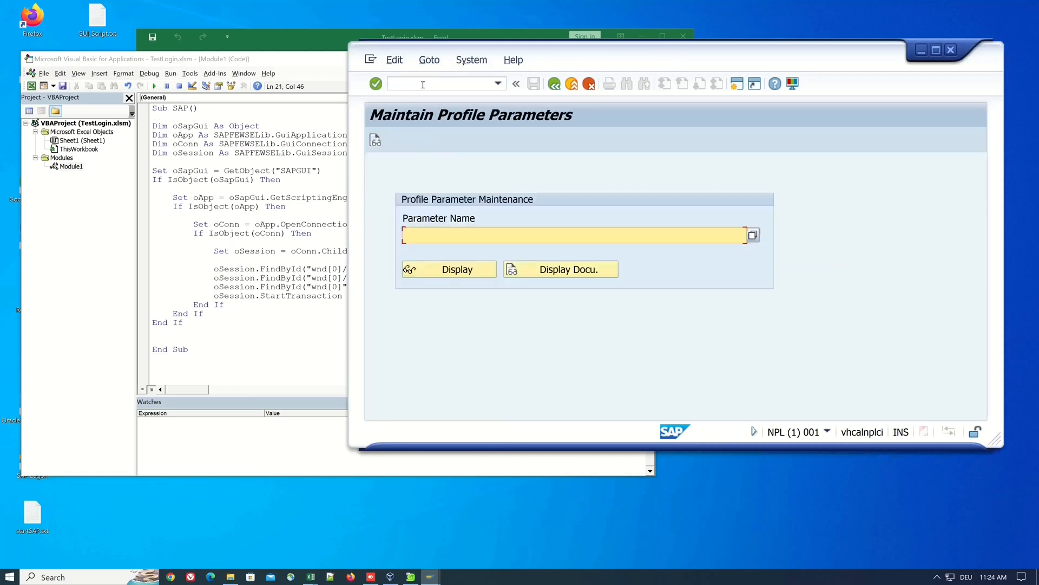
pyautogui.write('sapgui/user_scripting')
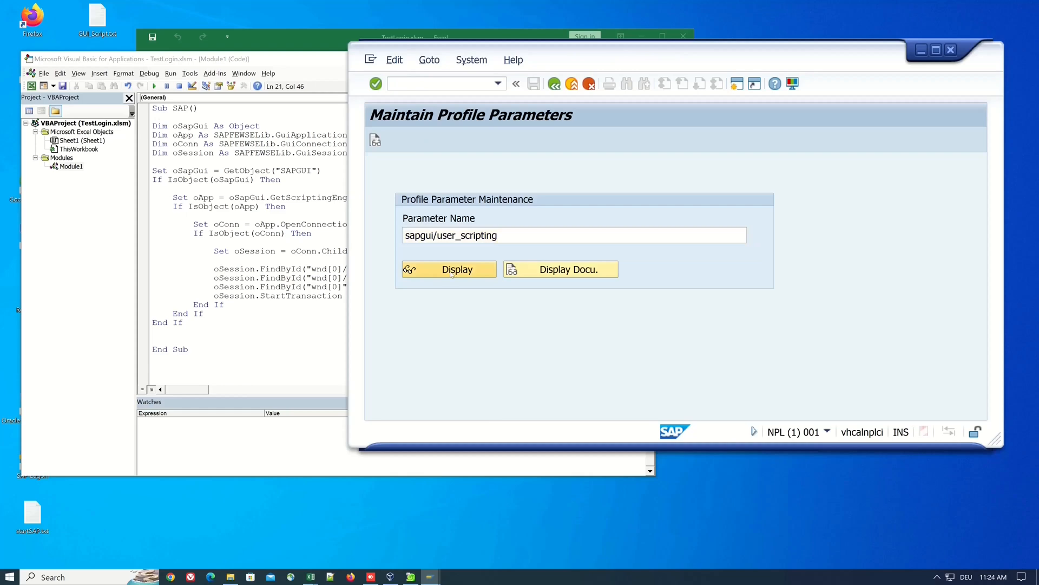
pyautogui.click(457, 268)
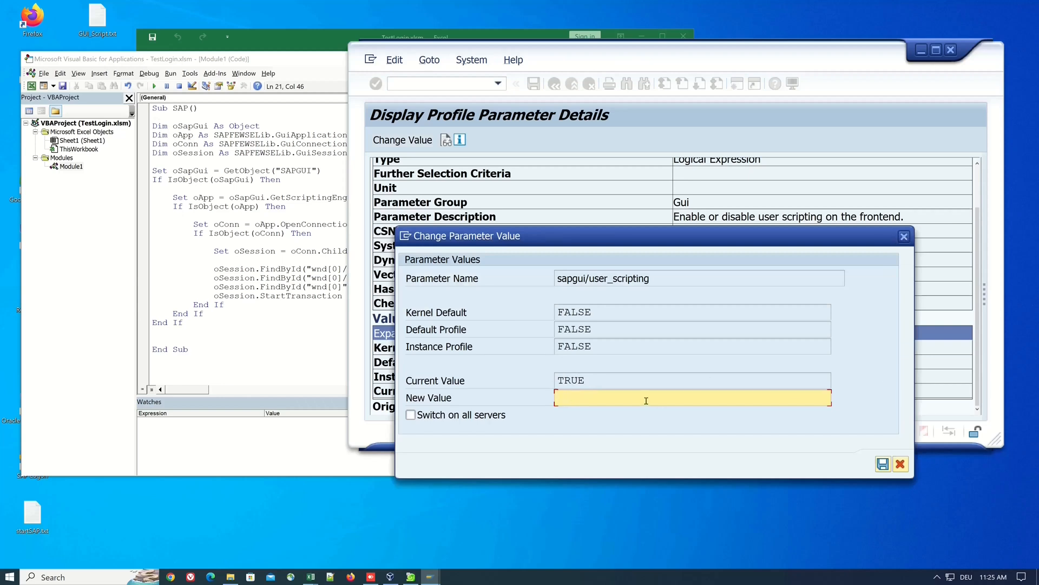
pyautogui.write('TRUE')
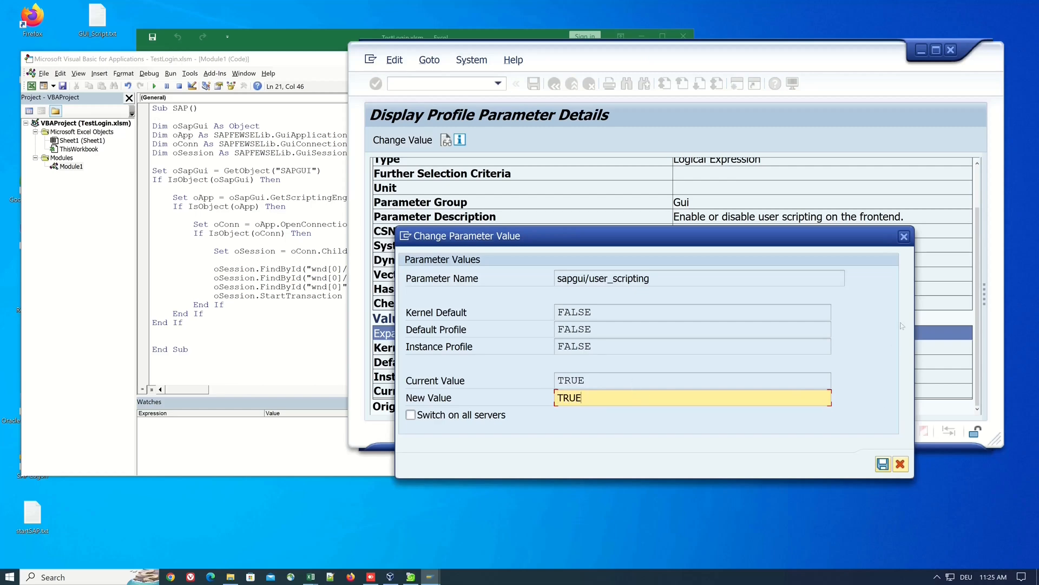
pyautogui.click(900, 463)
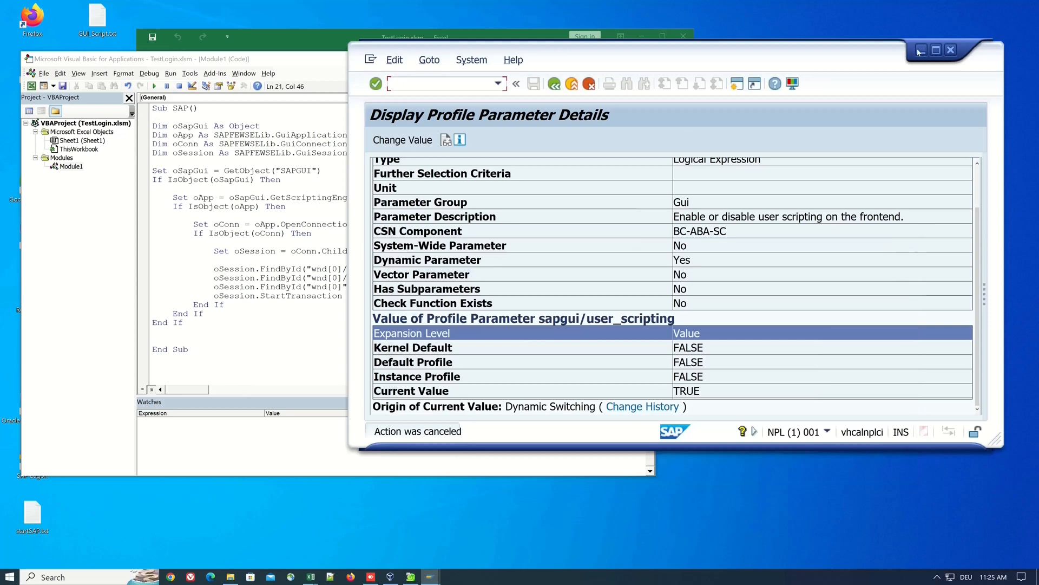
pyautogui.write('/n')
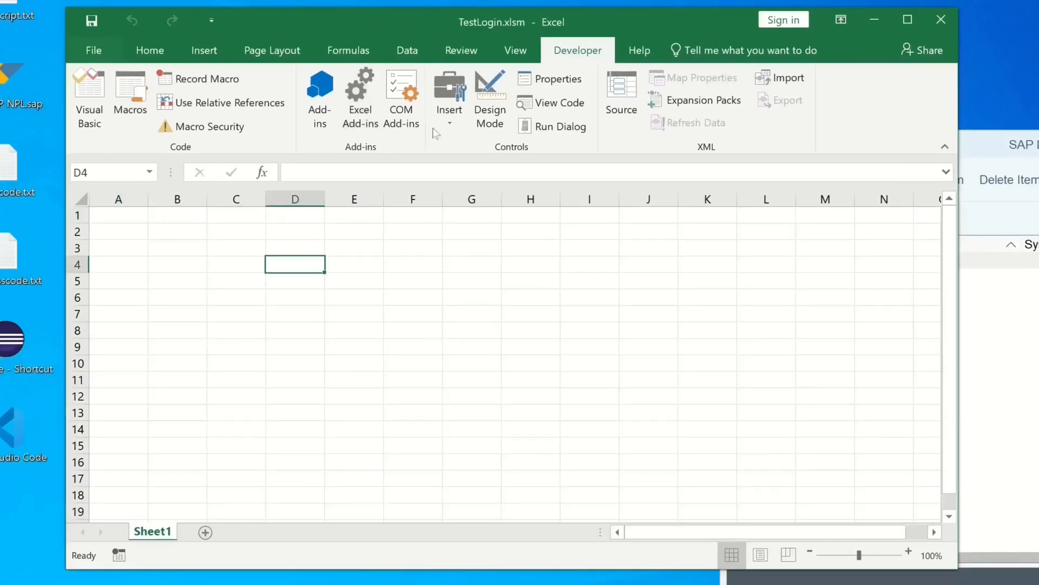
# Draw a button over D4:F5, assign the SAP macro, and caption it 'Open SE16'
pyautogui.click(448, 92)
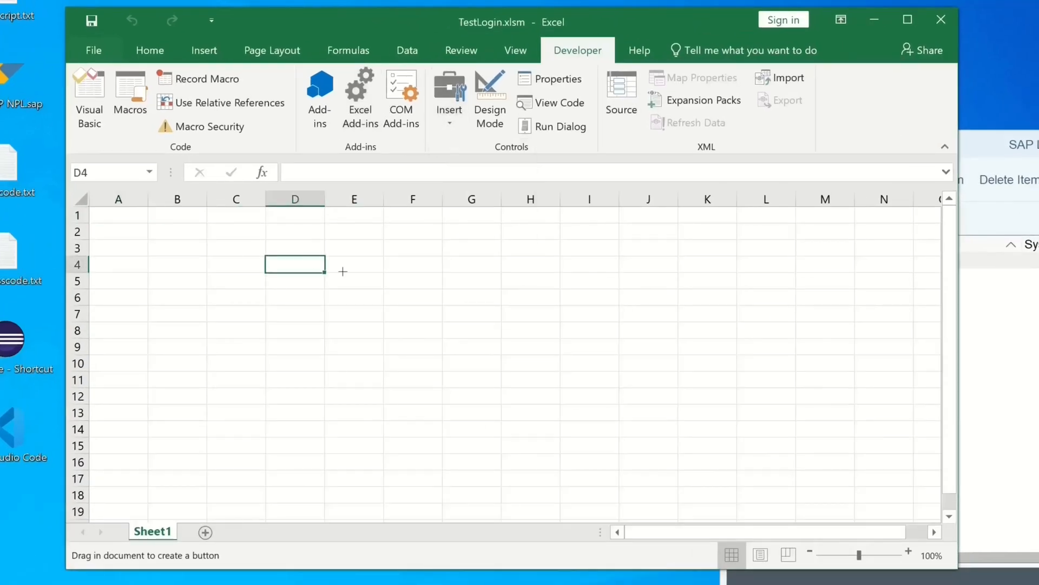
pyautogui.moveTo(295, 264); pyautogui.dragTo(417, 299)
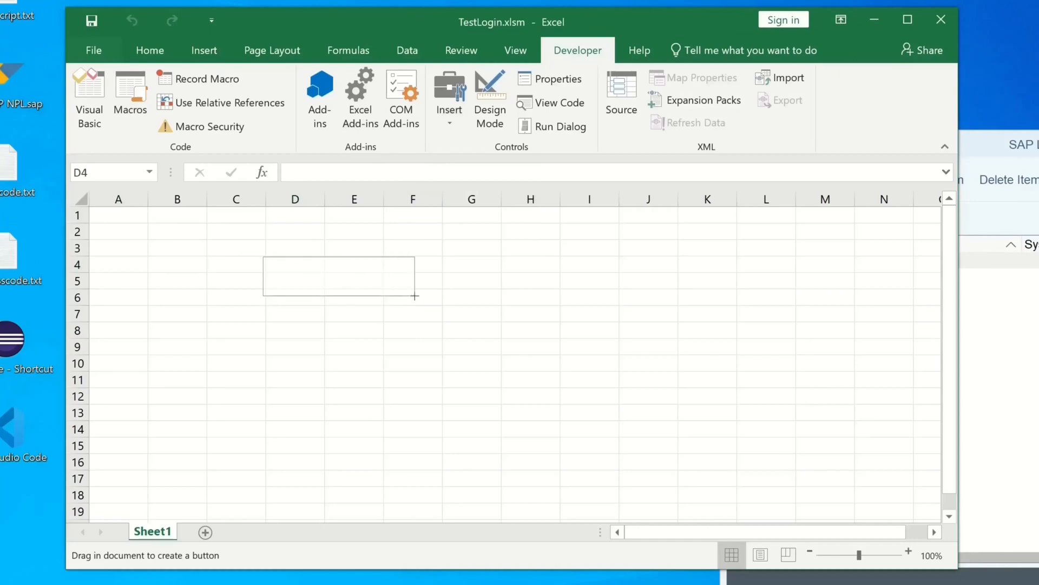
pyautogui.moveTo(263, 257); pyautogui.dragTo(416, 298)
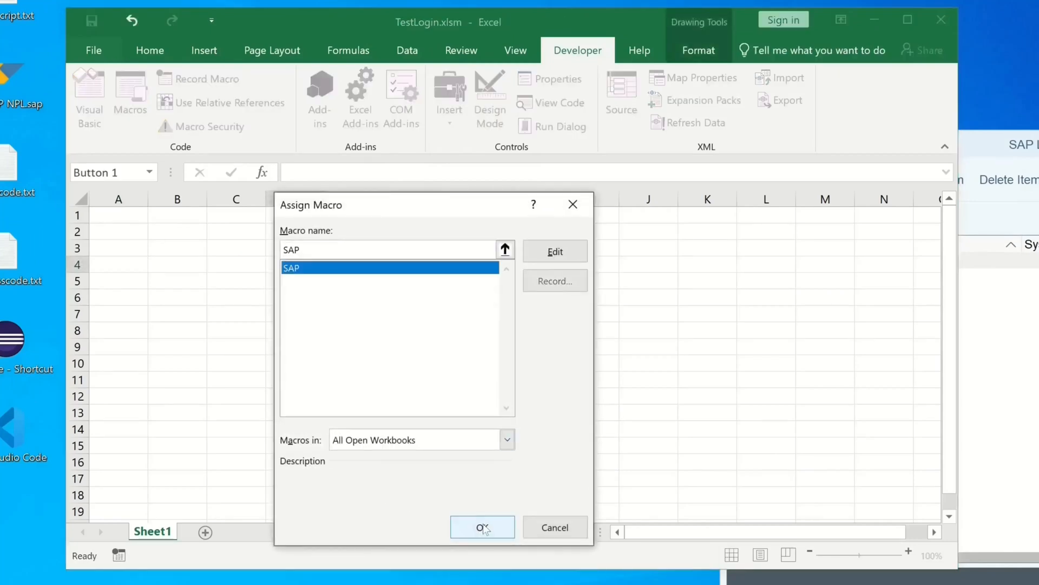
pyautogui.click(482, 527)
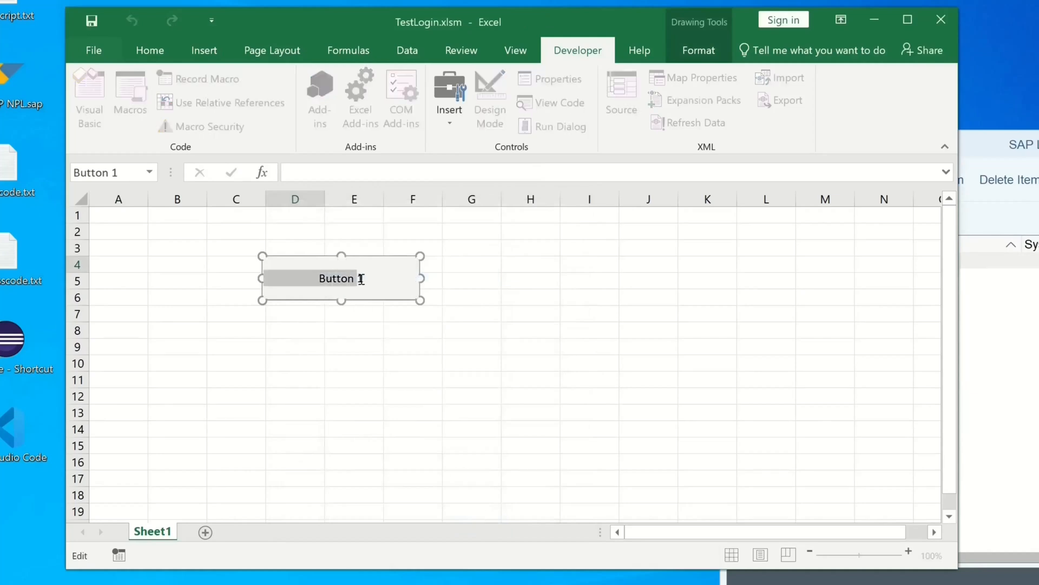
pyautogui.write('Open')
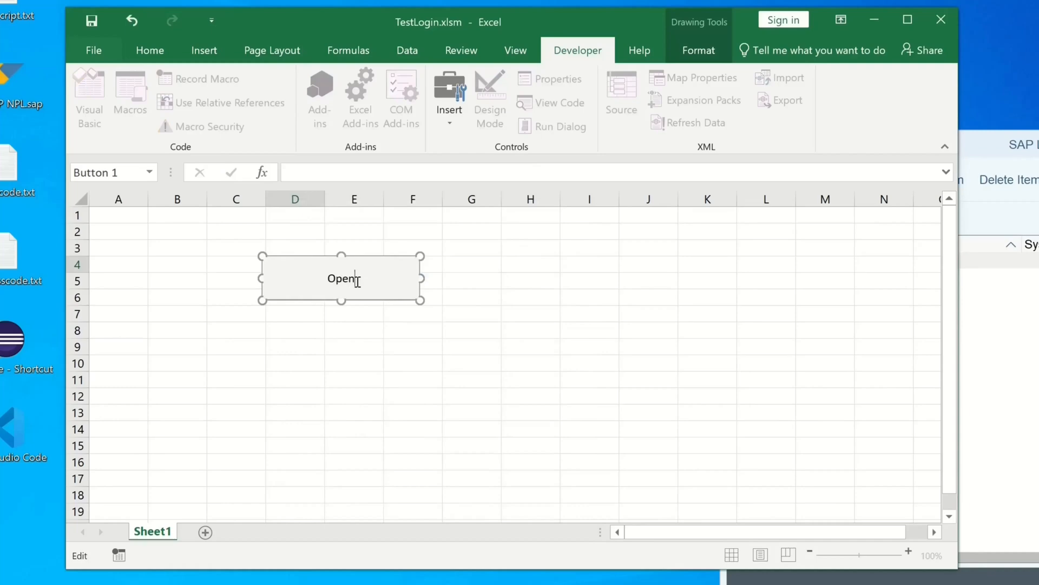
pyautogui.write('SE16')
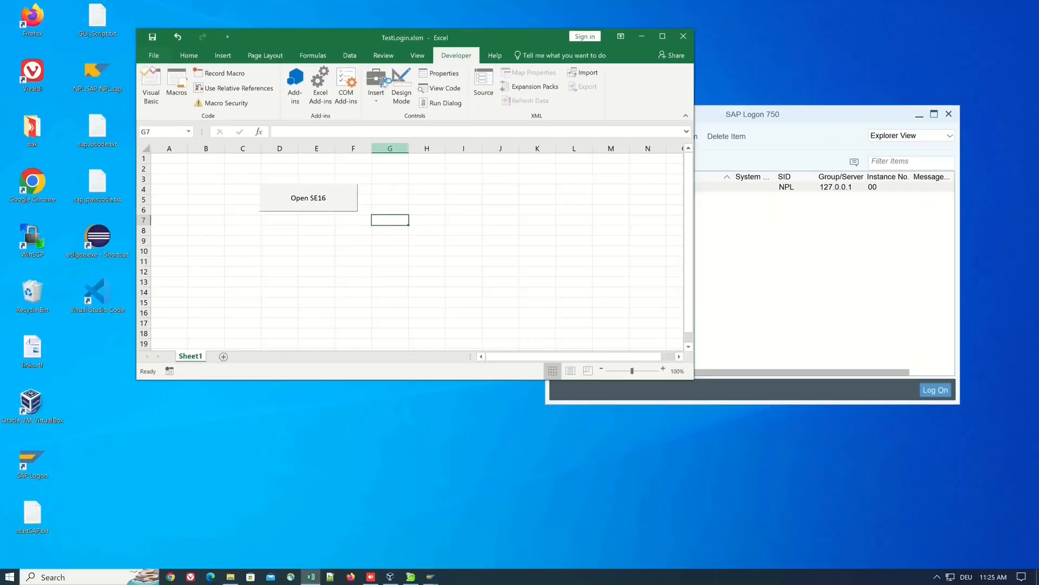
# Run the macro from Open SE16, allow script access, and end the other logons
pyautogui.moveTo(414, 37); pyautogui.dragTo(380, 27)
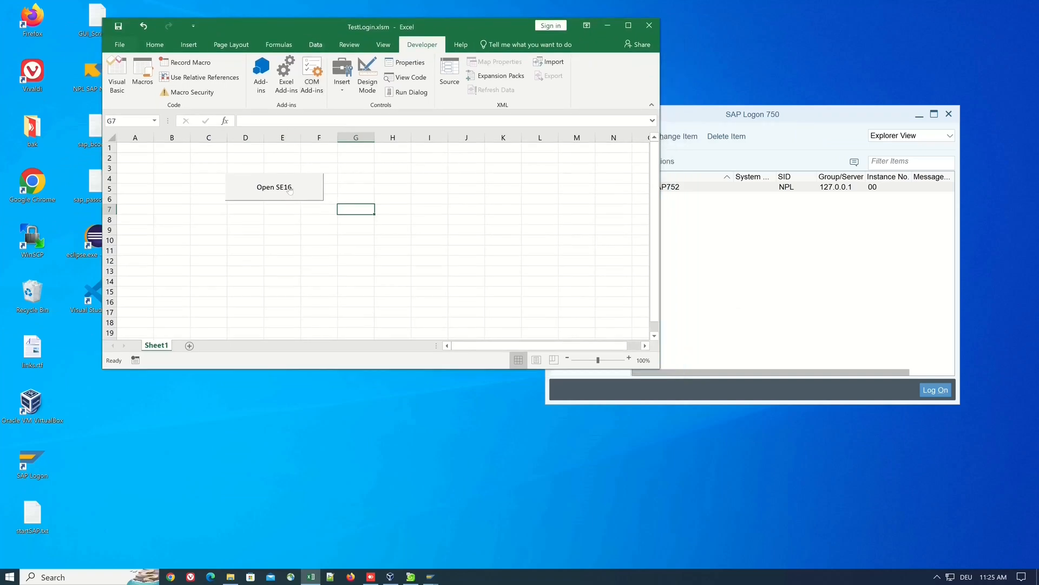
pyautogui.click(273, 186)
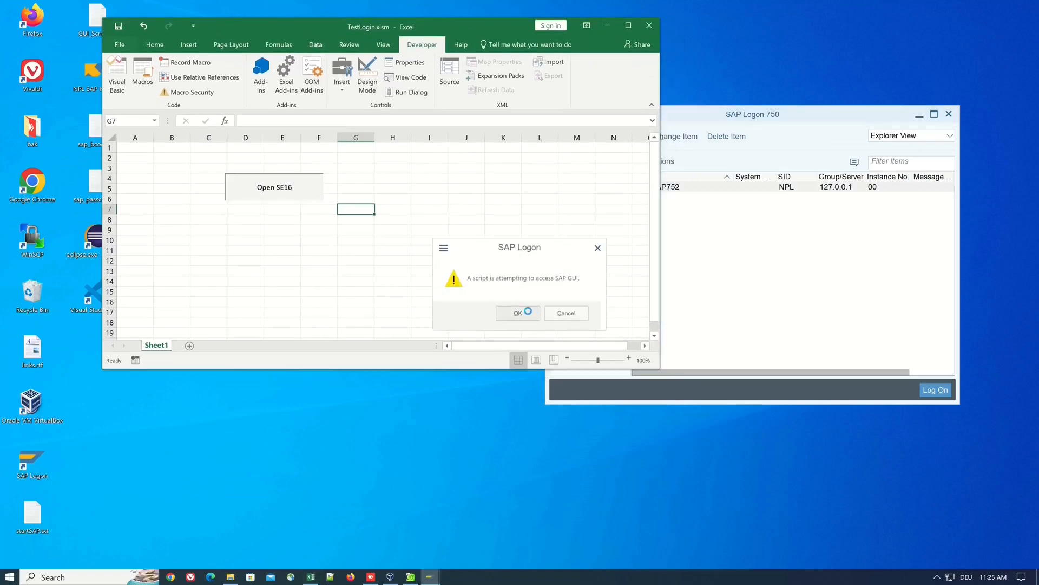
pyautogui.click(516, 312)
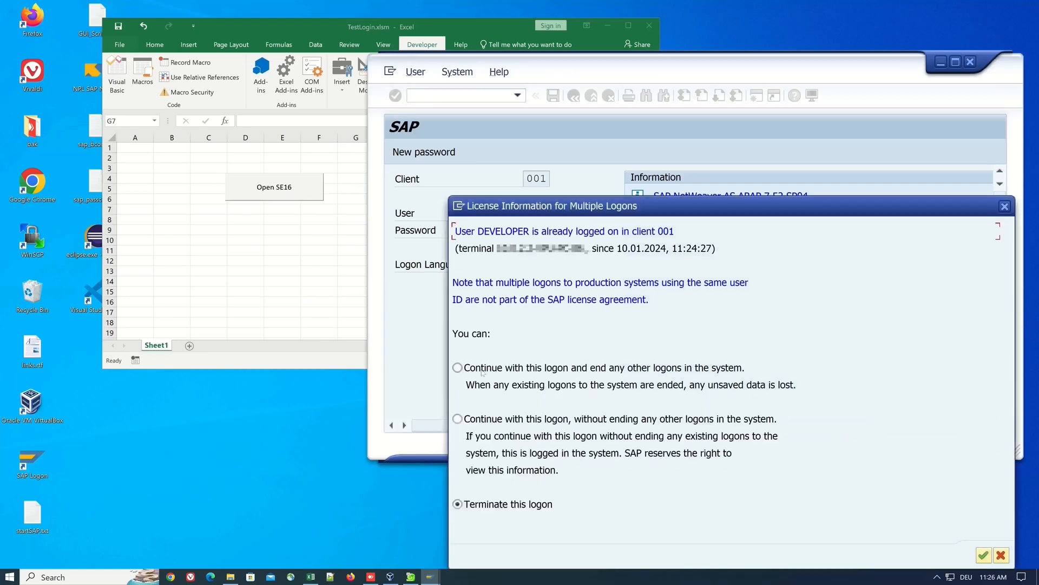
pyautogui.moveTo(489, 422)
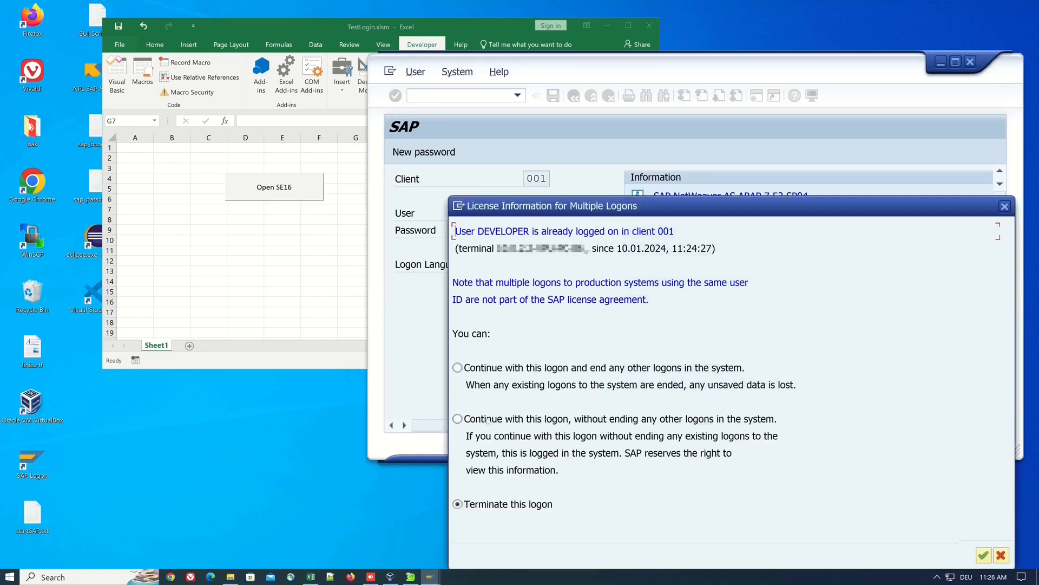
pyautogui.click(457, 367)
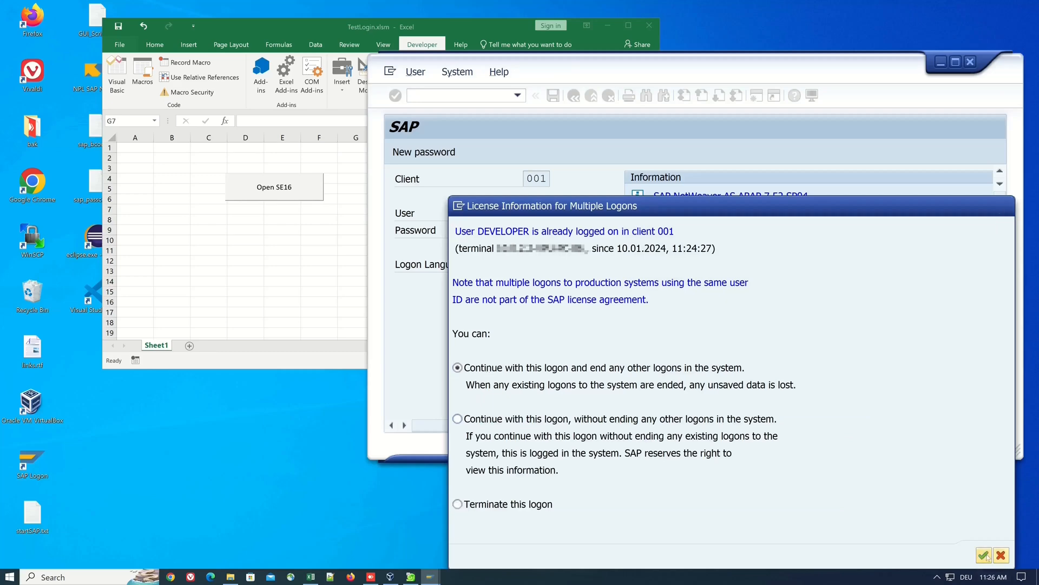
pyautogui.click(984, 554)
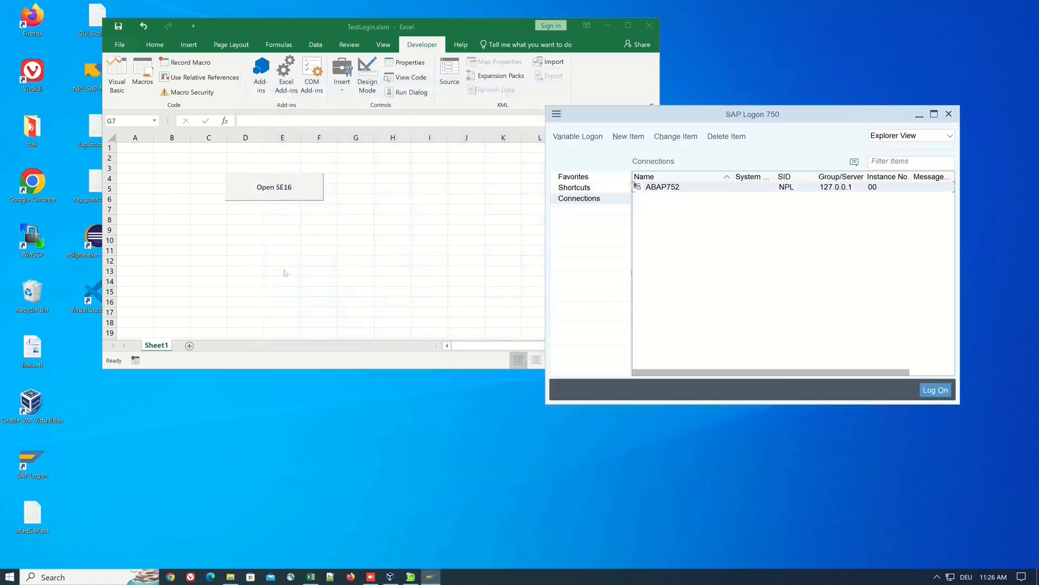
# Click Open SE16 again and allow script access to the ABAP752 connection
pyautogui.click(274, 186)
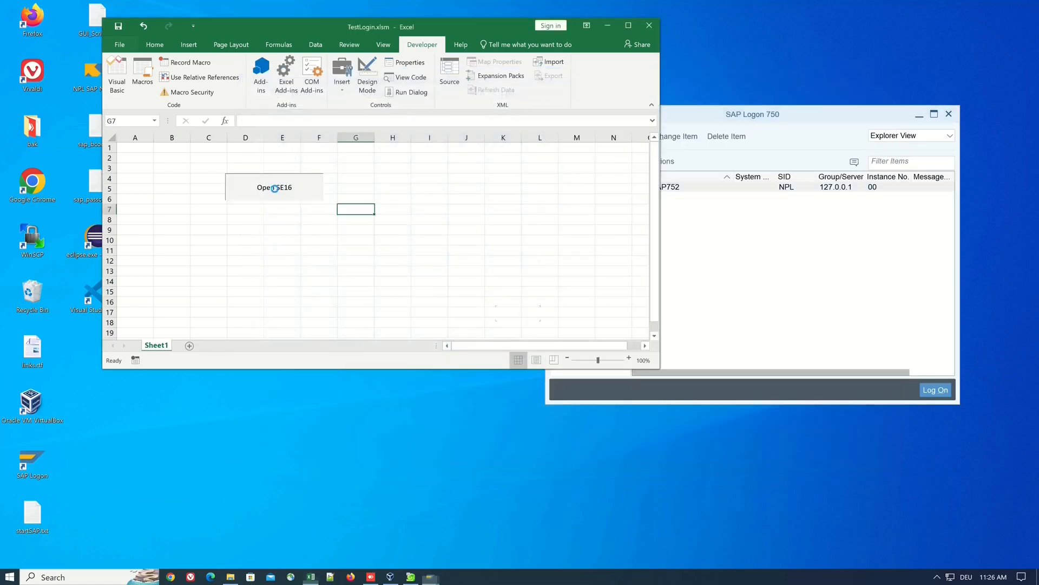
pyautogui.click(274, 187)
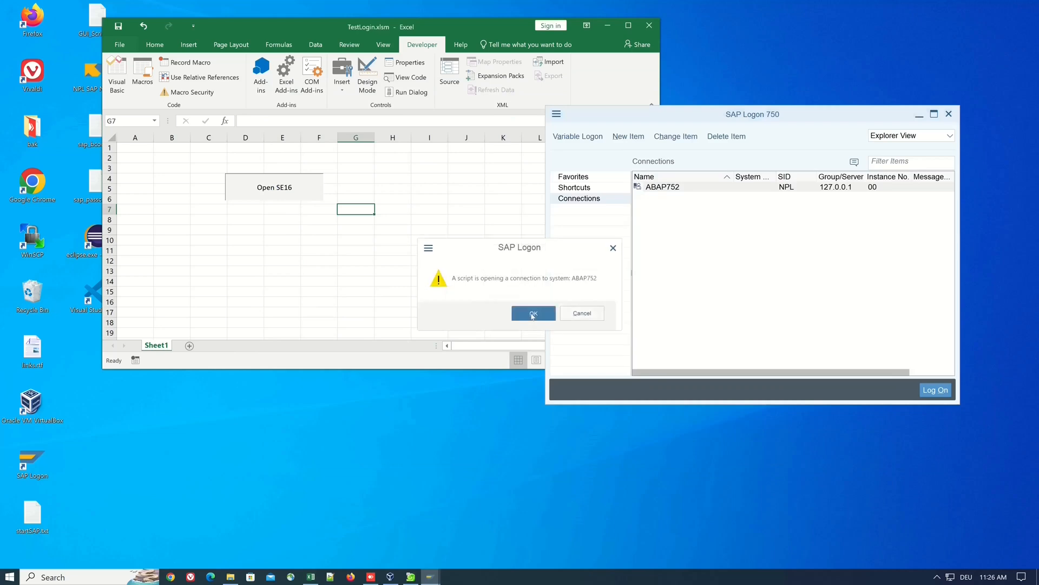
pyautogui.click(533, 313)
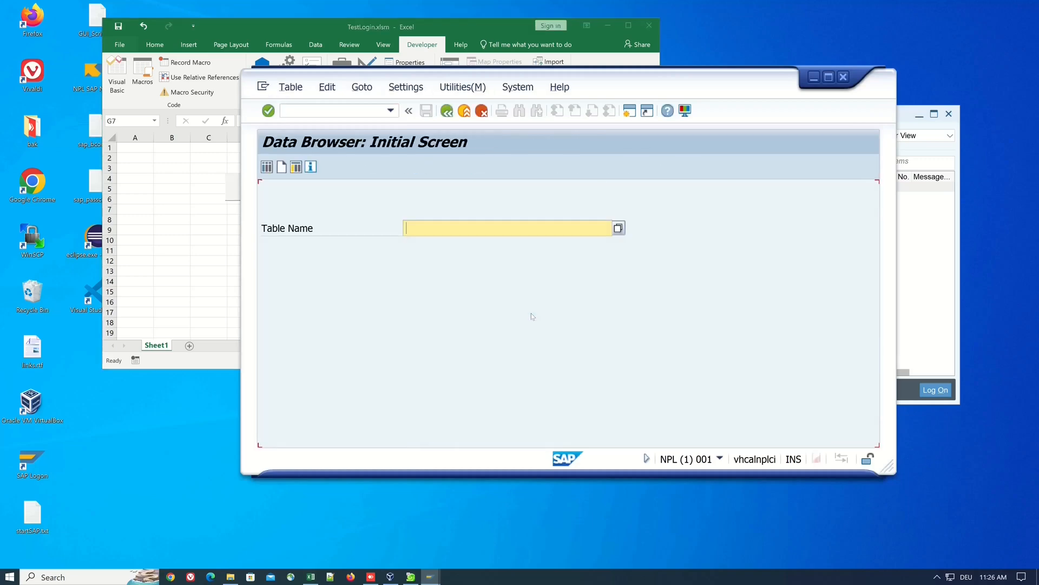
pyautogui.moveTo(655, 413)
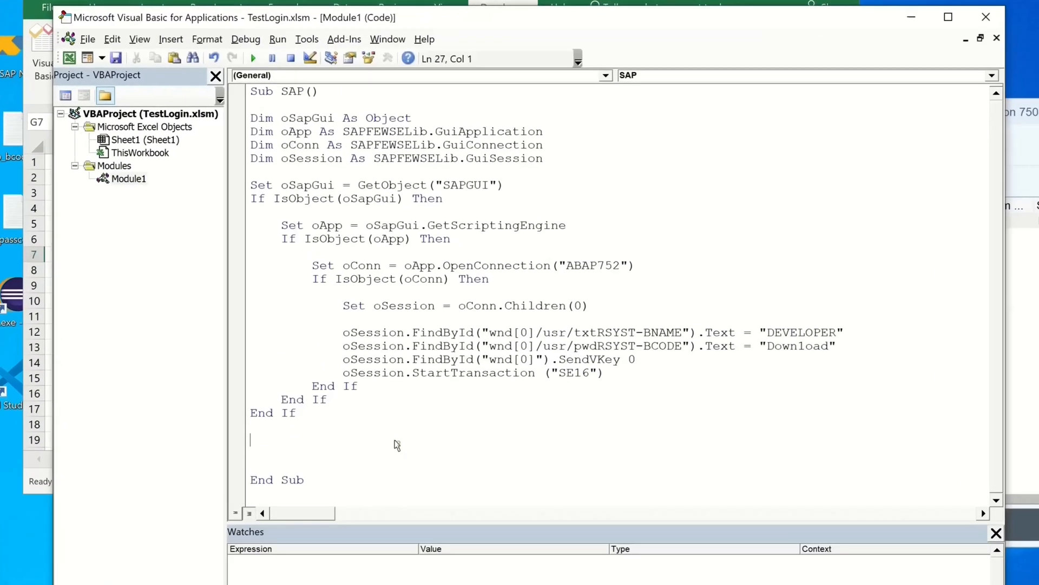
# Add 'Set ... = Nothing' lines for oSession, oConn, oApp and oSapGui below End If
pyautogui.write('Set oSession = Nothing')
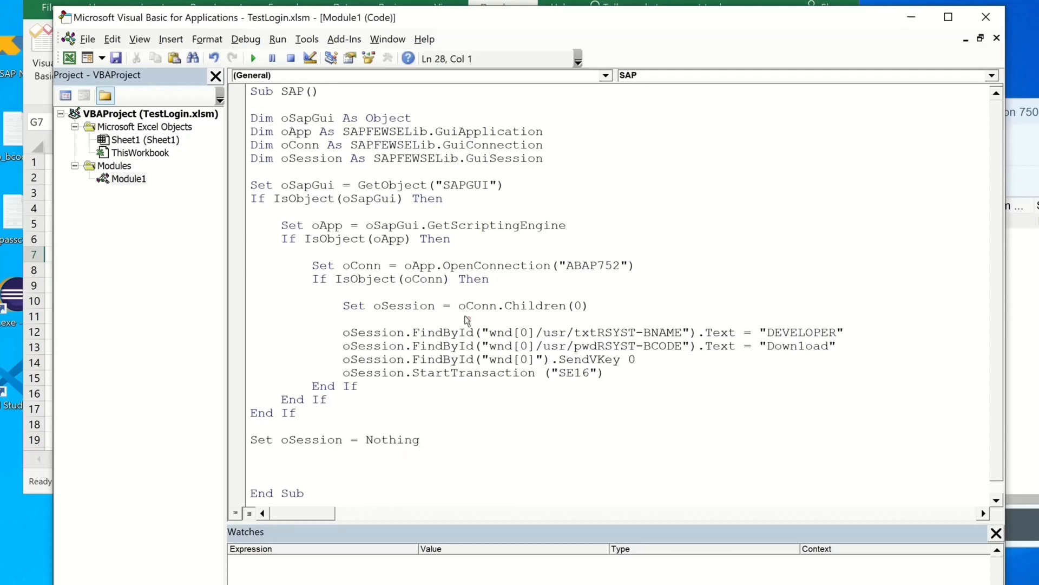
pyautogui.write('Set oConn = Nothing')
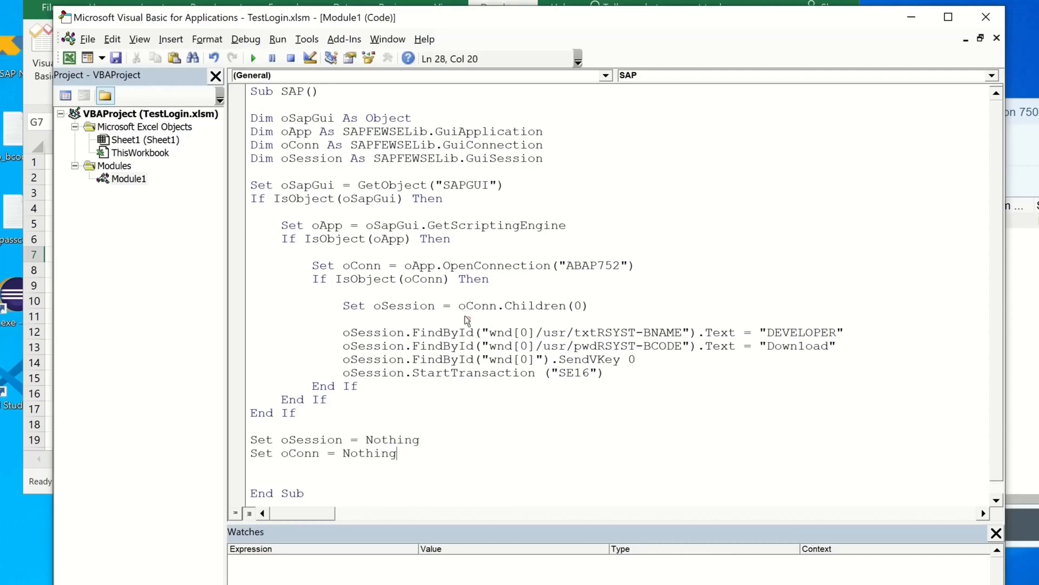
pyautogui.write('Set oApp = Nothin')
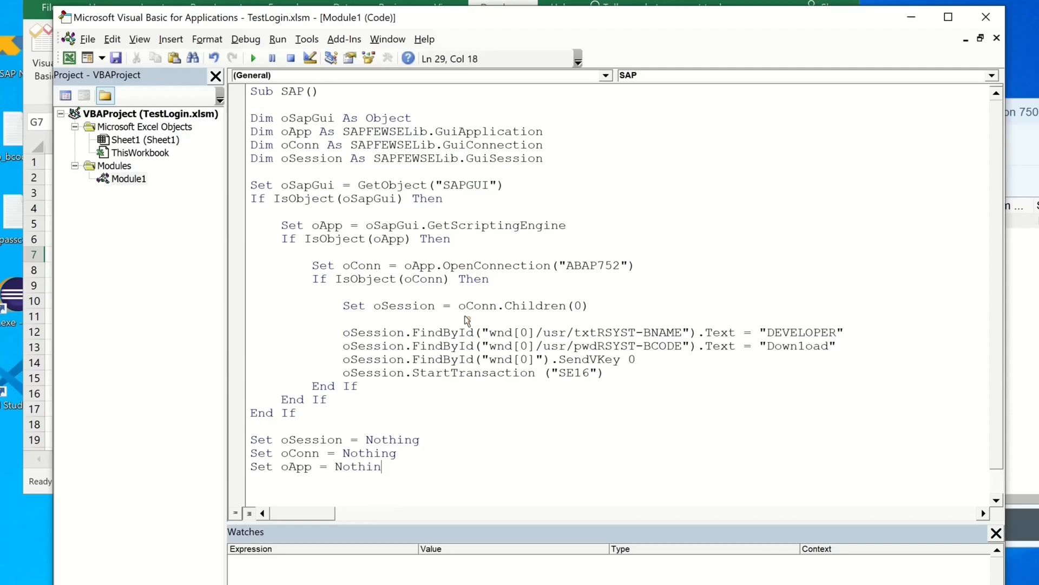
pyautogui.write('g')
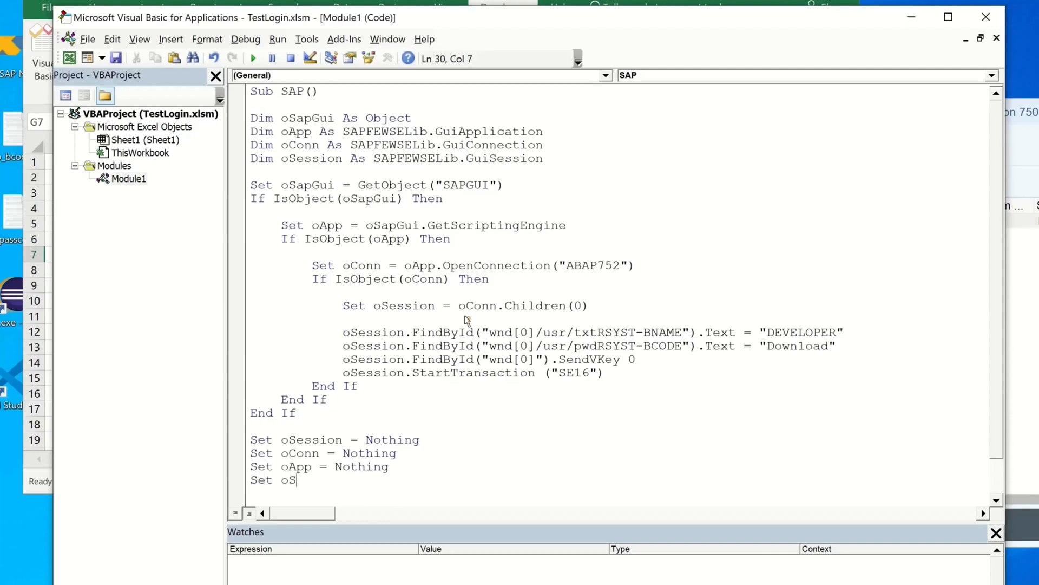
pyautogui.write('apGui = Nothing')
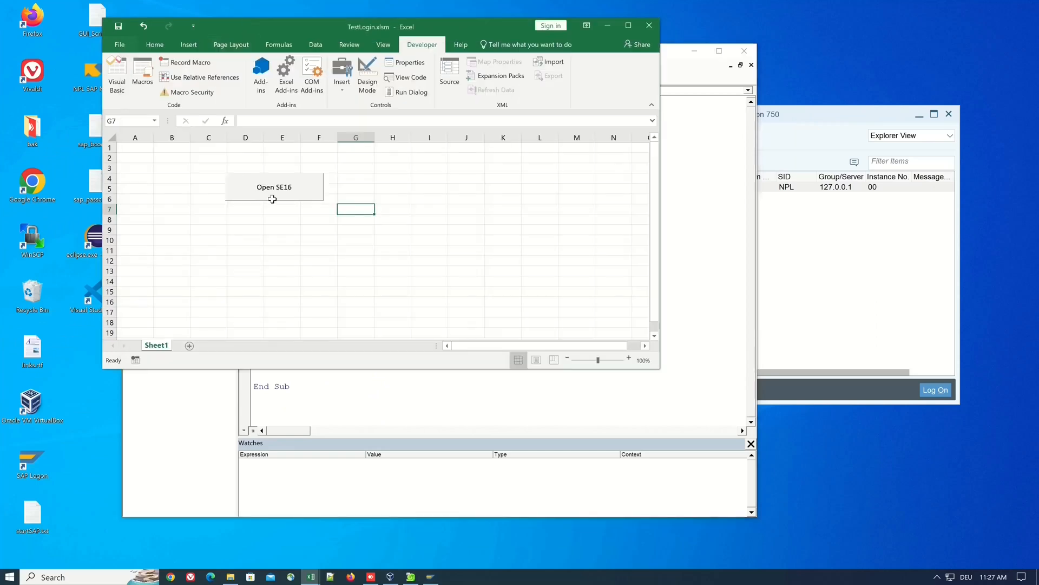
# Run the updated macro via Open SE16 and approve the SAP Logon script prompts
pyautogui.click(274, 187)
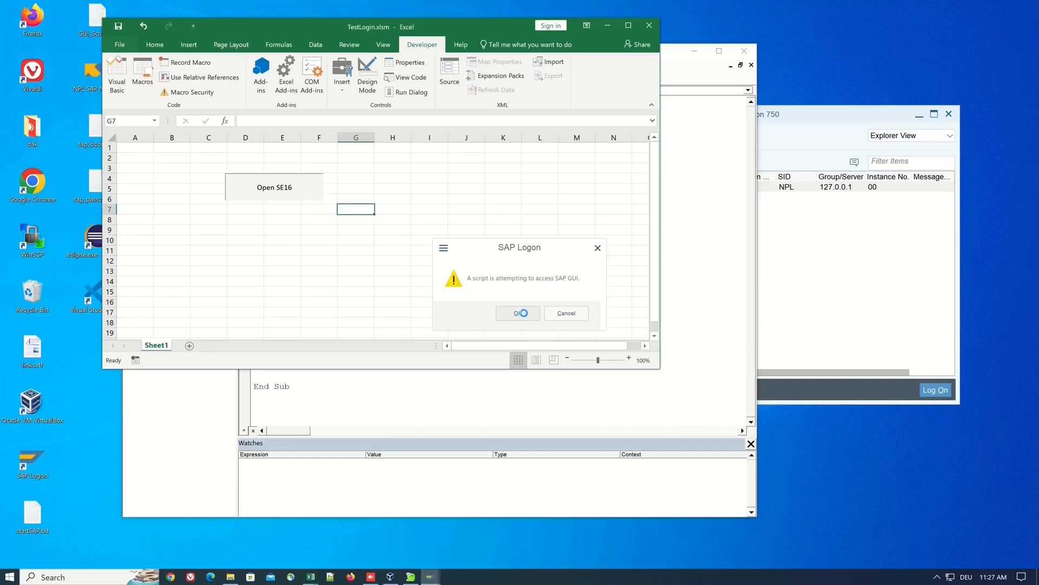
pyautogui.click(516, 312)
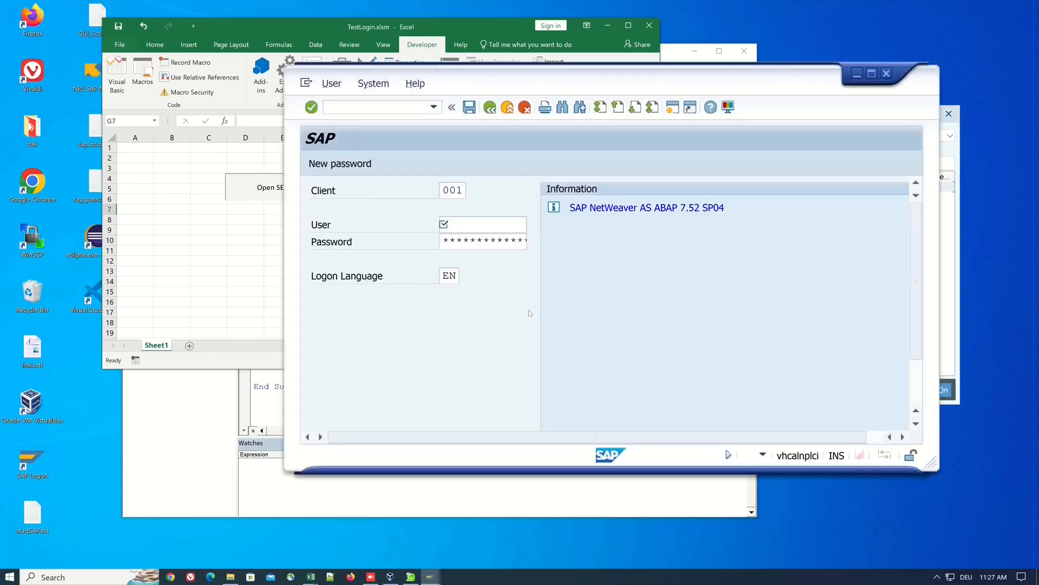
pyautogui.click(483, 224)
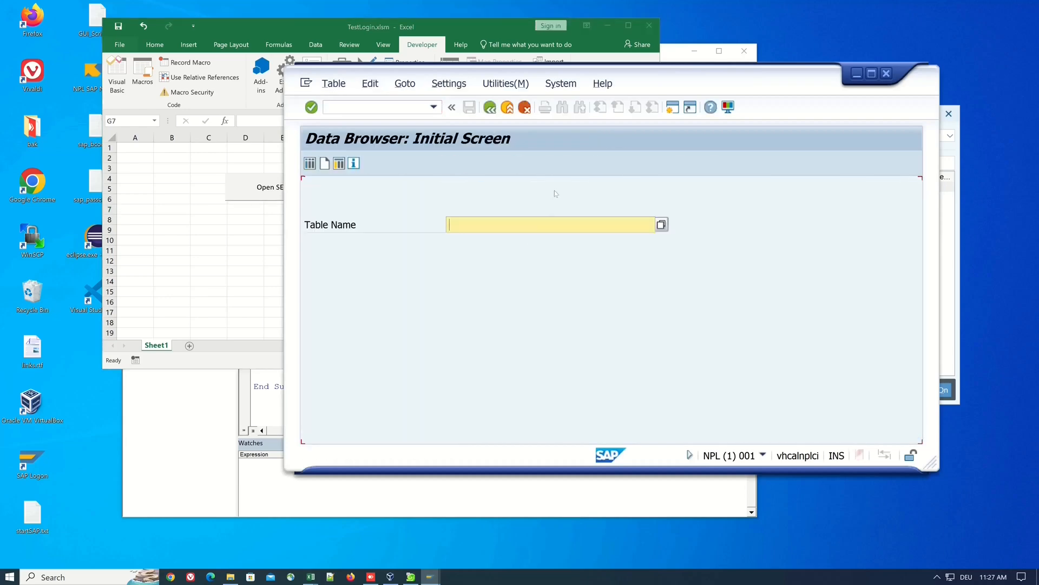
pyautogui.moveTo(434, 230)
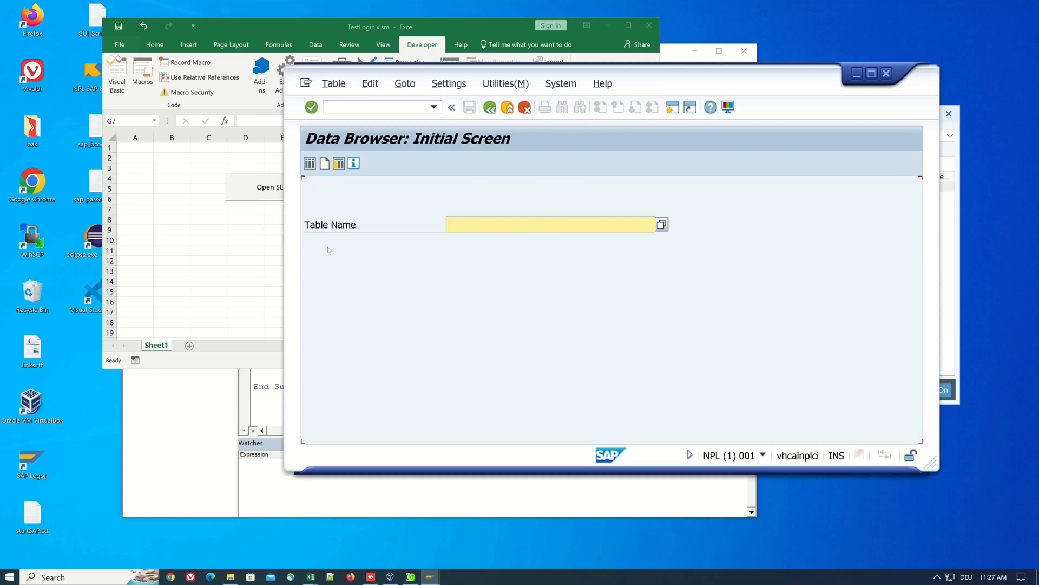
pyautogui.moveTo(681, 226)
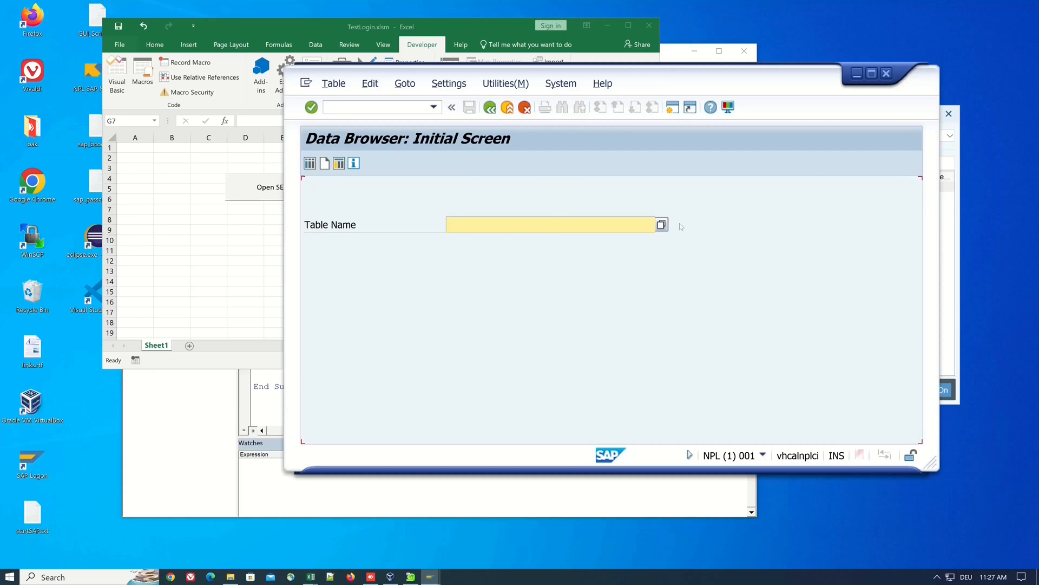
pyautogui.click(550, 224)
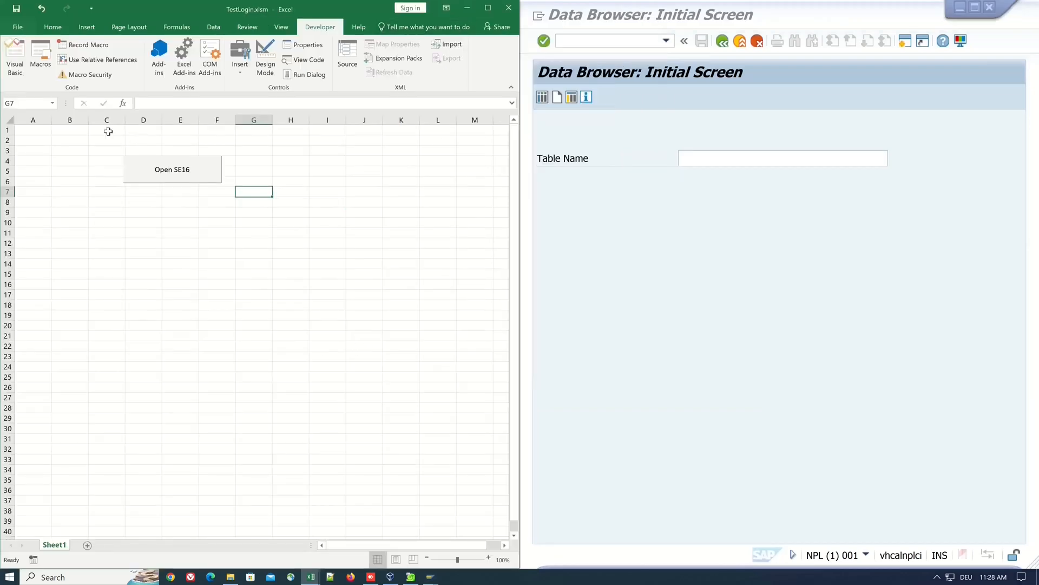
# Open the SAP macro from the Macros list in the VBA editor
pyautogui.click(39, 58)
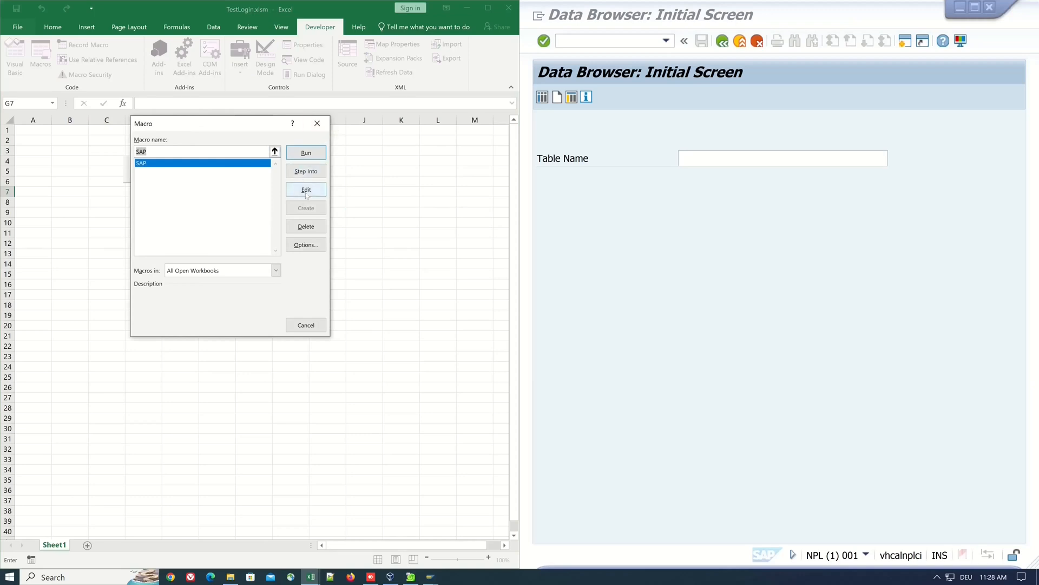
pyautogui.click(305, 189)
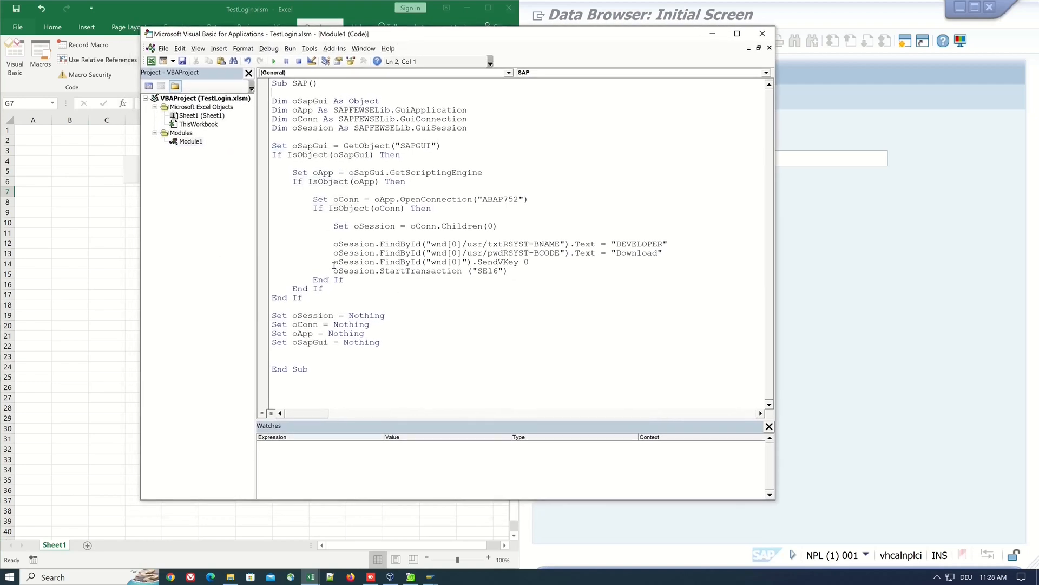
pyautogui.moveTo(763, 34)
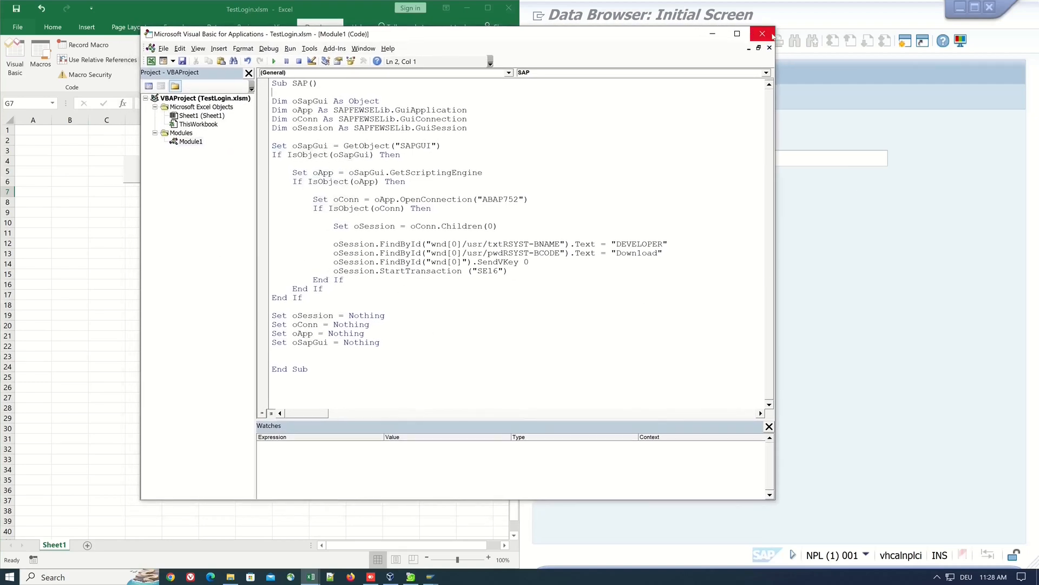